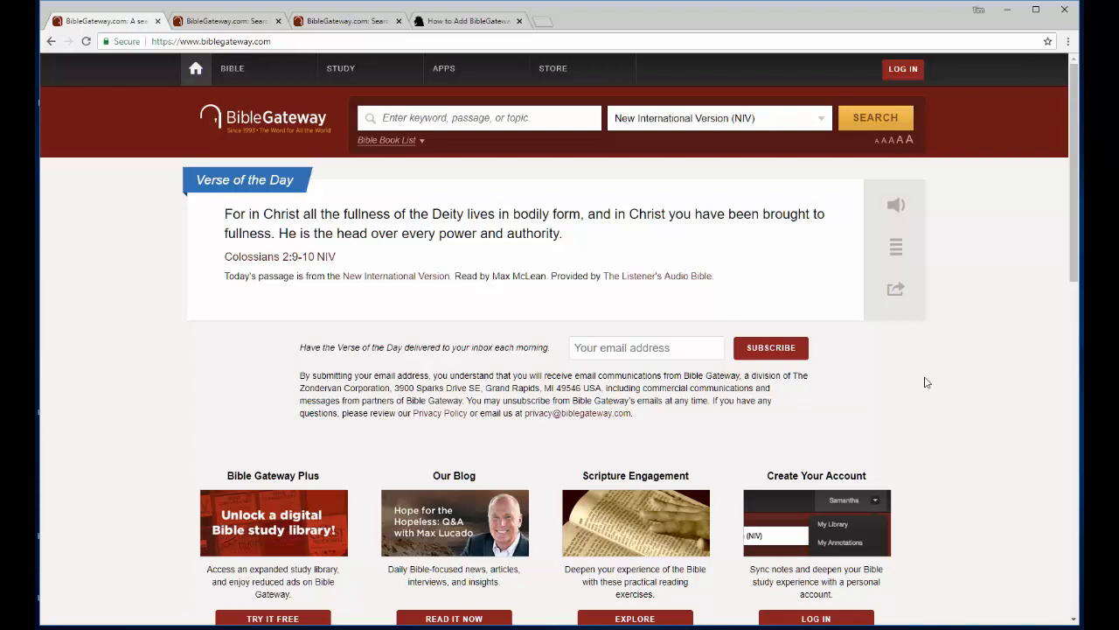
mouse_move(905, 386)
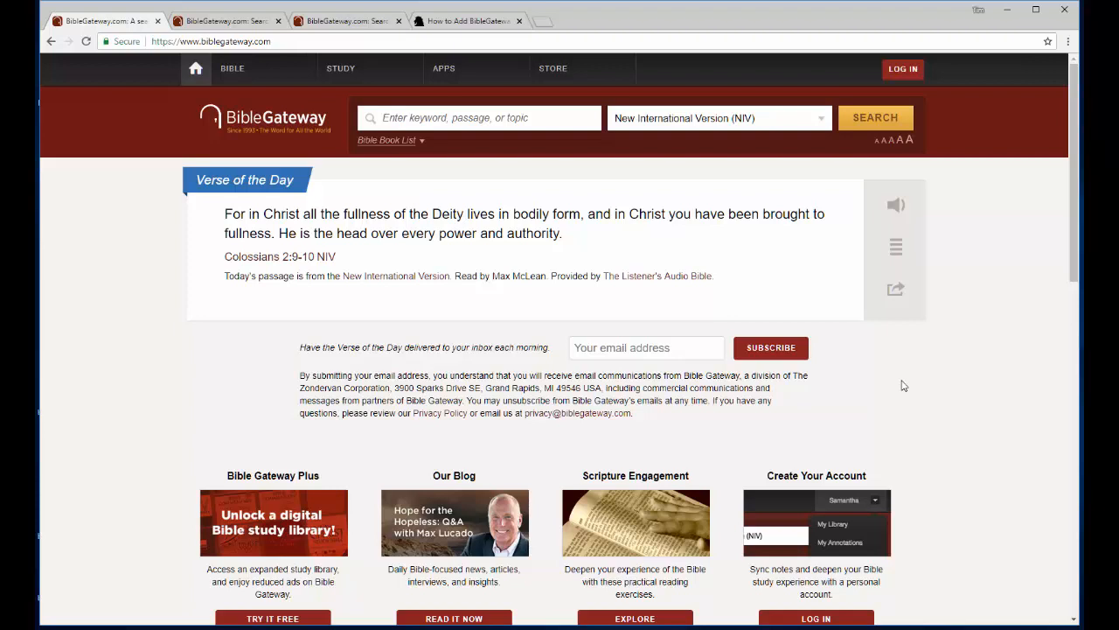
mouse_move(899, 385)
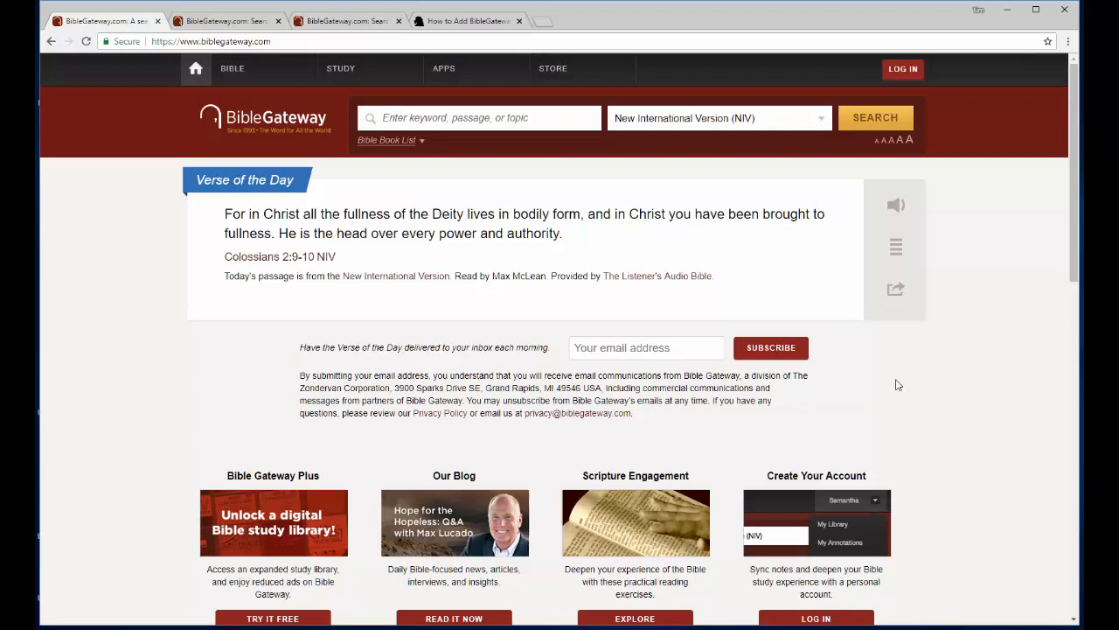
mouse_move(906, 409)
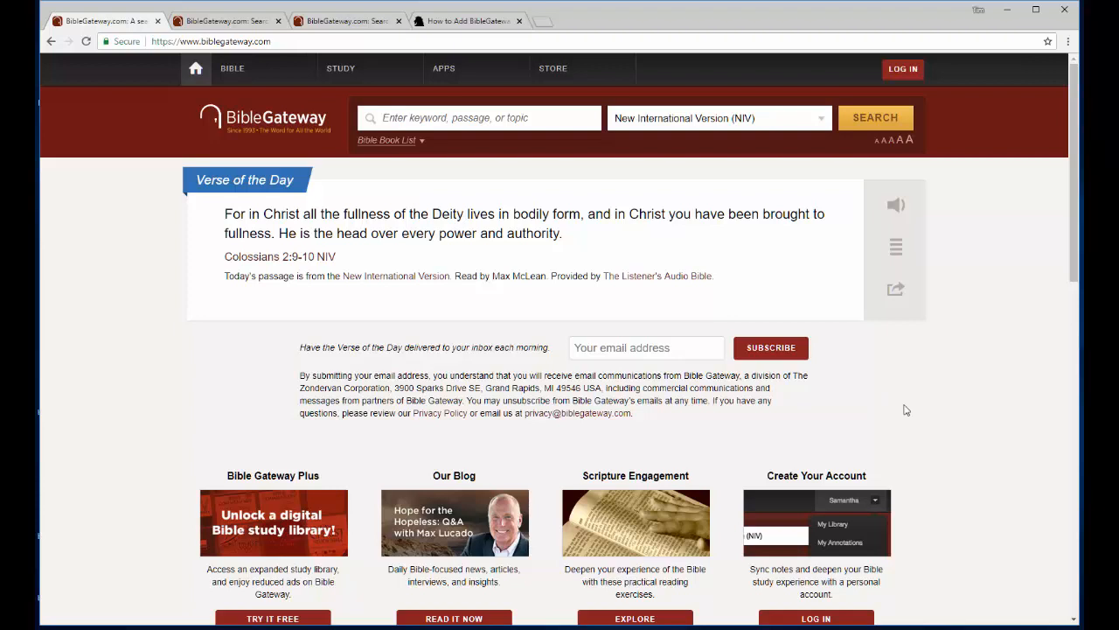
mouse_move(103, 264)
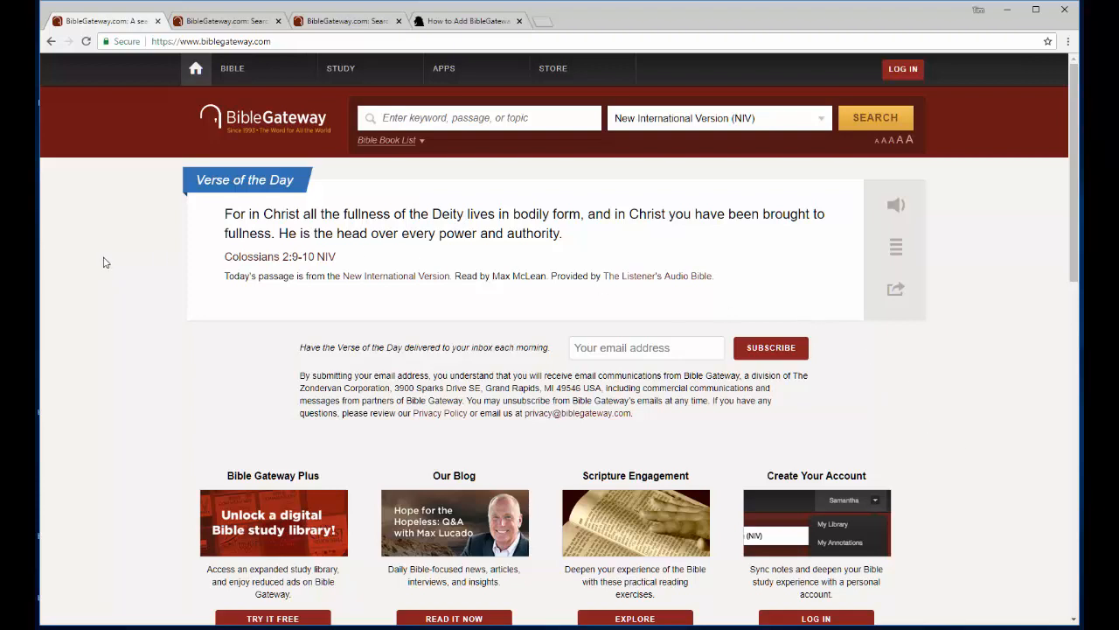
mouse_move(150, 144)
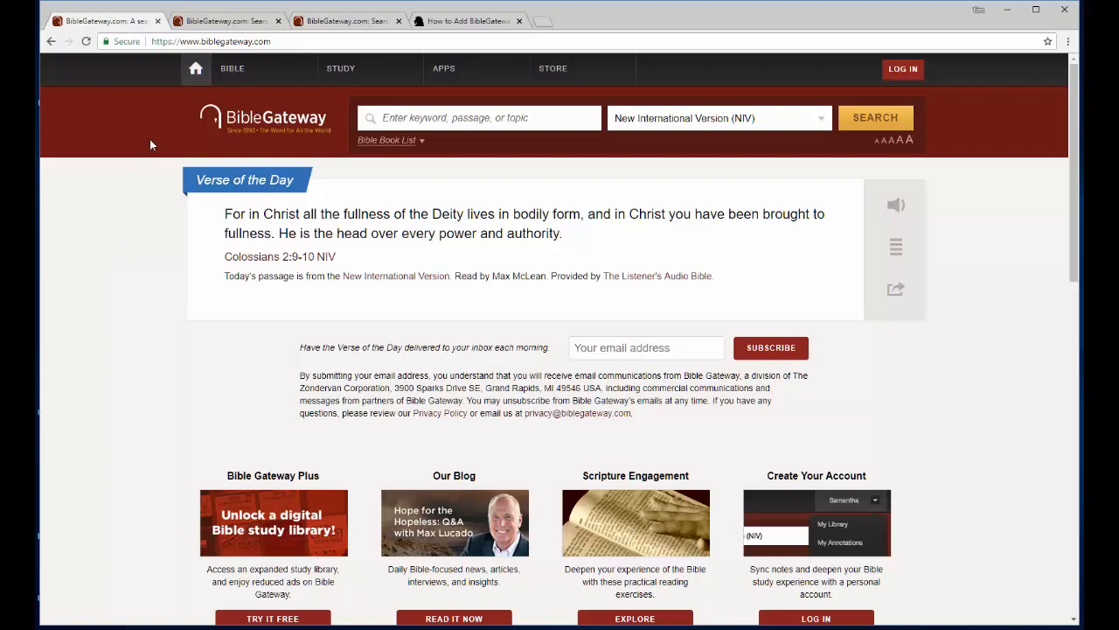
mouse_move(340, 77)
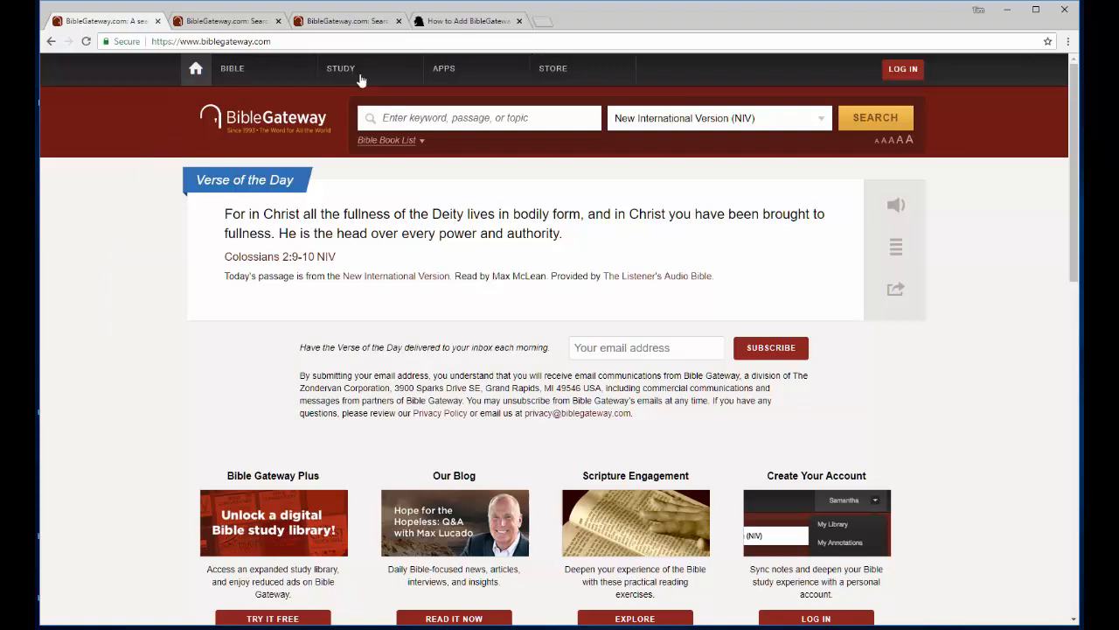
- Expand Bible Gateway's top navigation menu to list Passage Lookup, Devotionals and Reading Plans
left_click(340, 68)
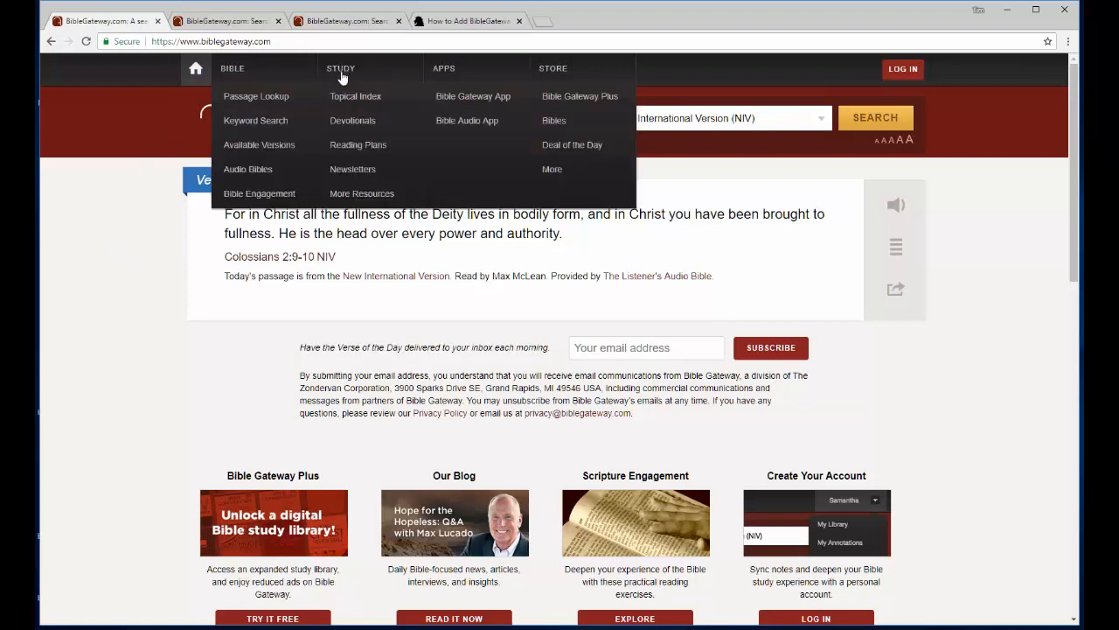
mouse_move(256, 96)
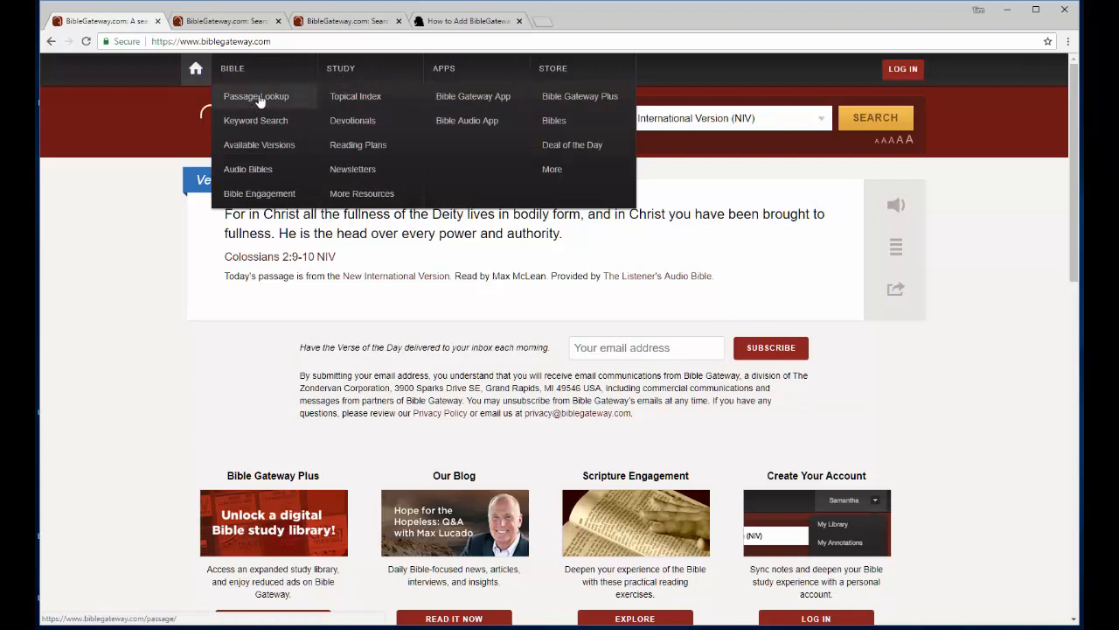
mouse_move(255, 120)
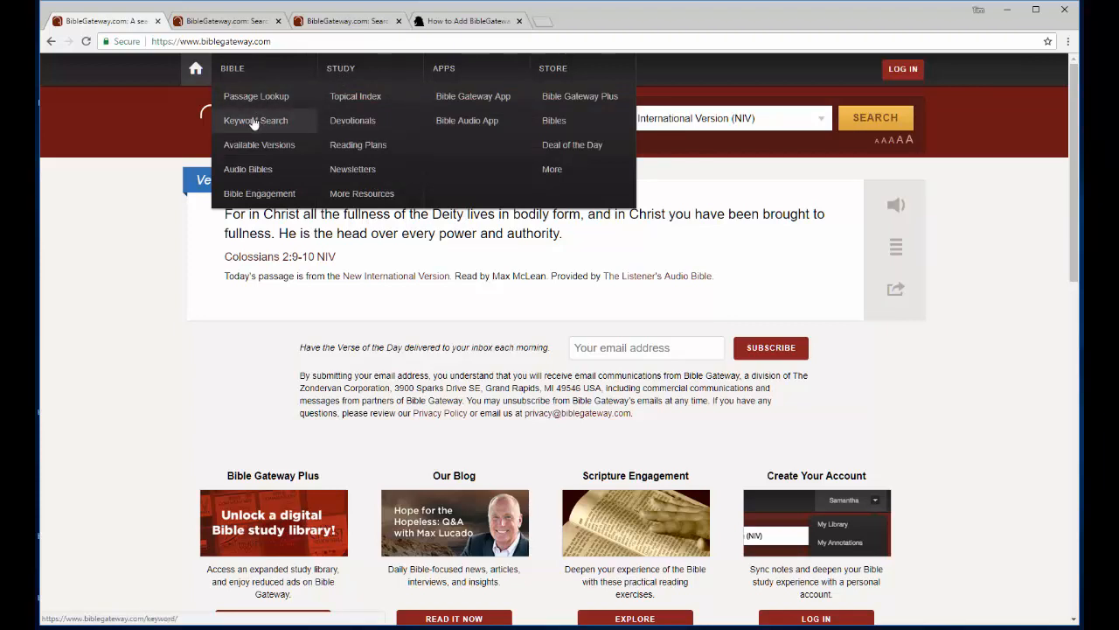
mouse_move(125, 181)
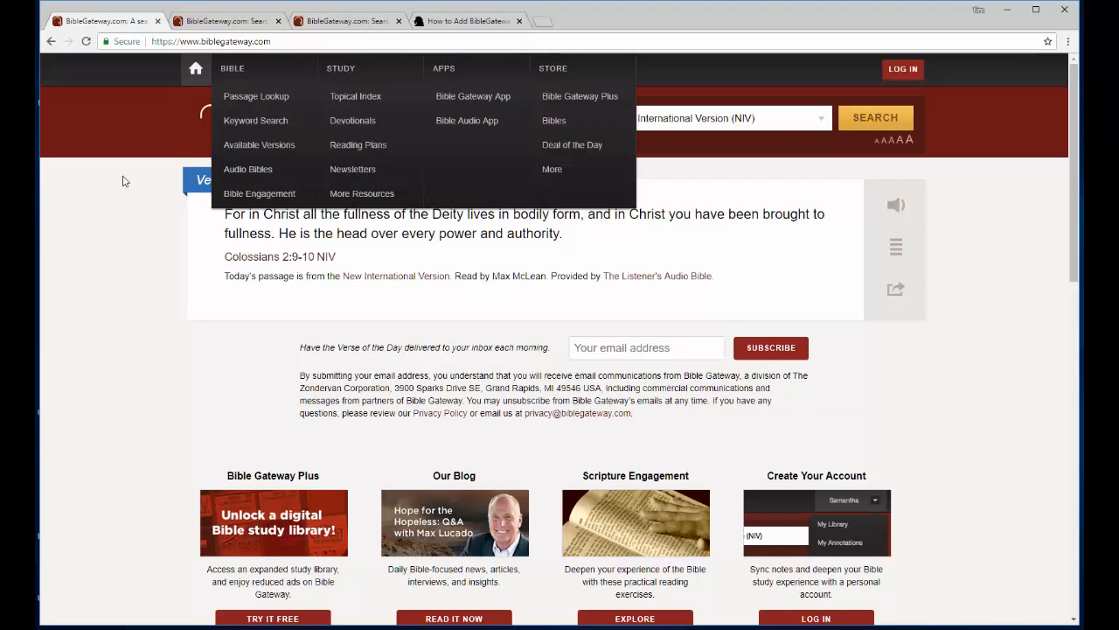
mouse_move(133, 220)
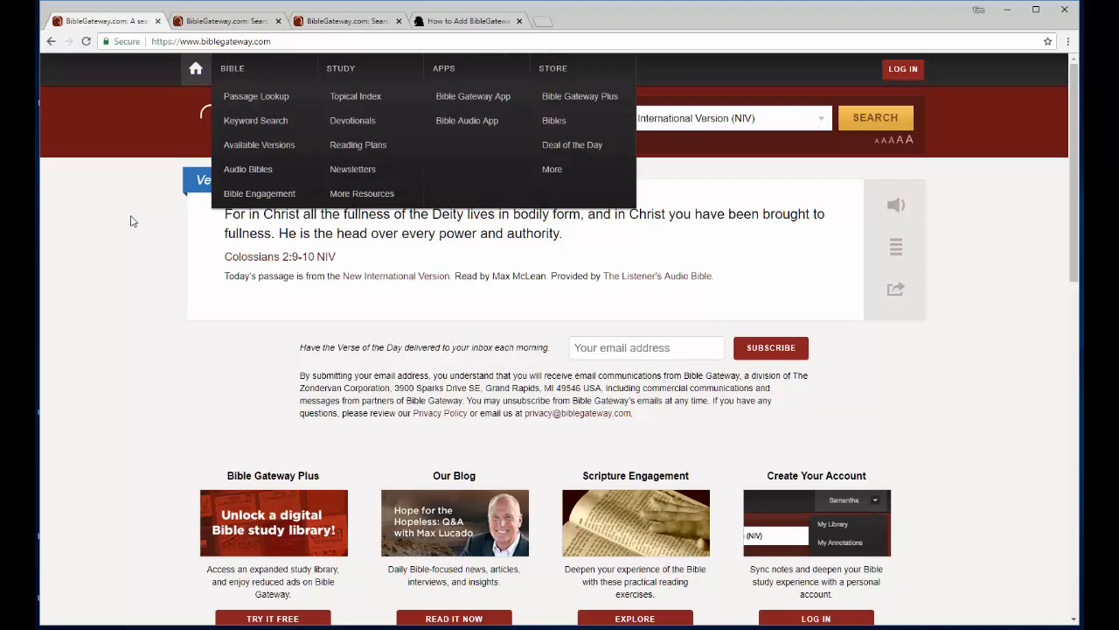
mouse_move(147, 162)
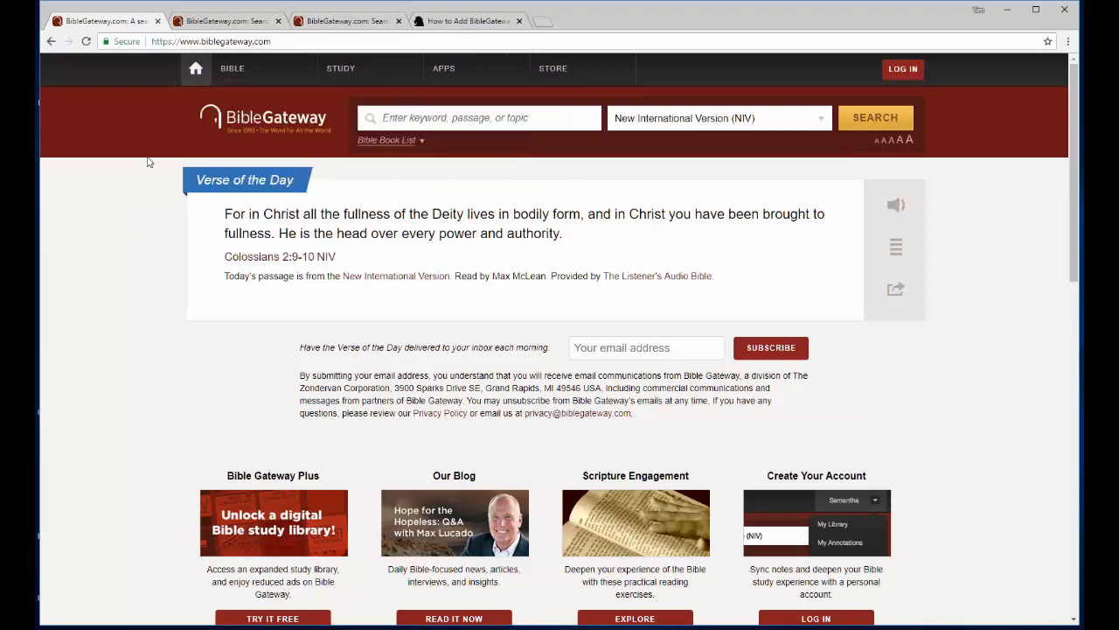
mouse_move(341, 68)
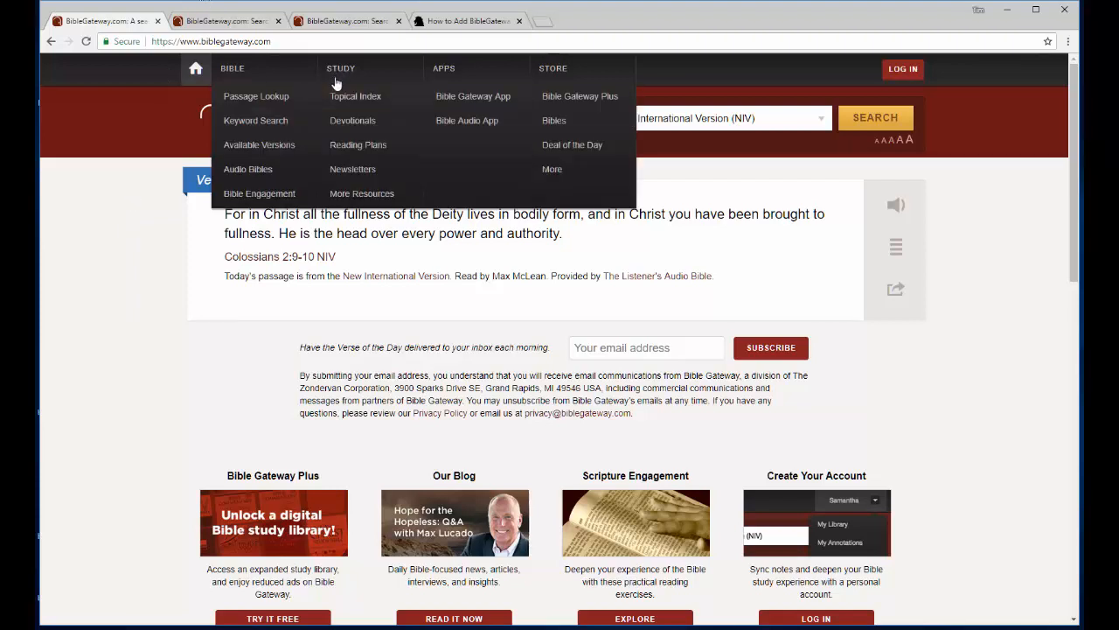
- Open Passage Lookup, review the version list, and enter '1 john 1-2' with NIV
left_click(256, 96)
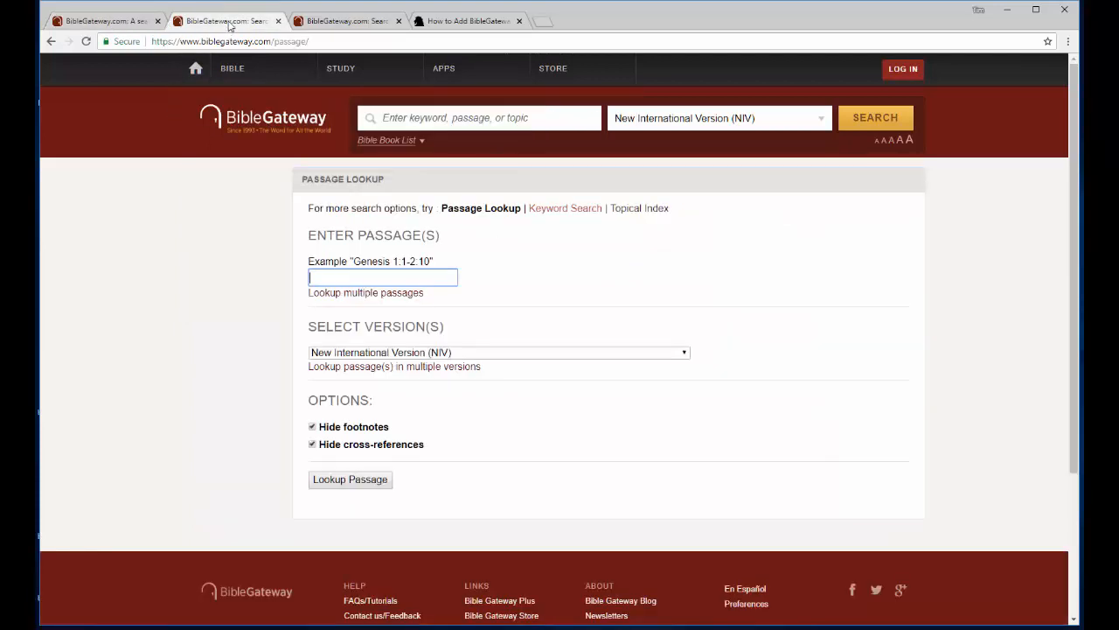
mouse_move(175, 216)
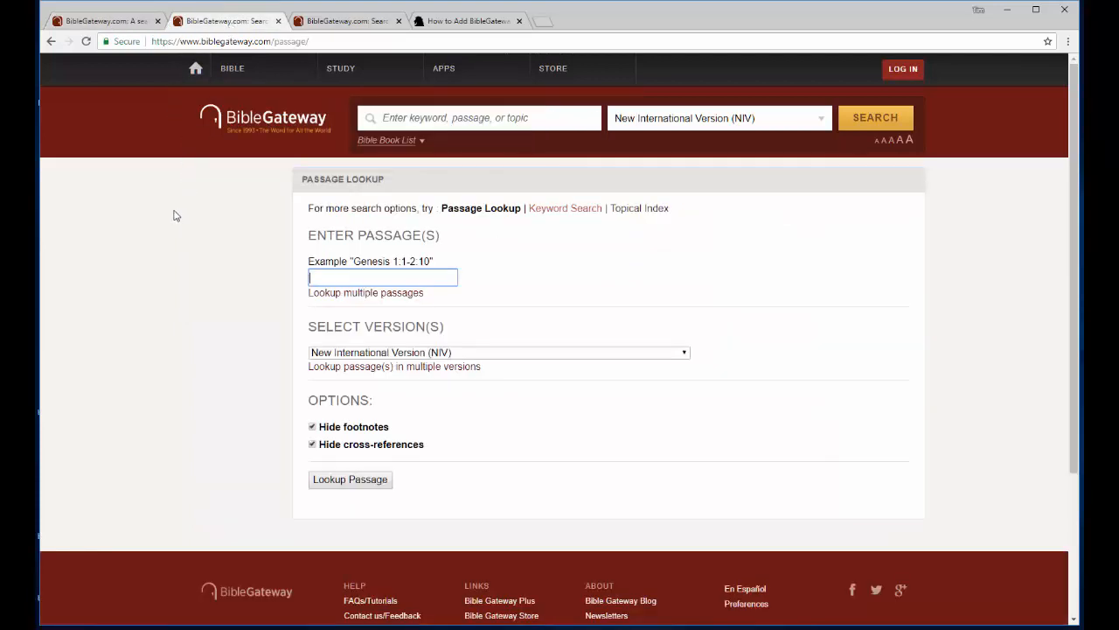
mouse_move(207, 339)
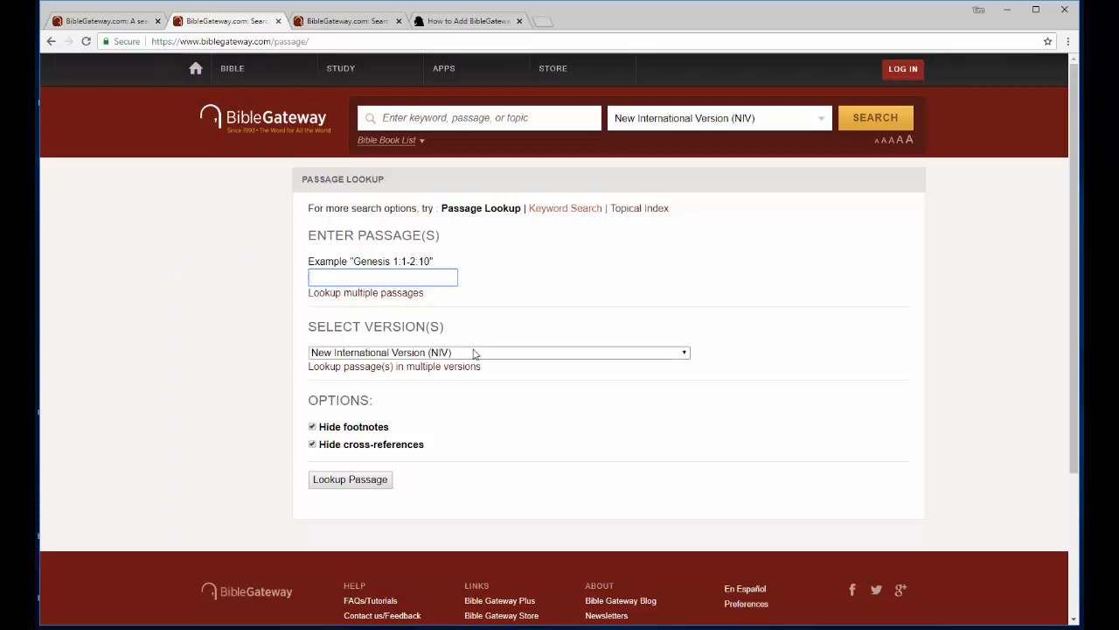
left_click(499, 353)
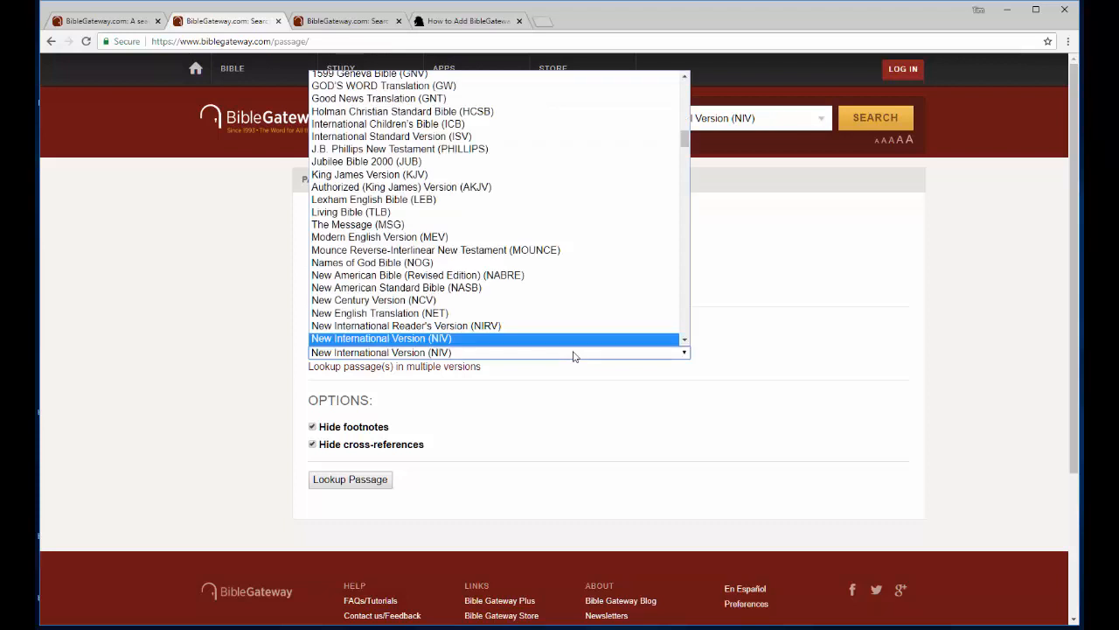
mouse_move(485, 263)
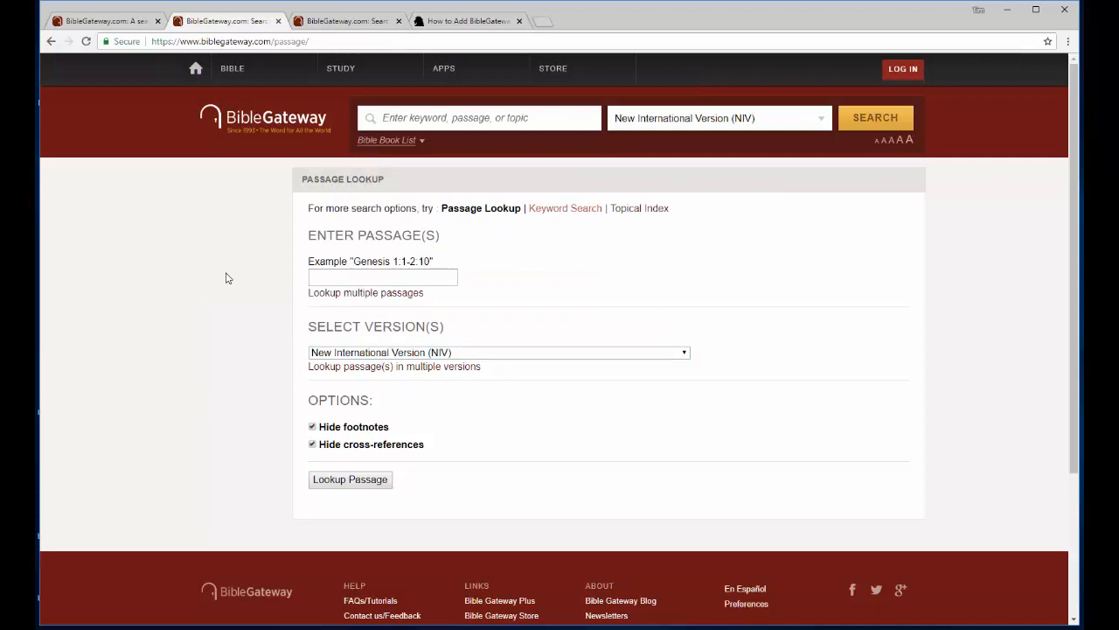
left_click(382, 277)
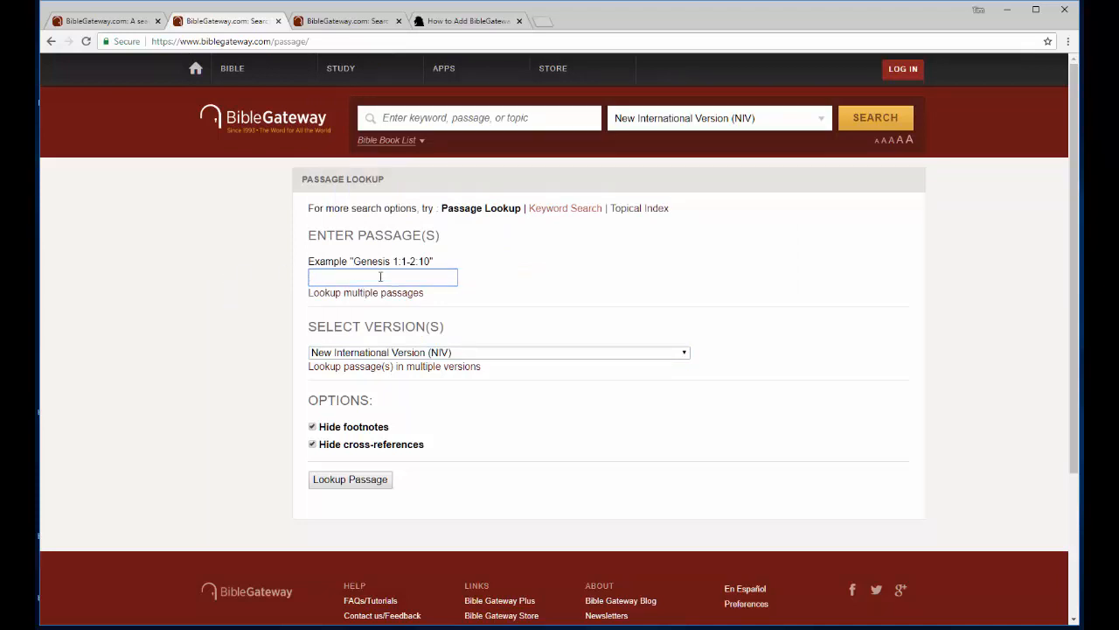
type("1 john 1-2")
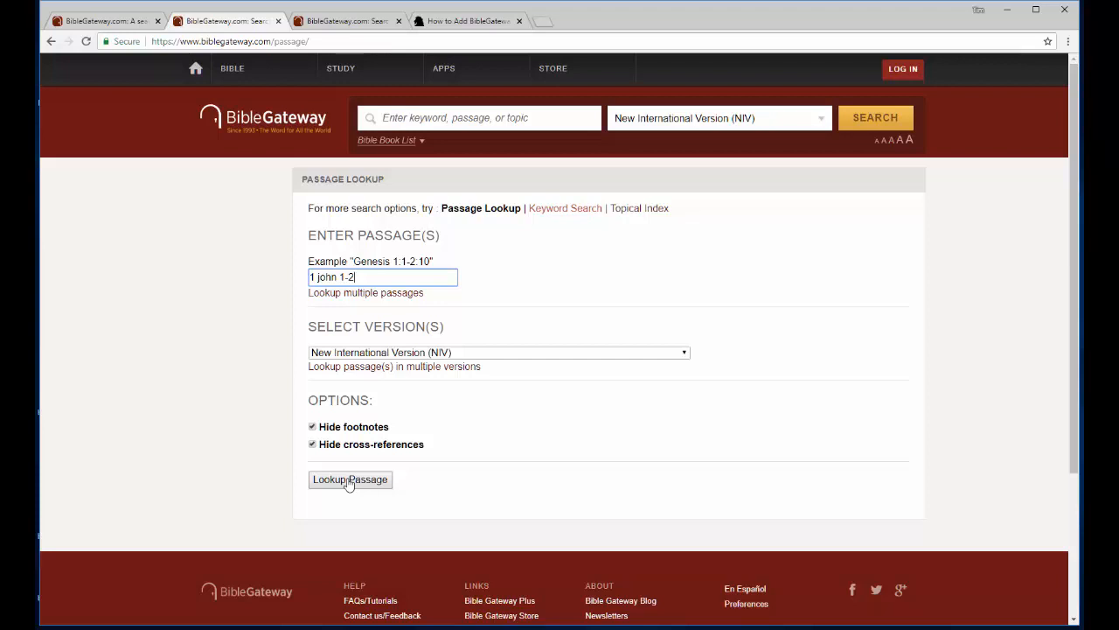
- Look up 1 John 1-2 in NIV and scroll through the chapters and back up
left_click(349, 480)
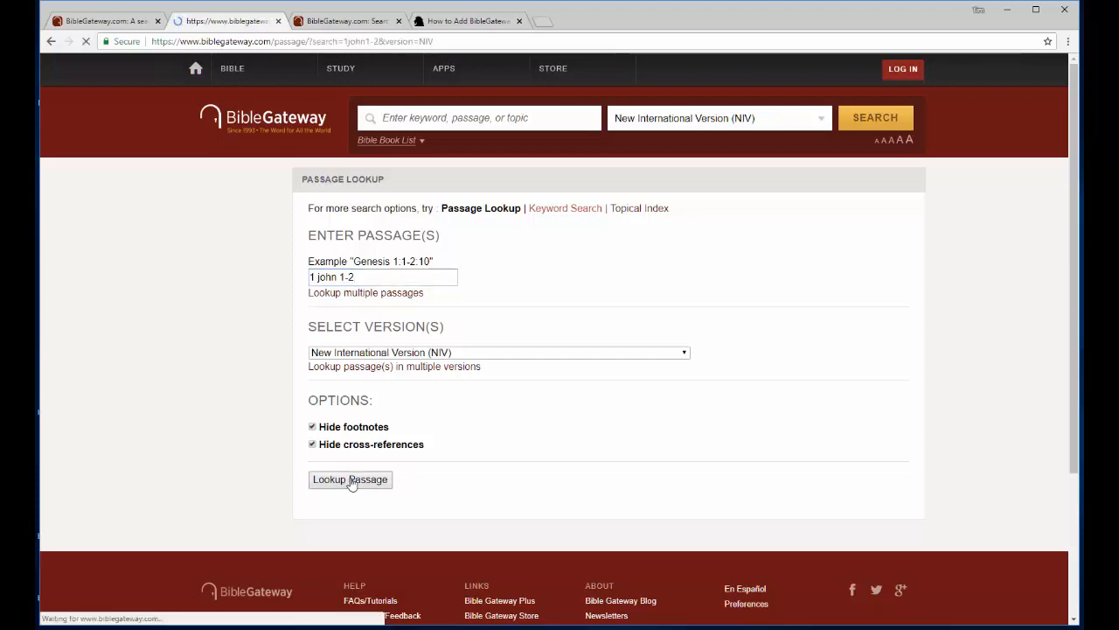
left_click(350, 479)
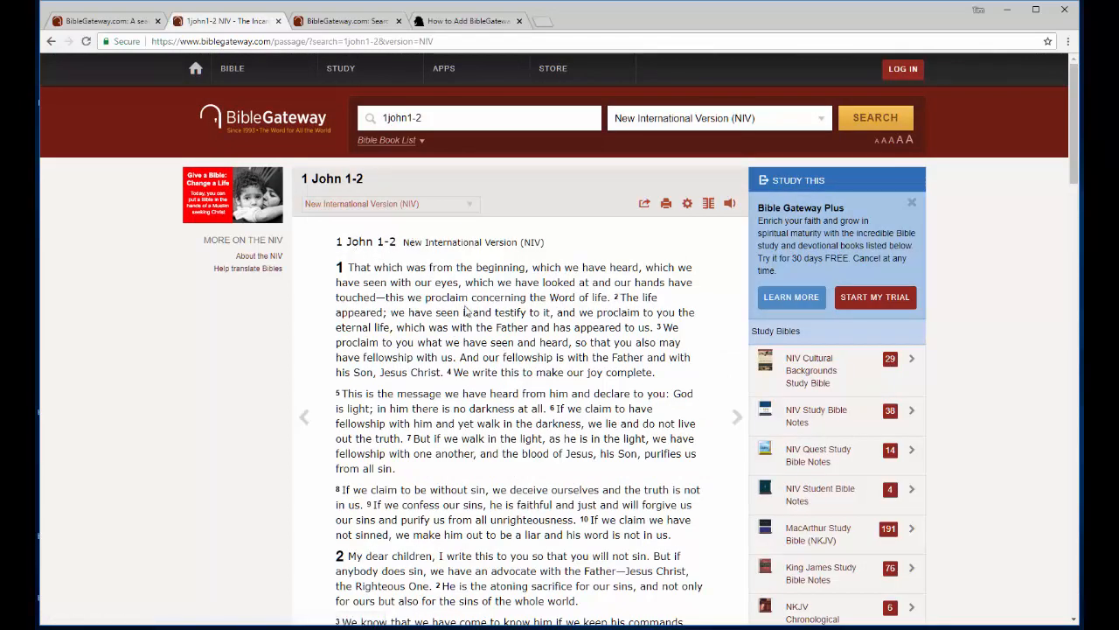
scroll("down", 3)
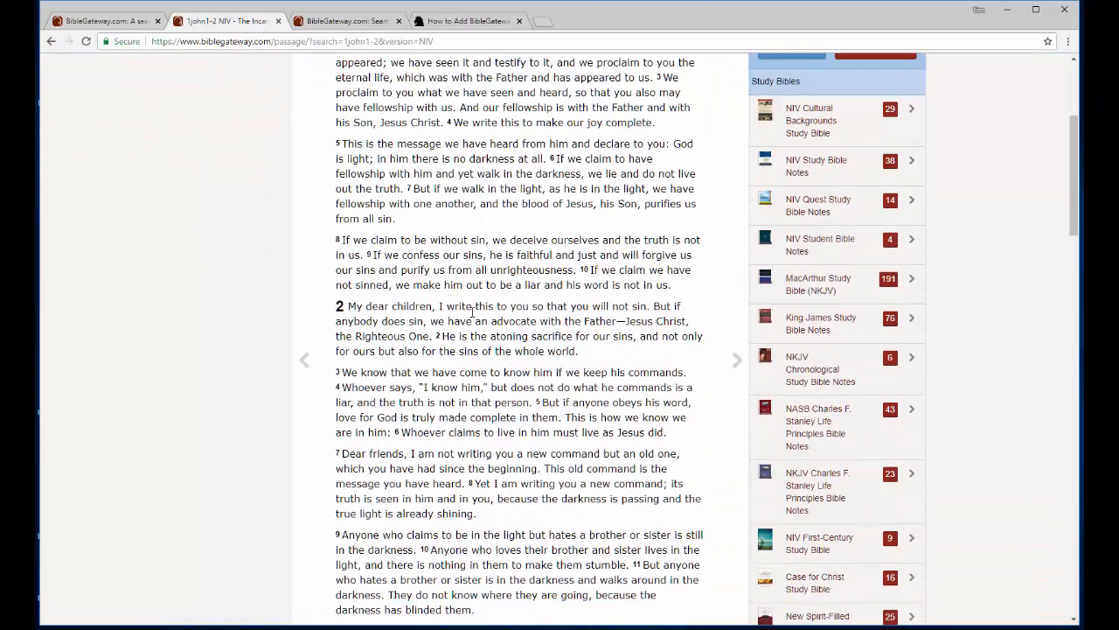
double_click(349, 239)
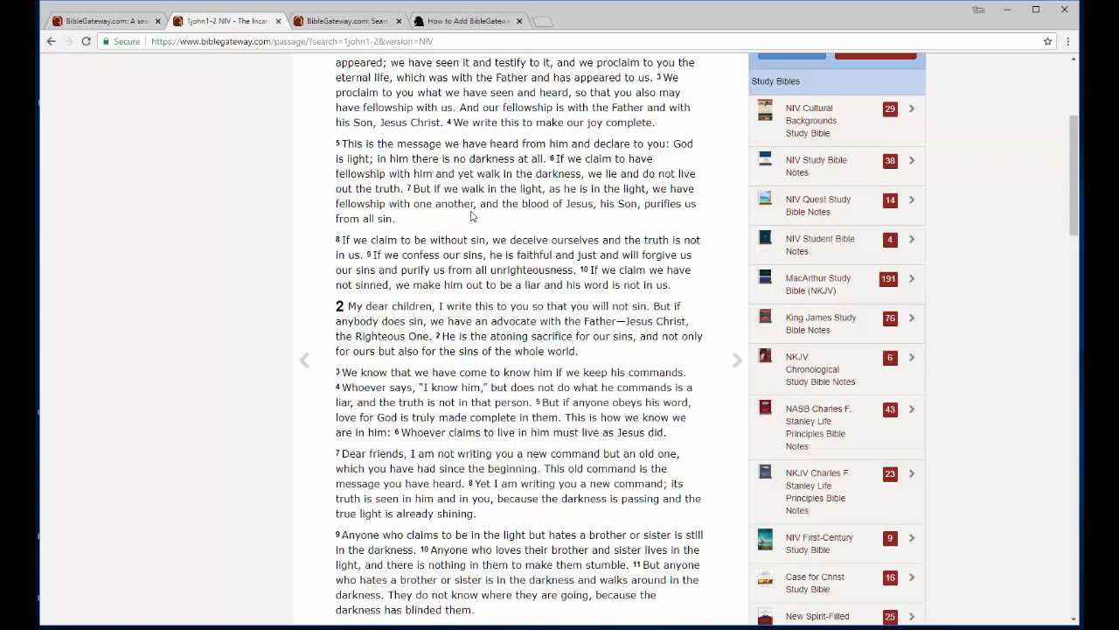
scroll("up", 3)
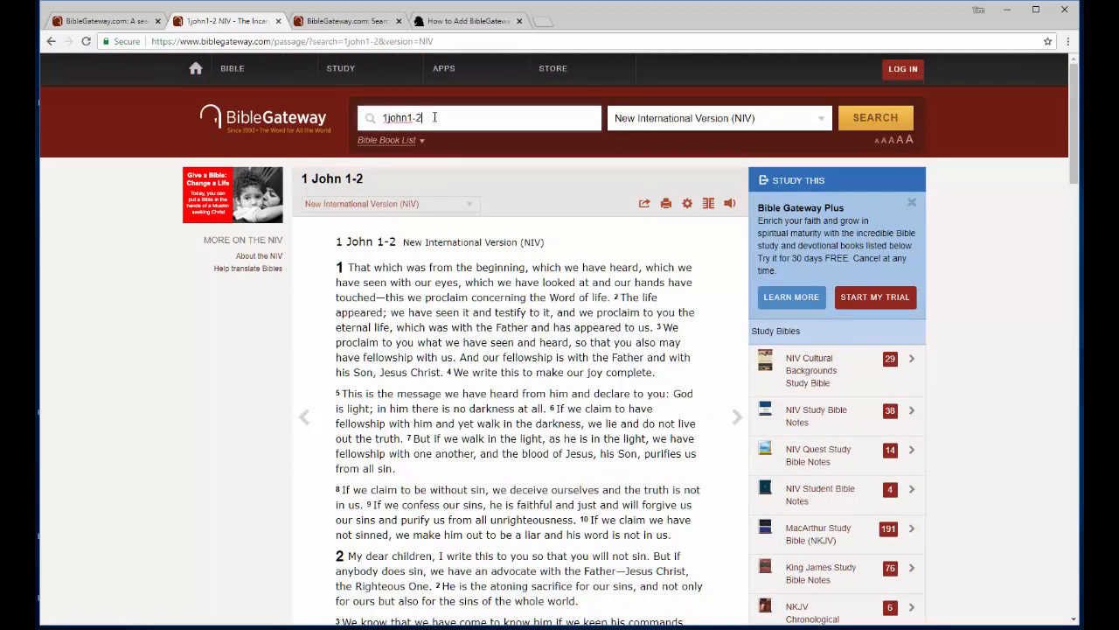
- Edit the search box reference to narrow the passage to 1john1:8-10
key("Backspace")
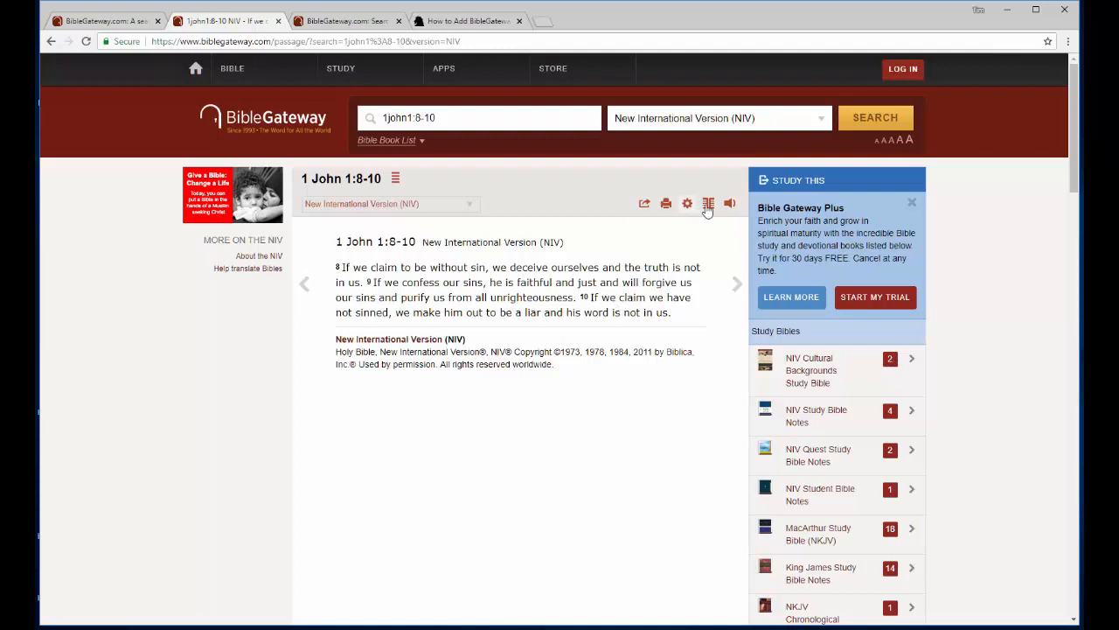
mouse_move(708, 202)
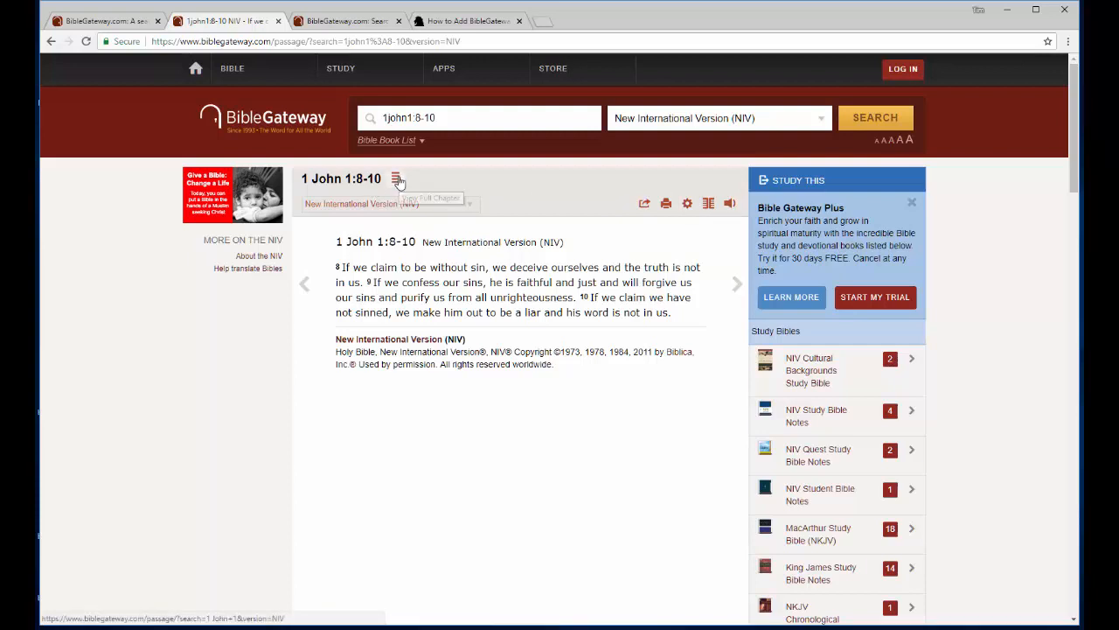
- Expand 1 John 1:8-10 to the full 1 John chapter 1 in NIV
left_click(397, 179)
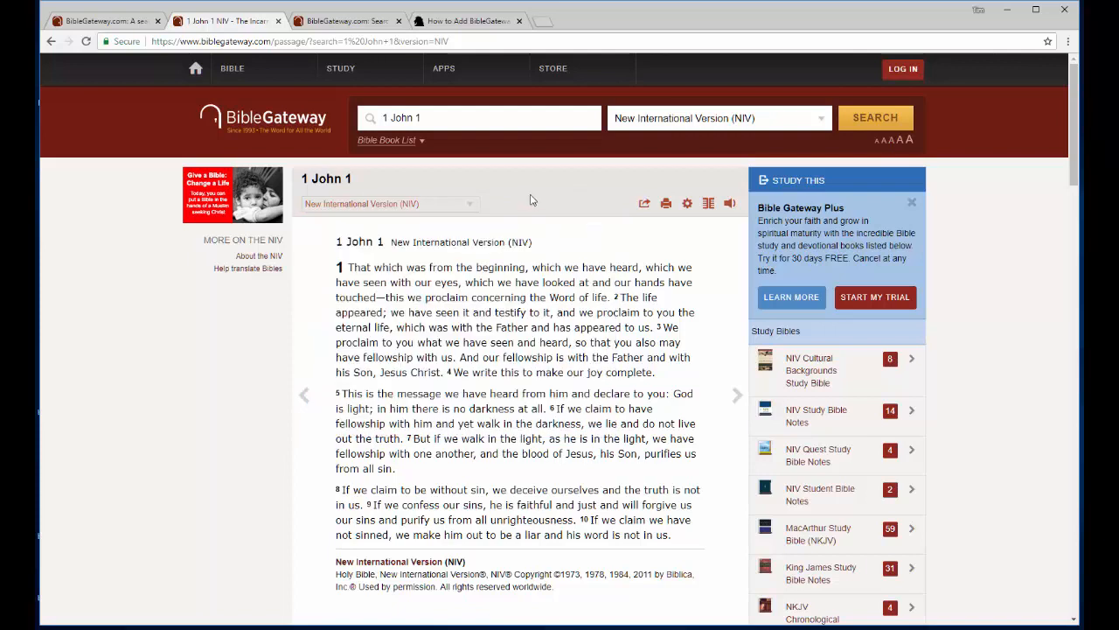
mouse_move(677, 226)
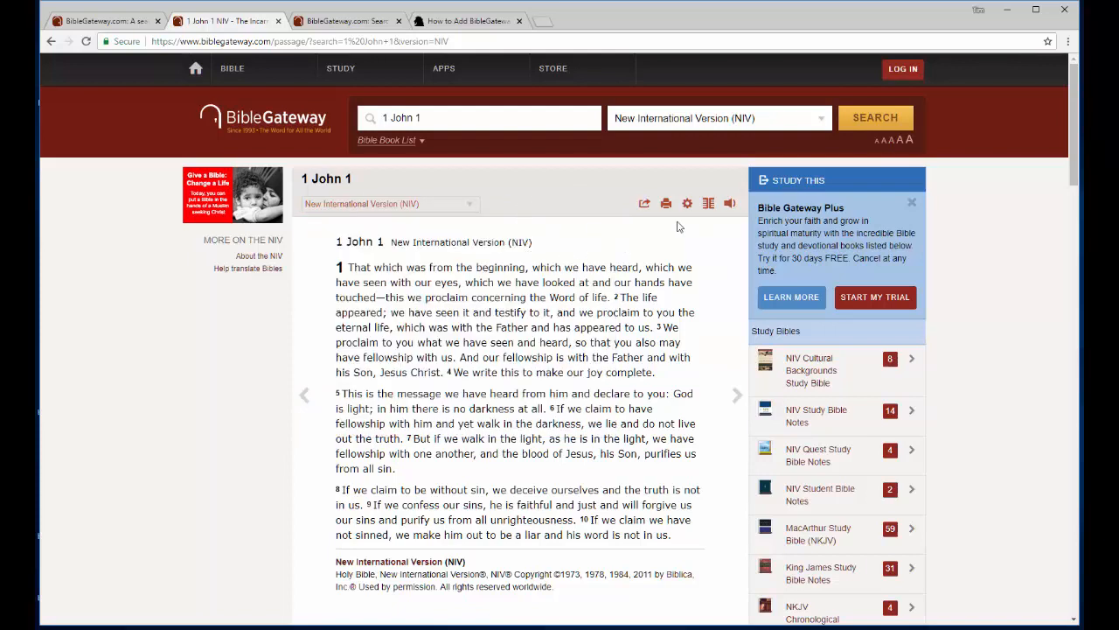
mouse_move(709, 203)
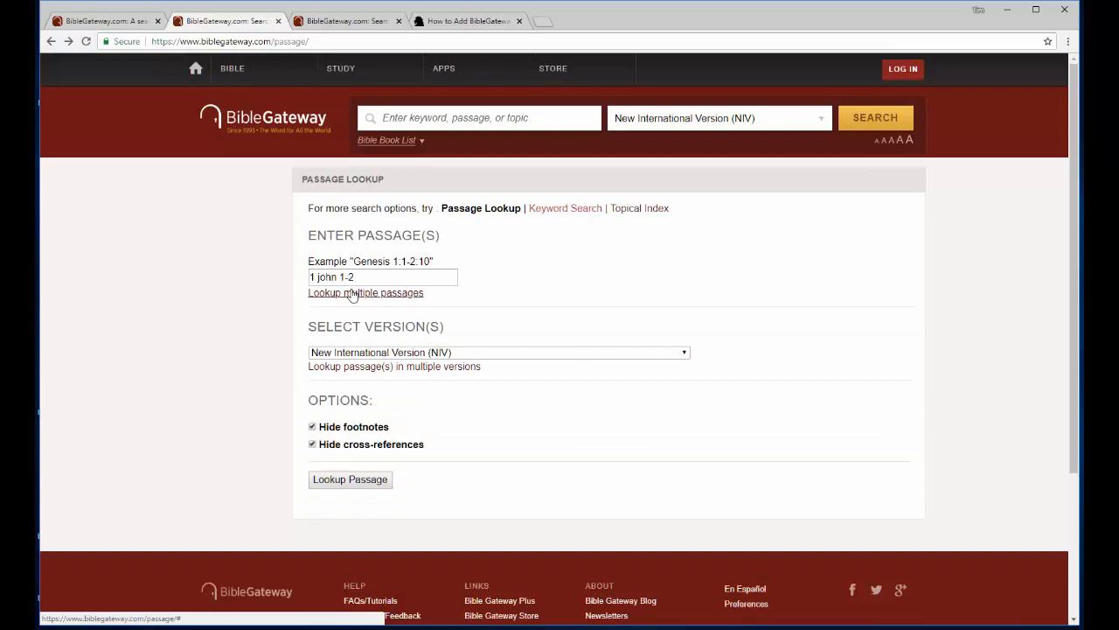
mouse_move(374, 296)
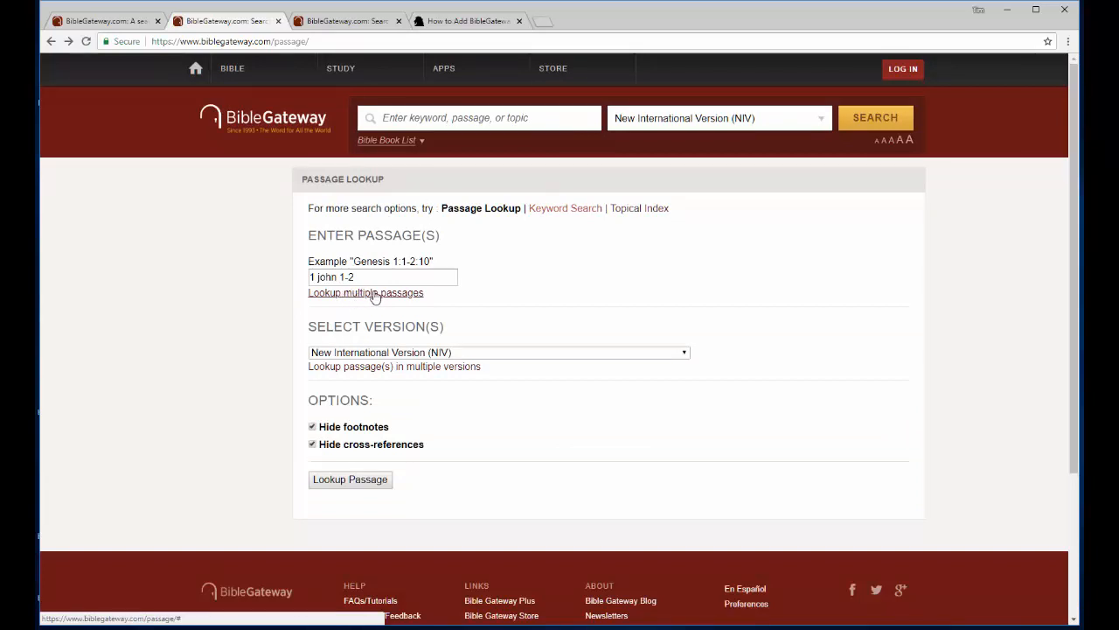
mouse_move(363, 374)
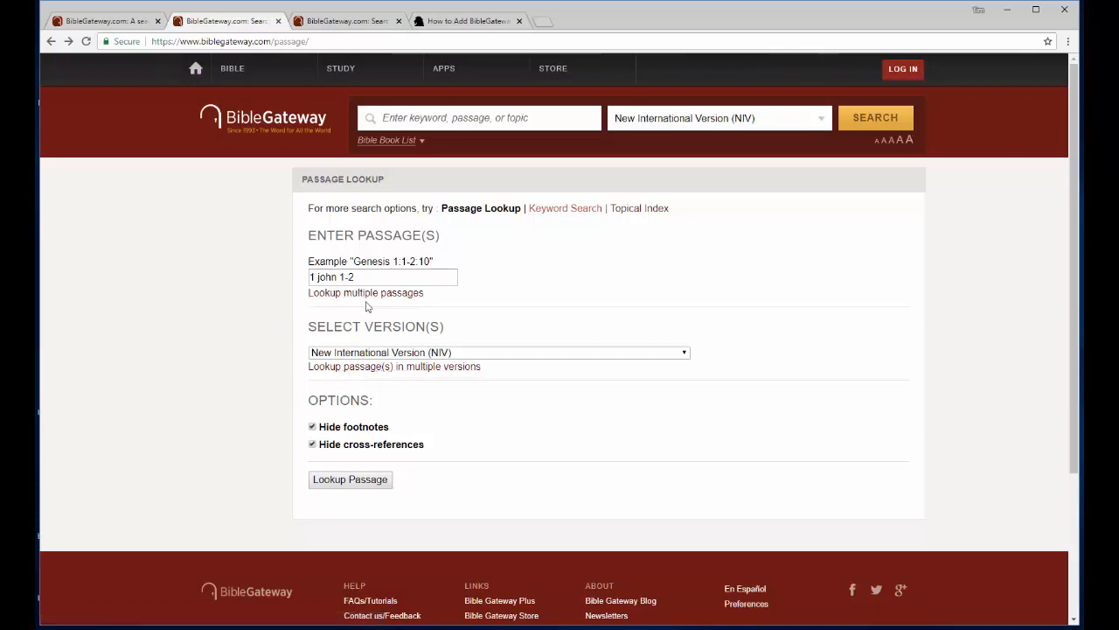
mouse_move(362, 366)
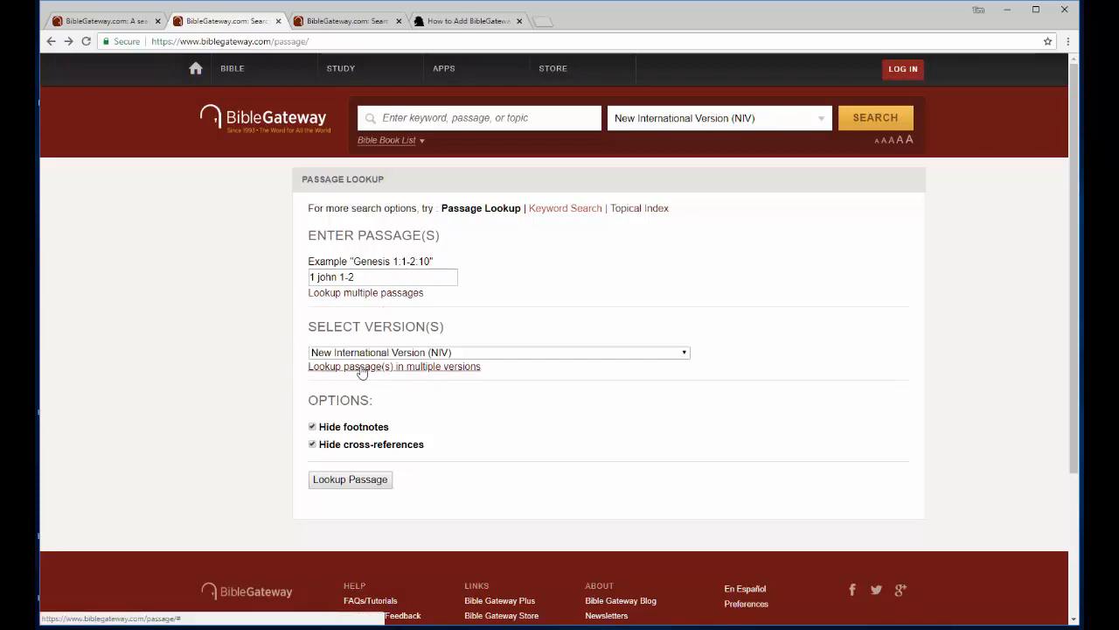
left_click(394, 365)
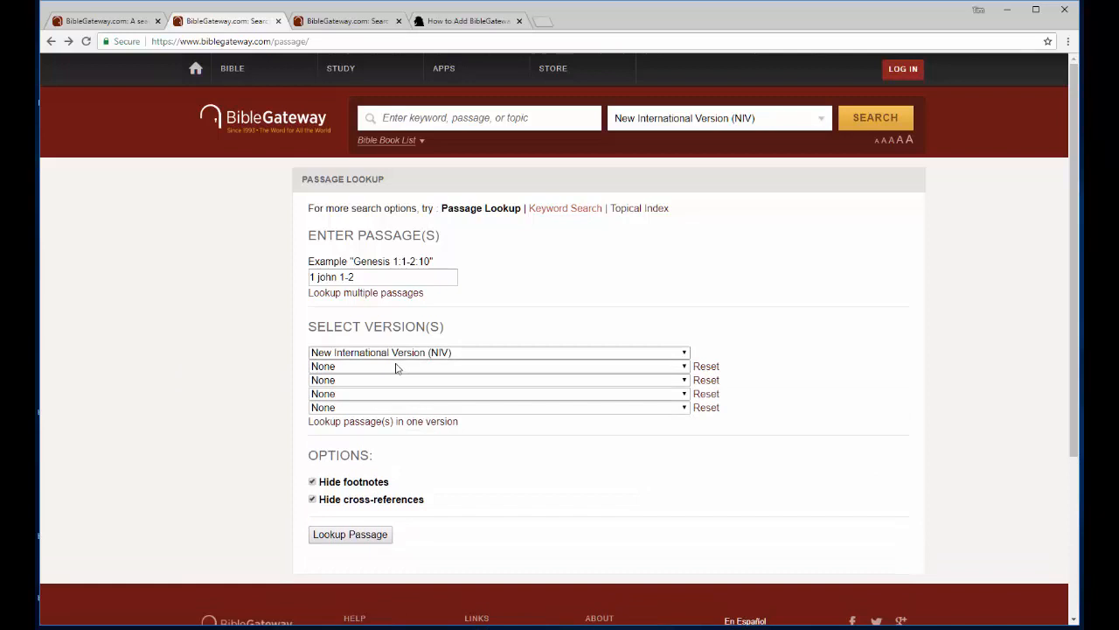
left_click(497, 365)
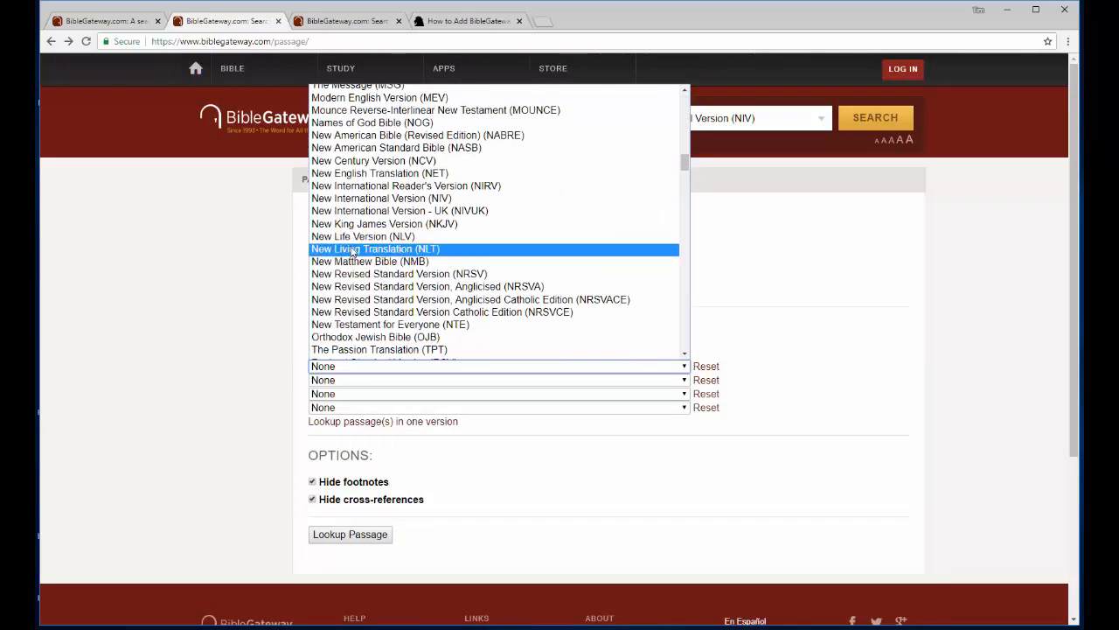
left_click(362, 236)
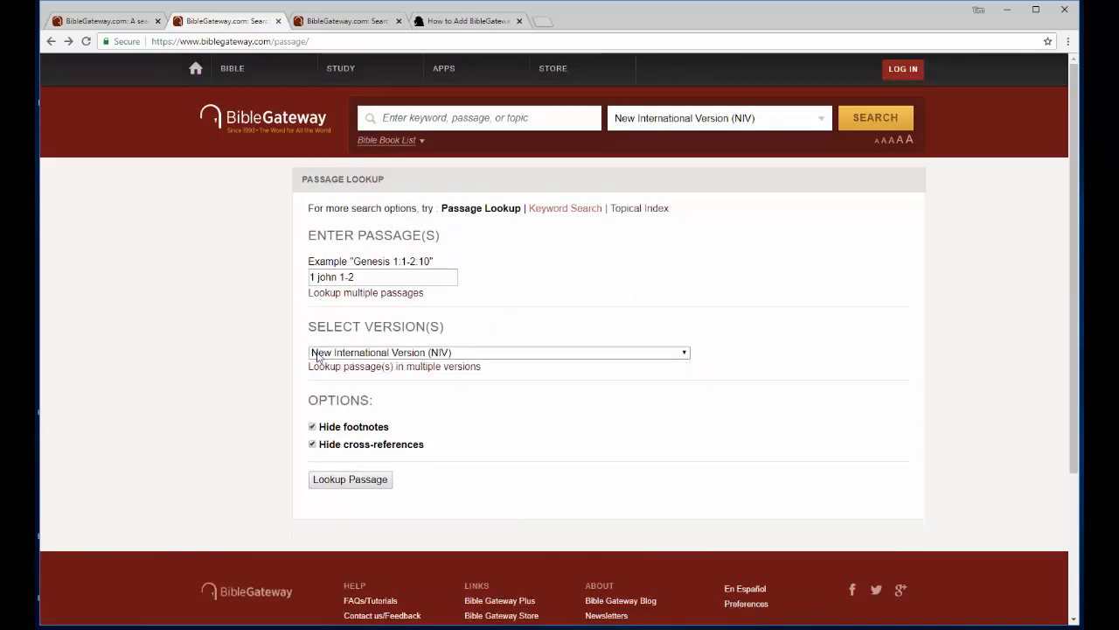
mouse_move(386, 369)
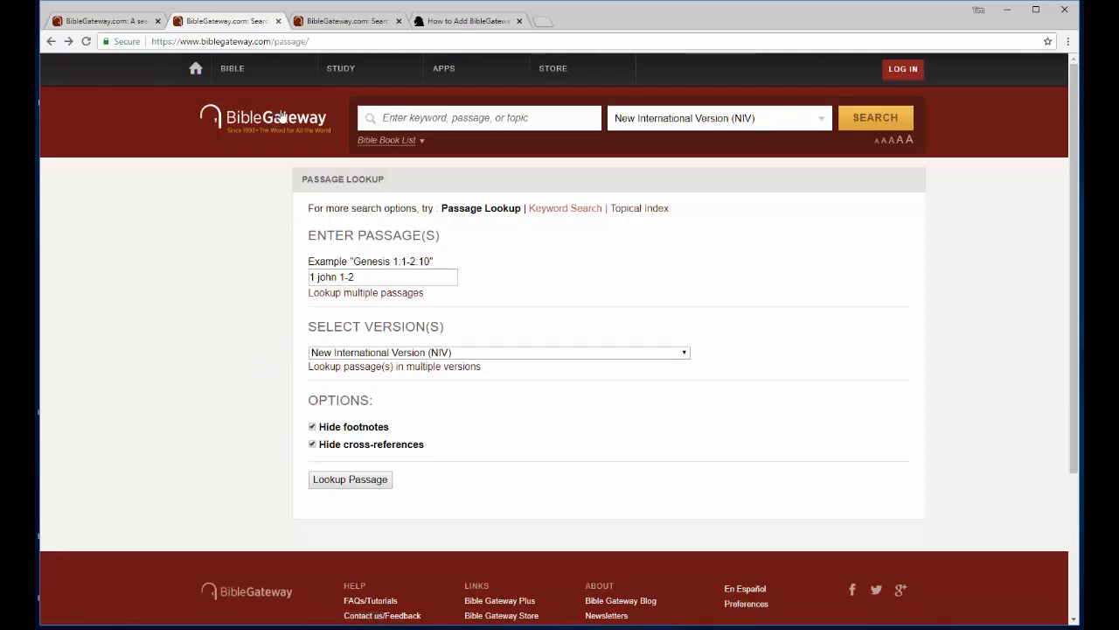
mouse_move(350, 20)
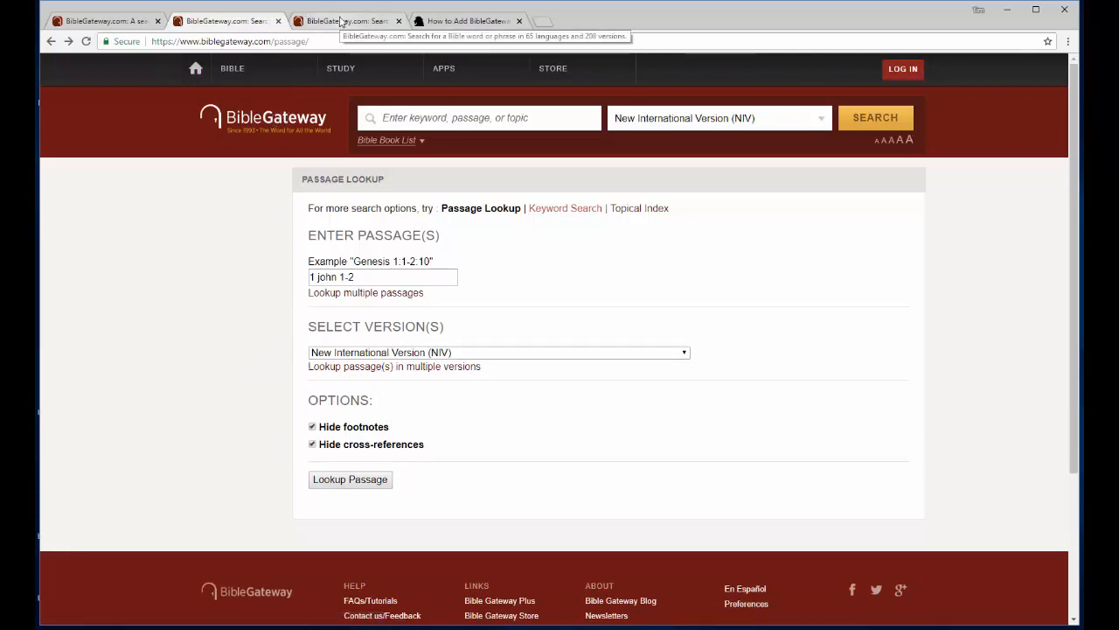
- On Keyword Search, enter 'kingdom', review match options, and limit the range to Ezra–Ezra
left_click(565, 207)
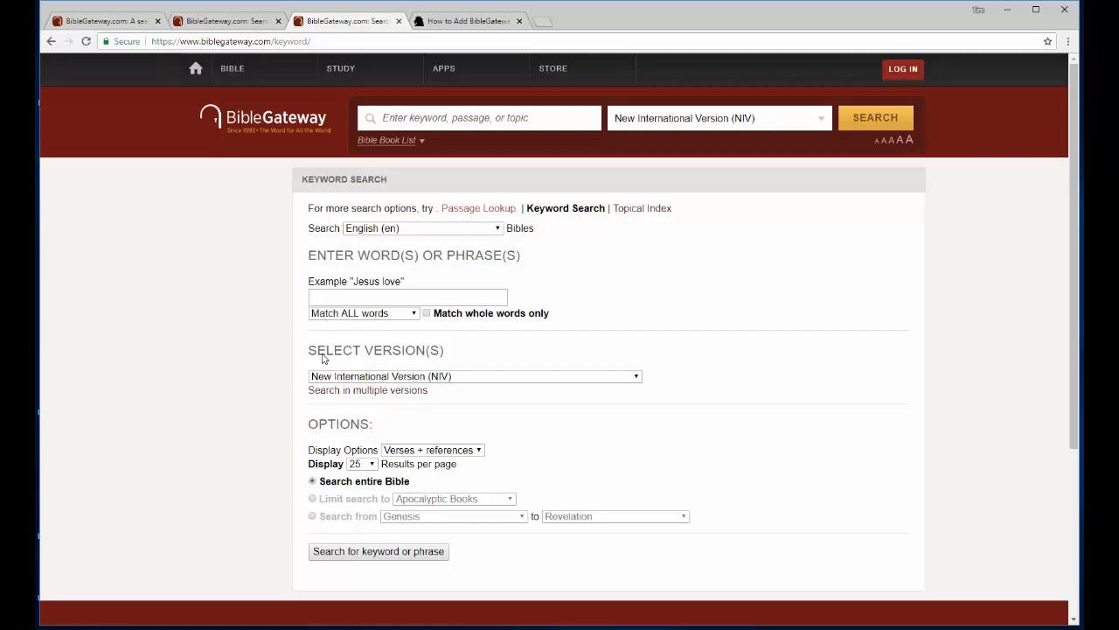
left_click(408, 297)
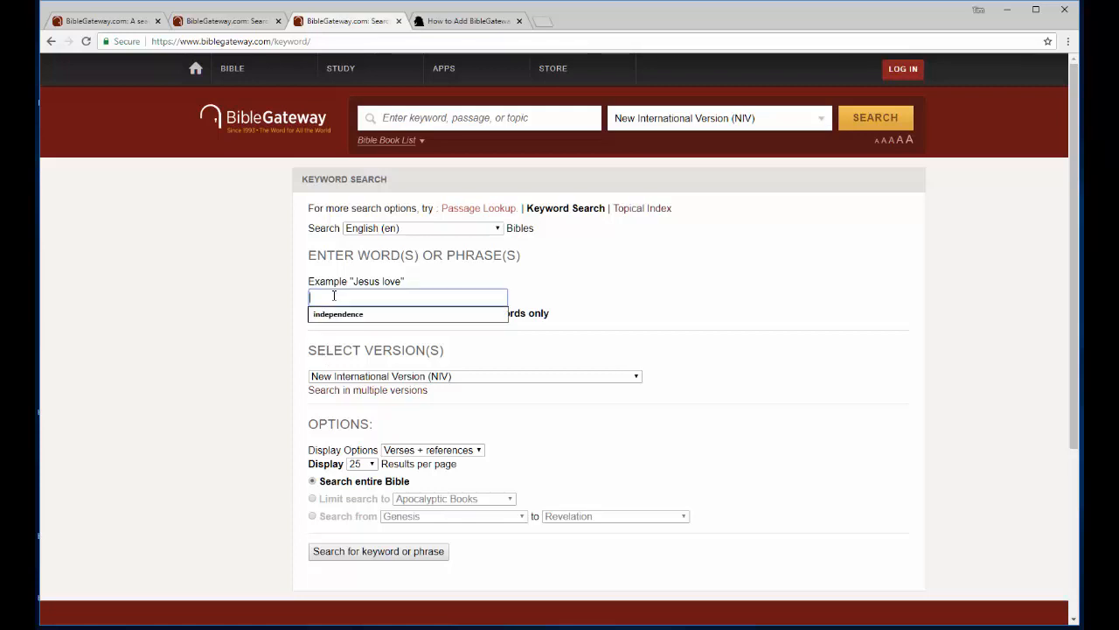
type("king")
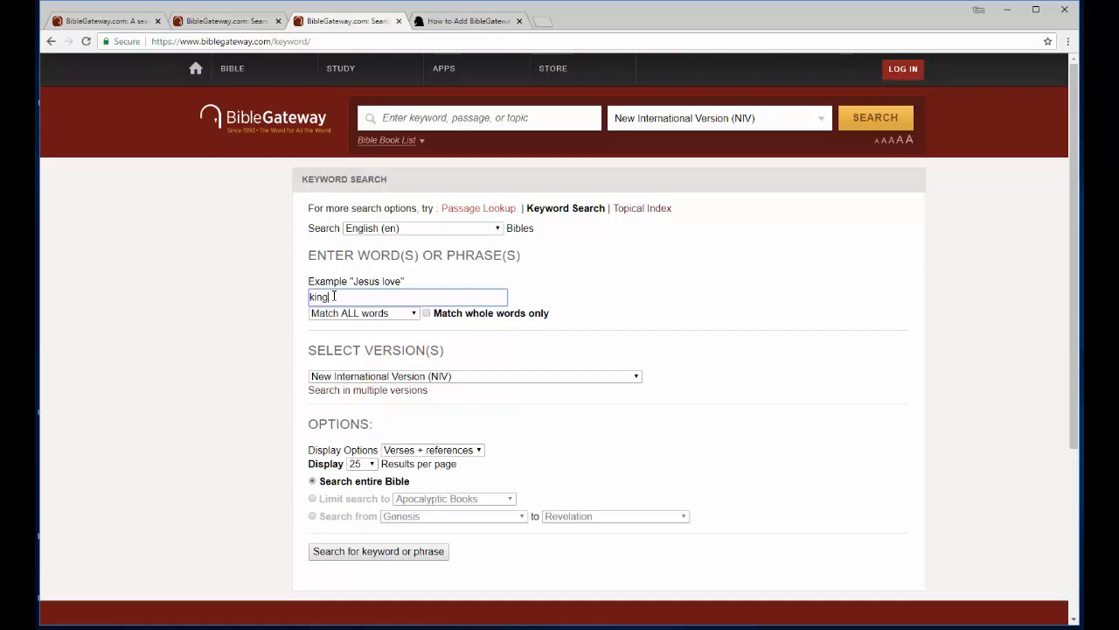
type("dom")
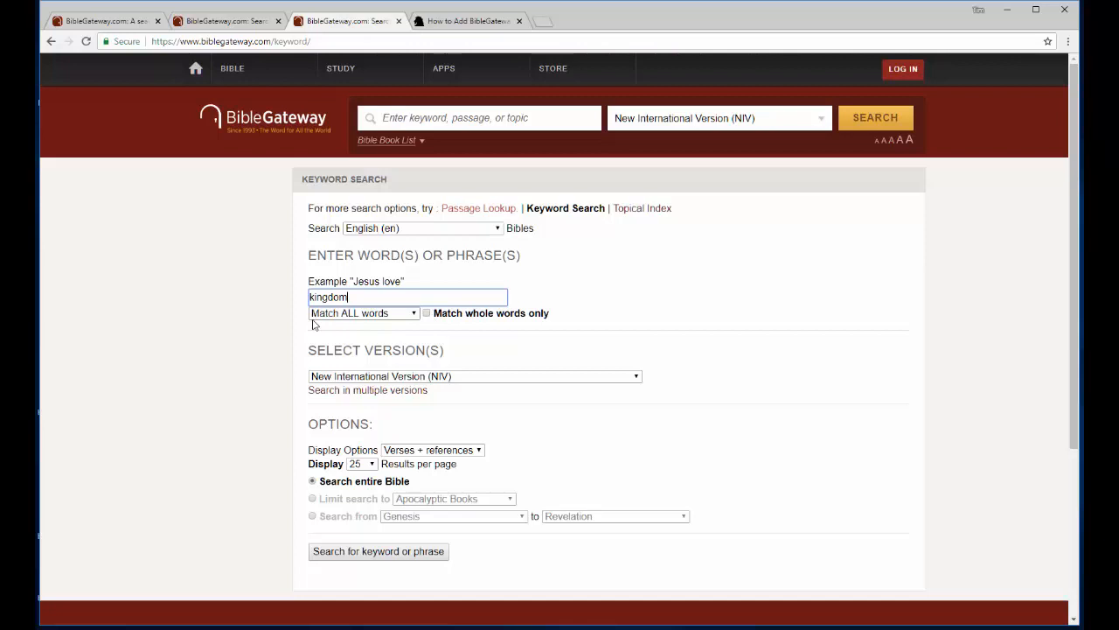
left_click(362, 313)
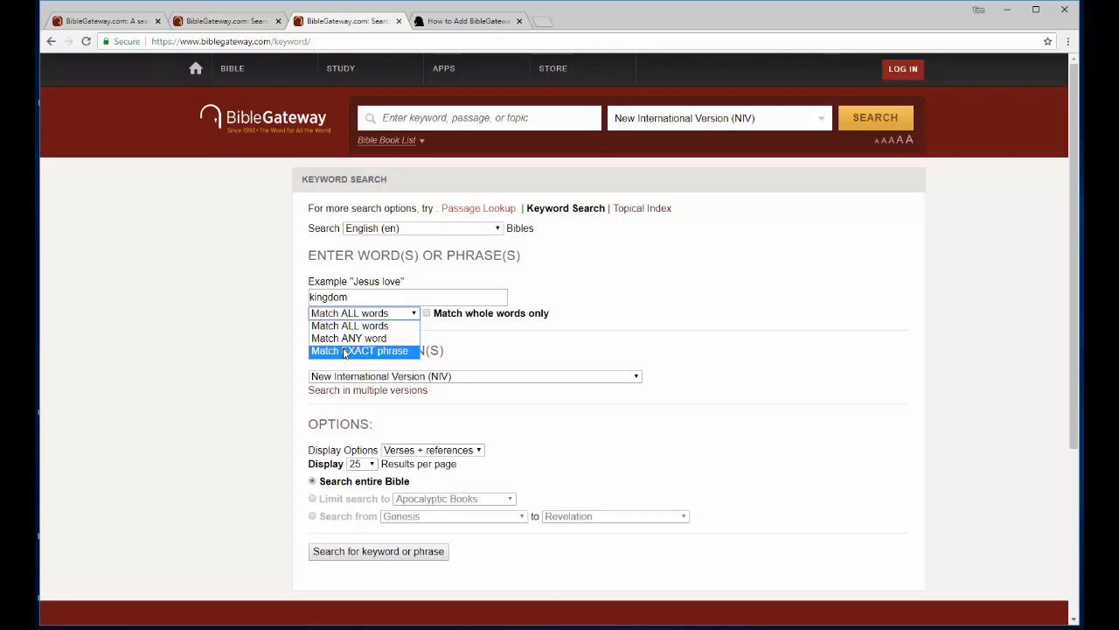
mouse_move(343, 353)
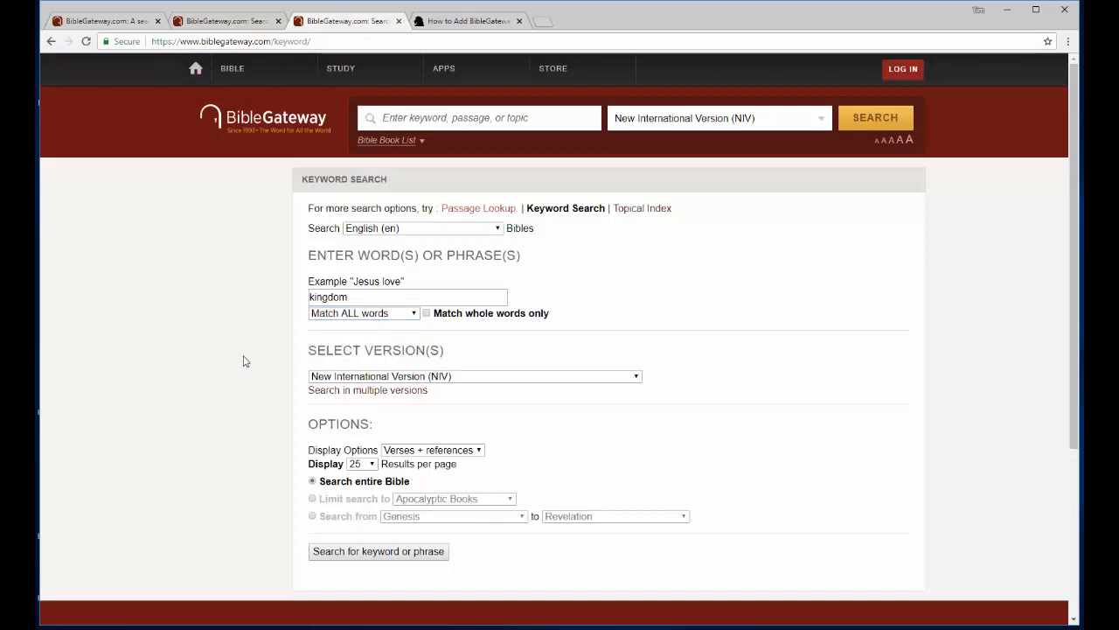
mouse_move(259, 494)
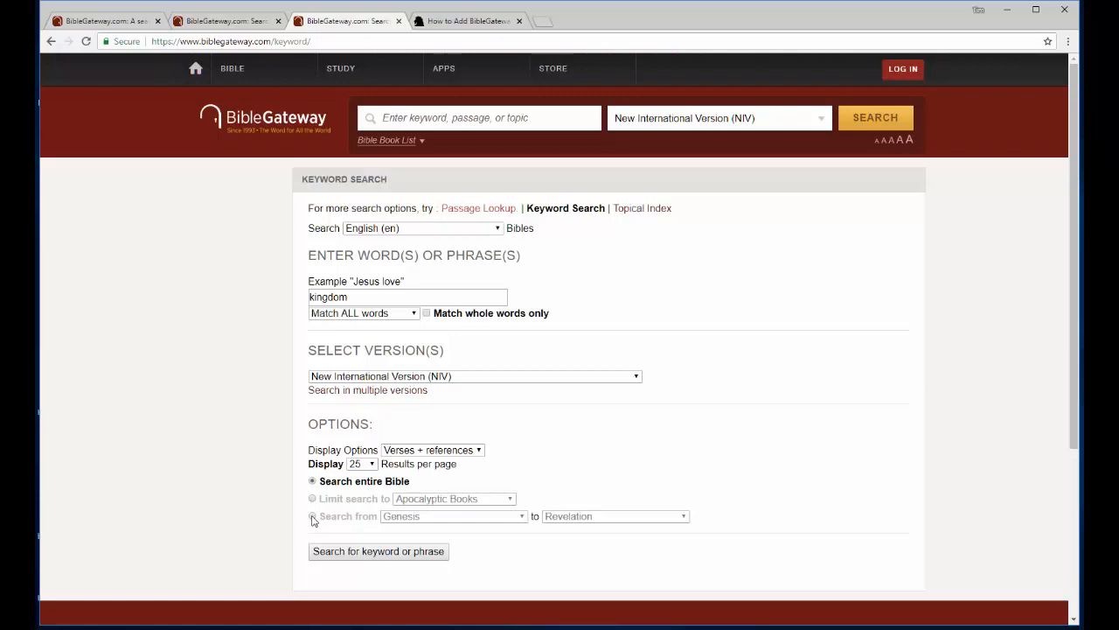
left_click(454, 516)
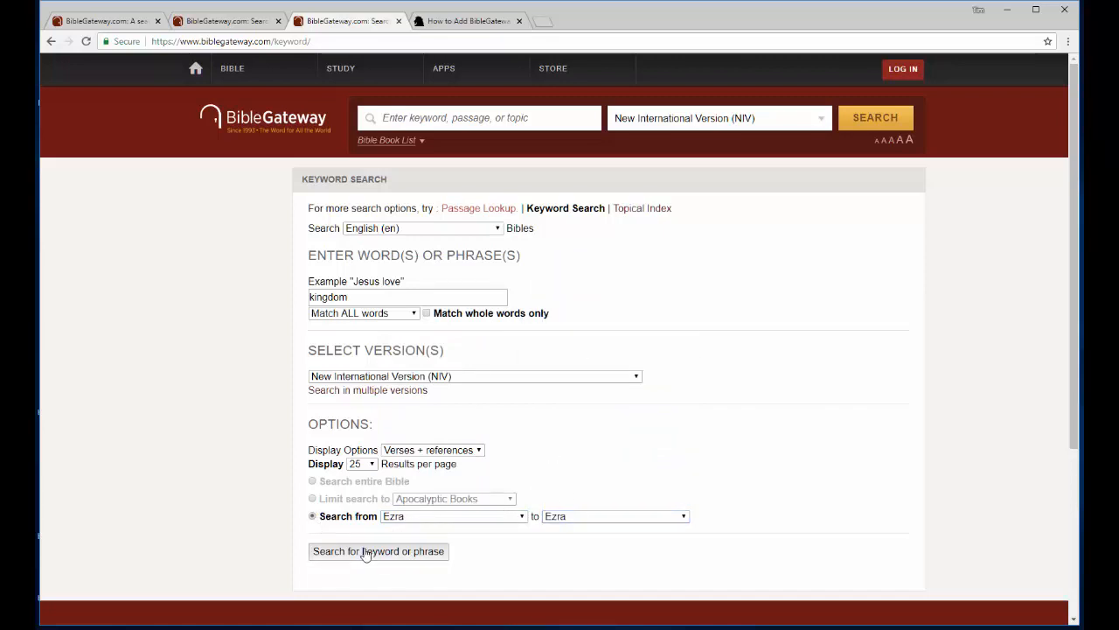
left_click(378, 551)
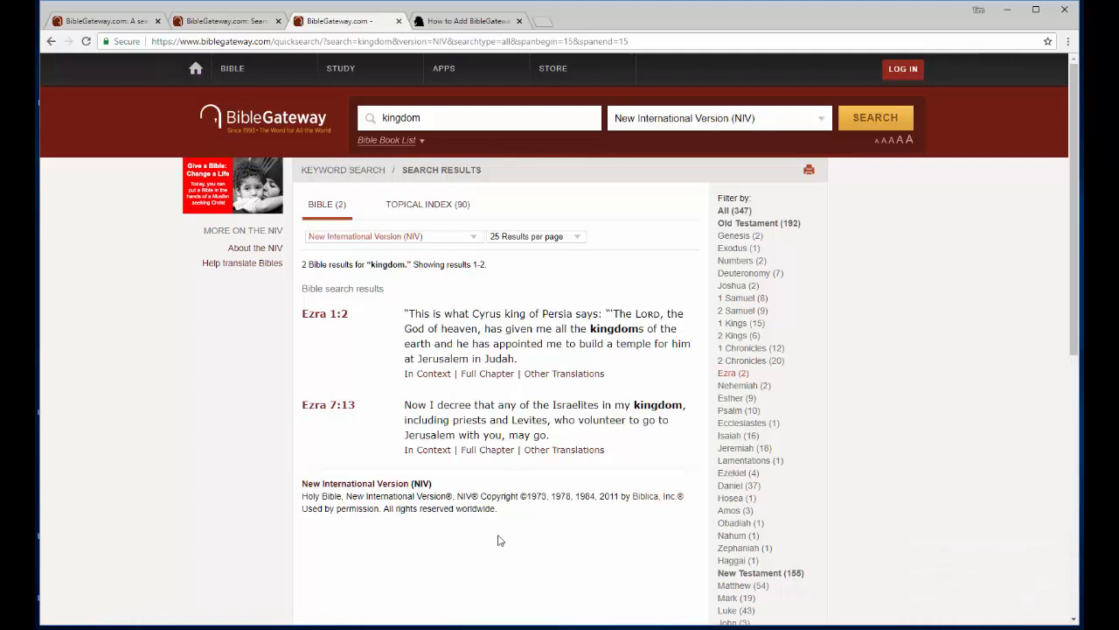
mouse_move(306, 340)
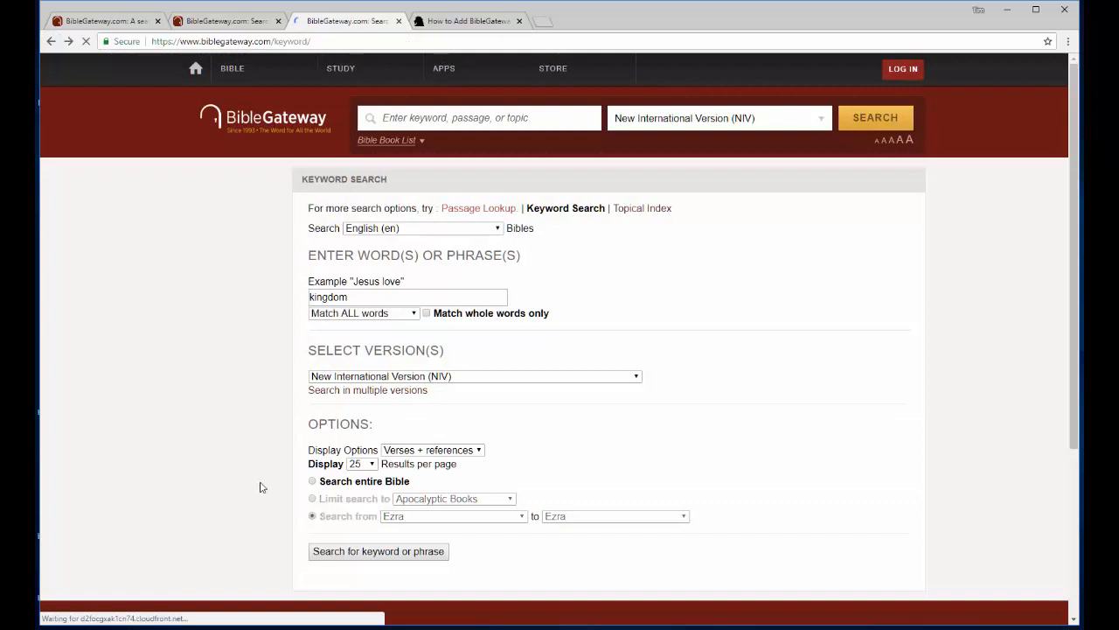
- Switch the 'kingdom' search scope to the Major Prophets book group
left_click(313, 498)
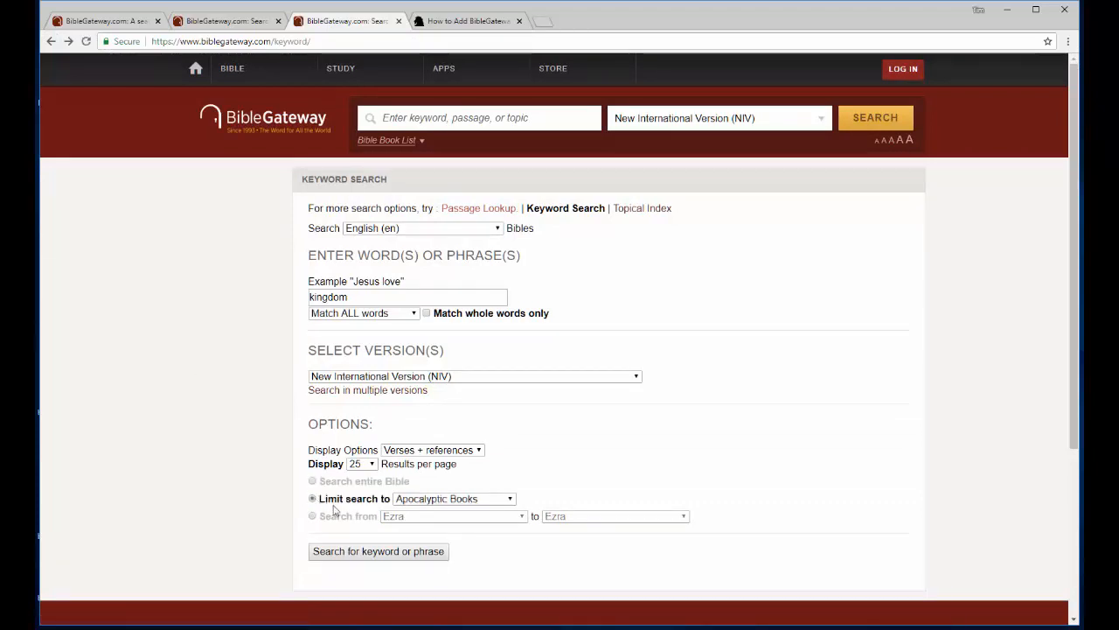
left_click(453, 499)
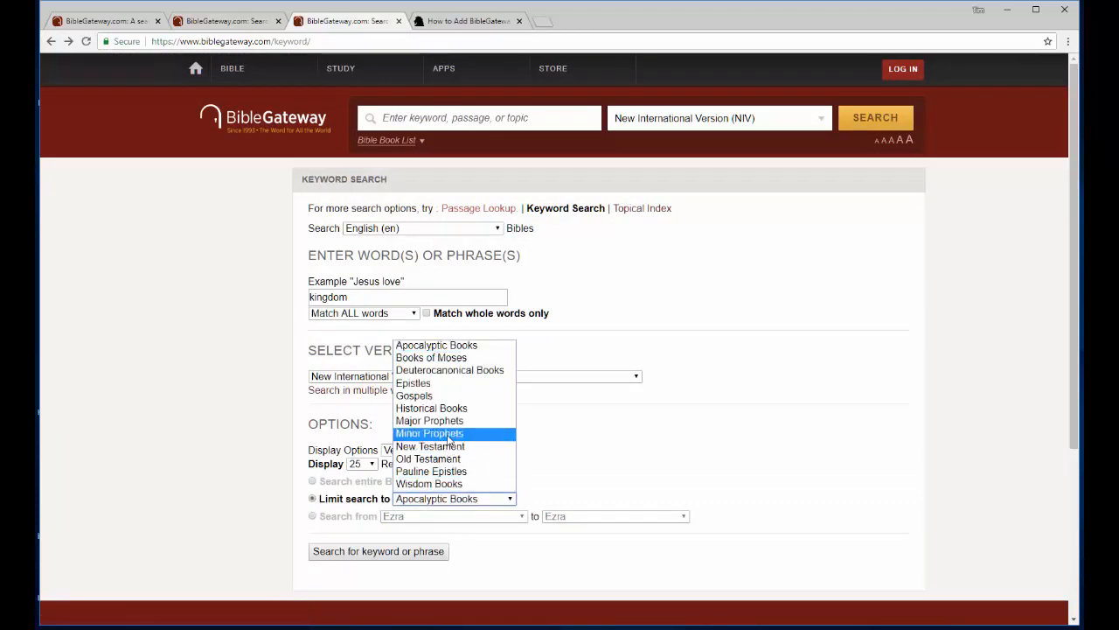
left_click(429, 421)
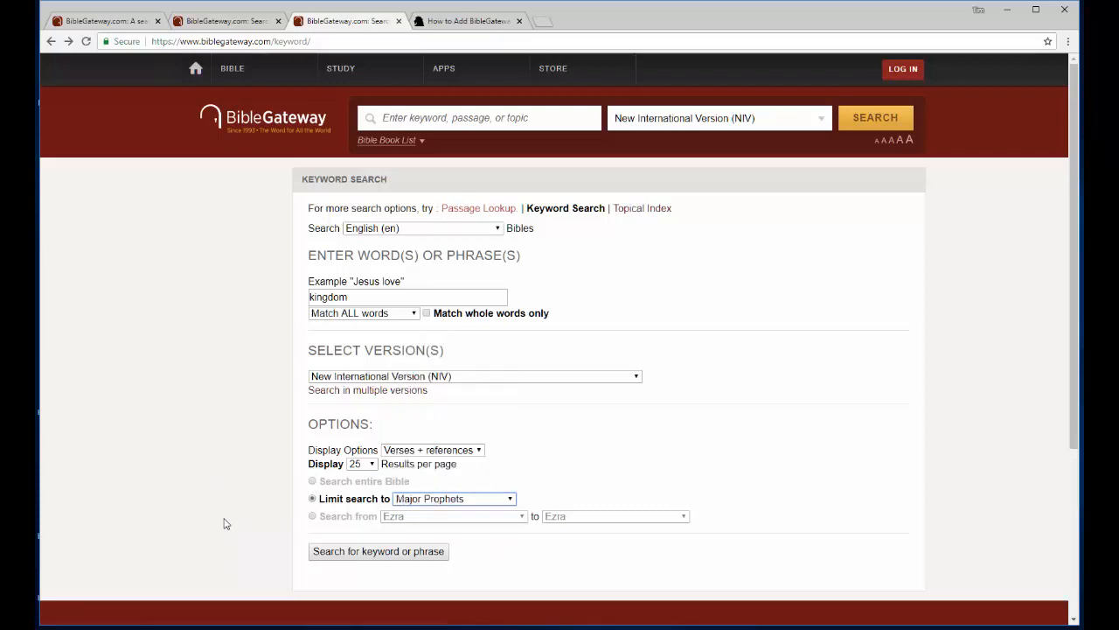
mouse_move(259, 486)
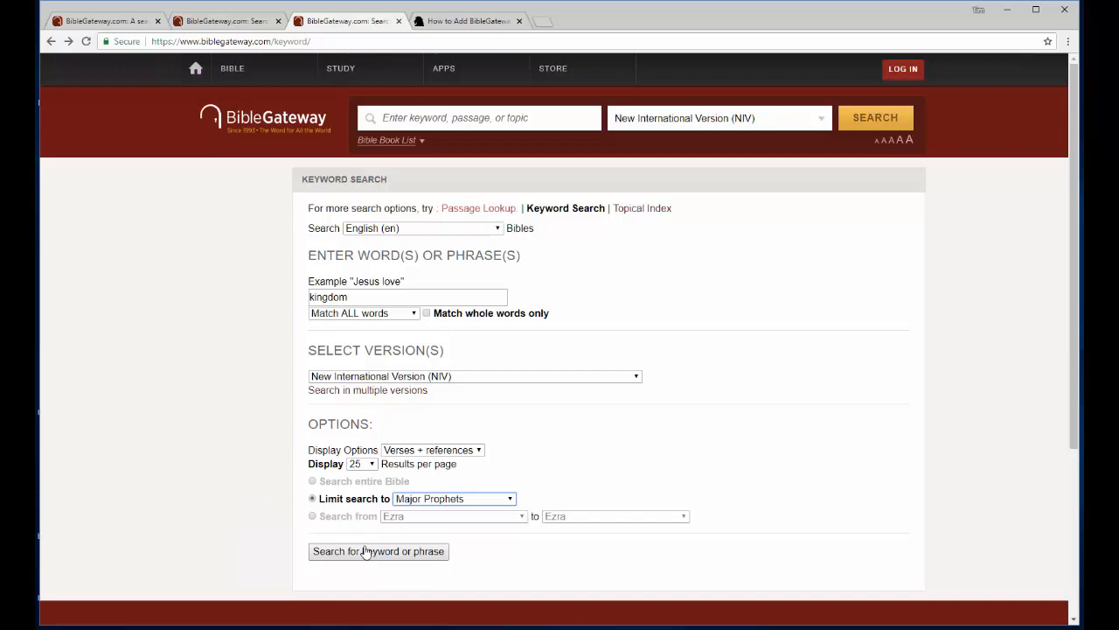
- Run the 'kingdom' search across the Major Prophets, returning 76 NIV results
left_click(377, 551)
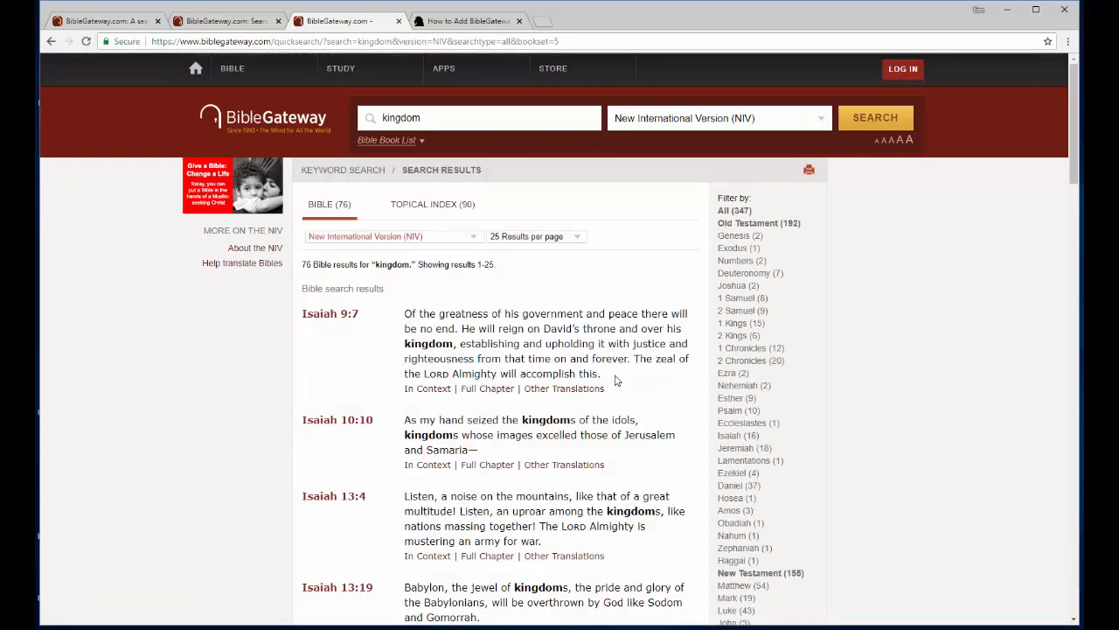
mouse_move(744, 237)
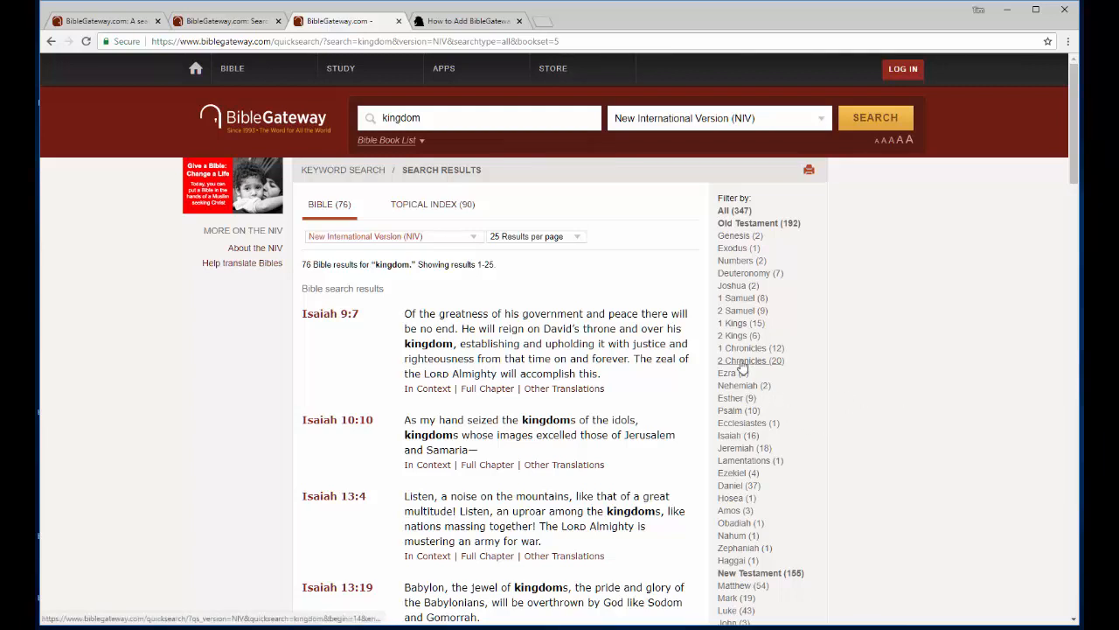
left_click(743, 361)
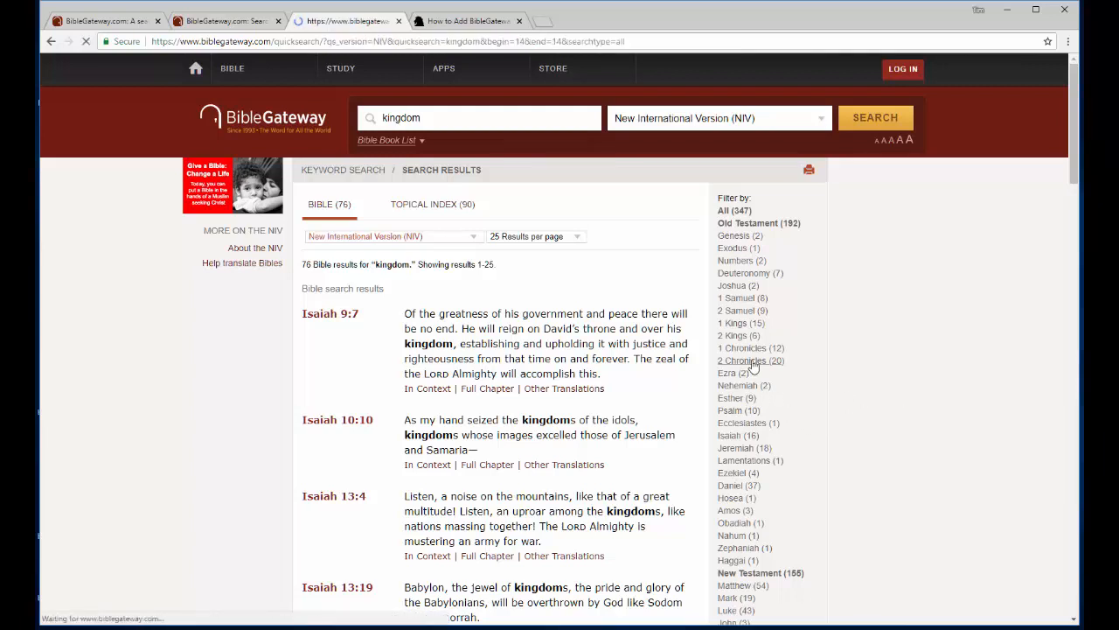
left_click(750, 360)
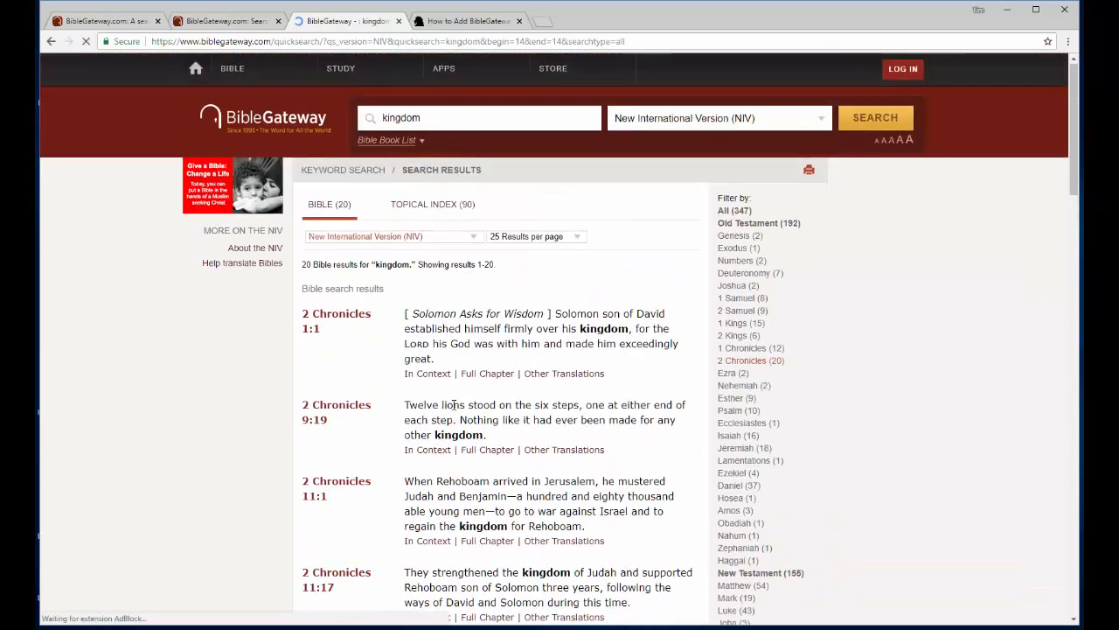
scroll("down", 3)
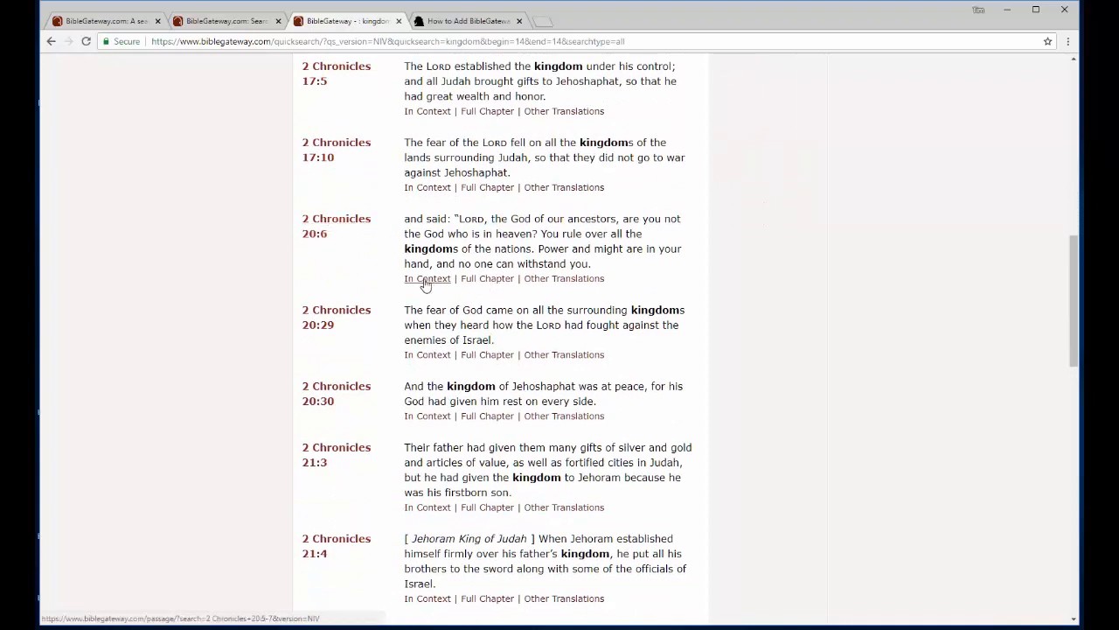
left_click(427, 278)
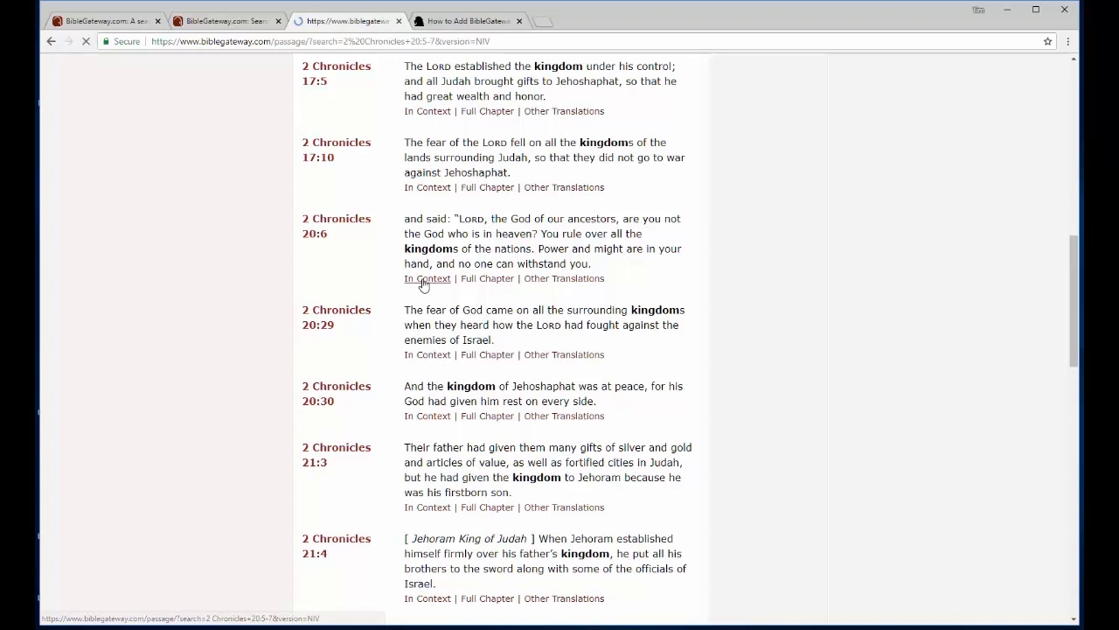
left_click(428, 278)
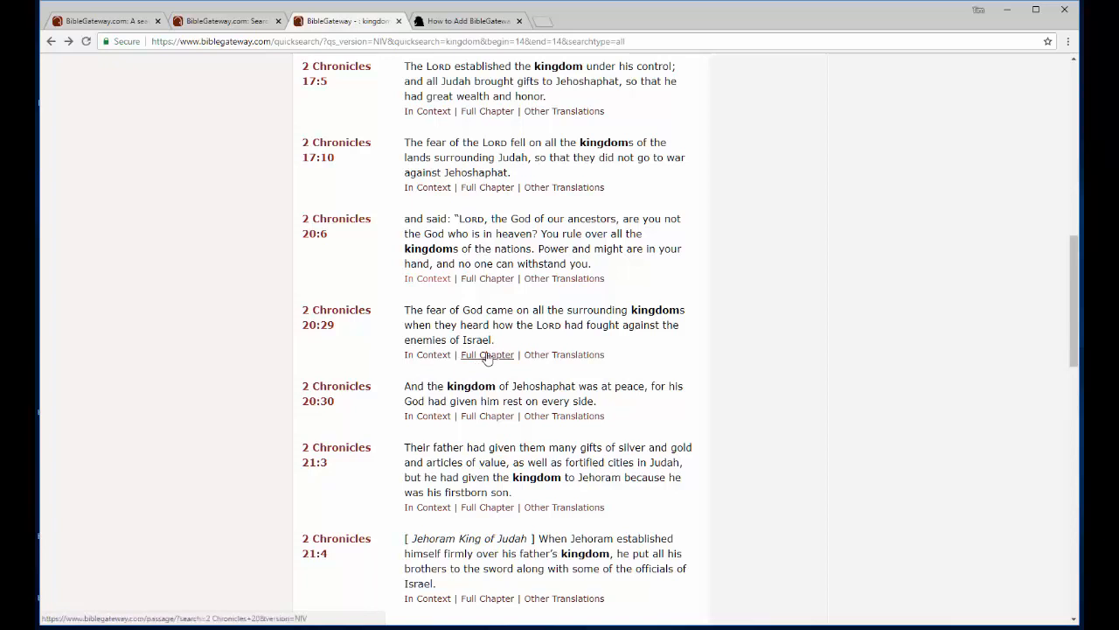
left_click(487, 354)
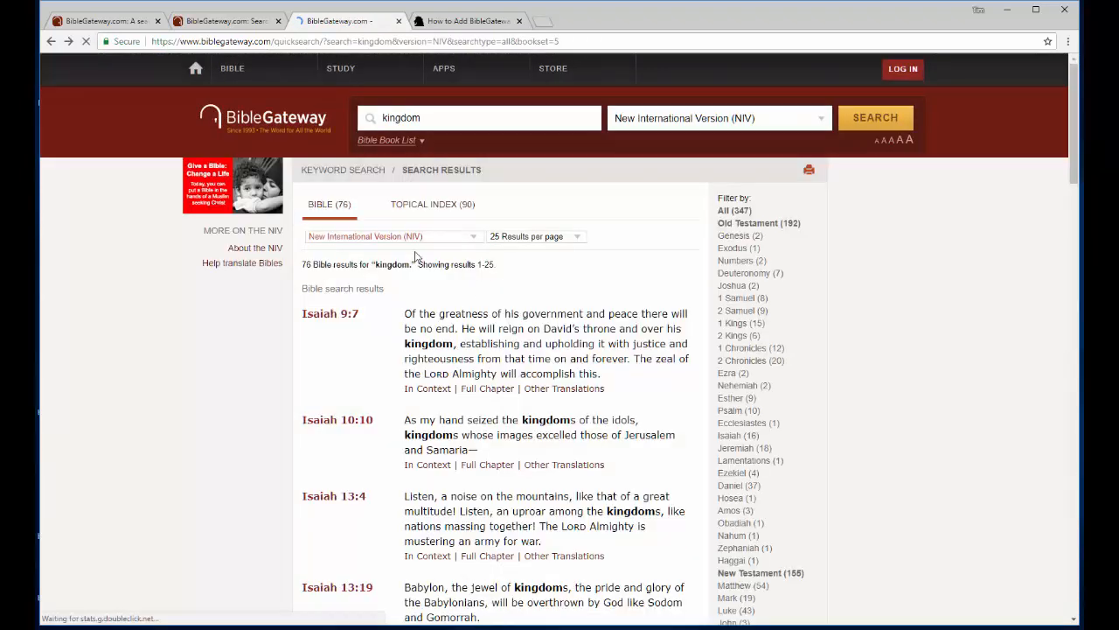
- Reopen Keyword Search from the Bible menu and set the scope to the entire Bible
left_click(232, 68)
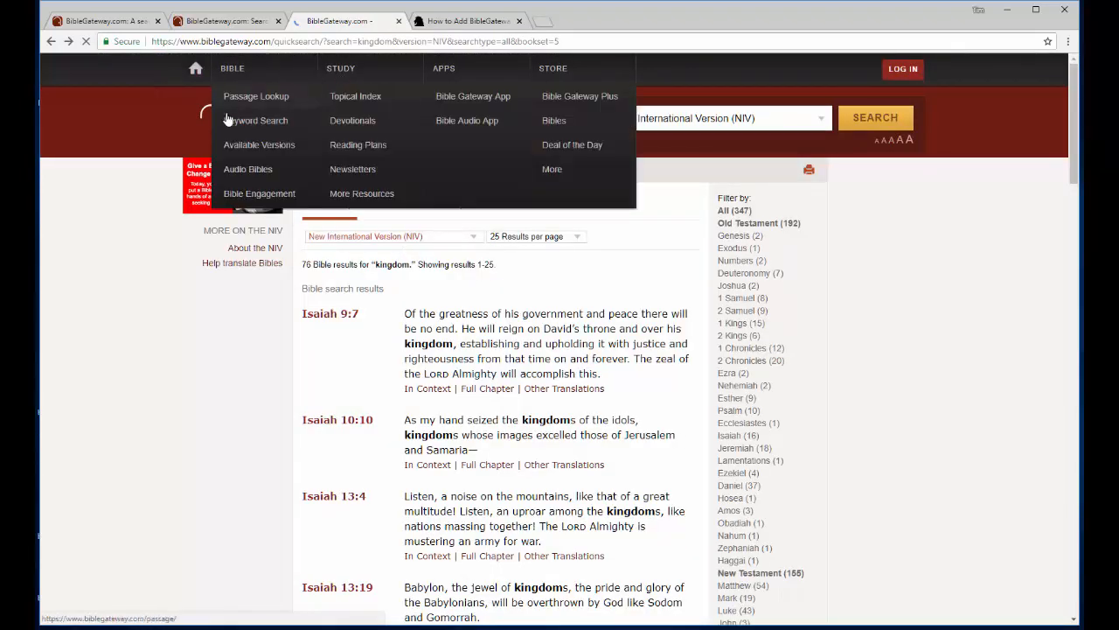
left_click(256, 121)
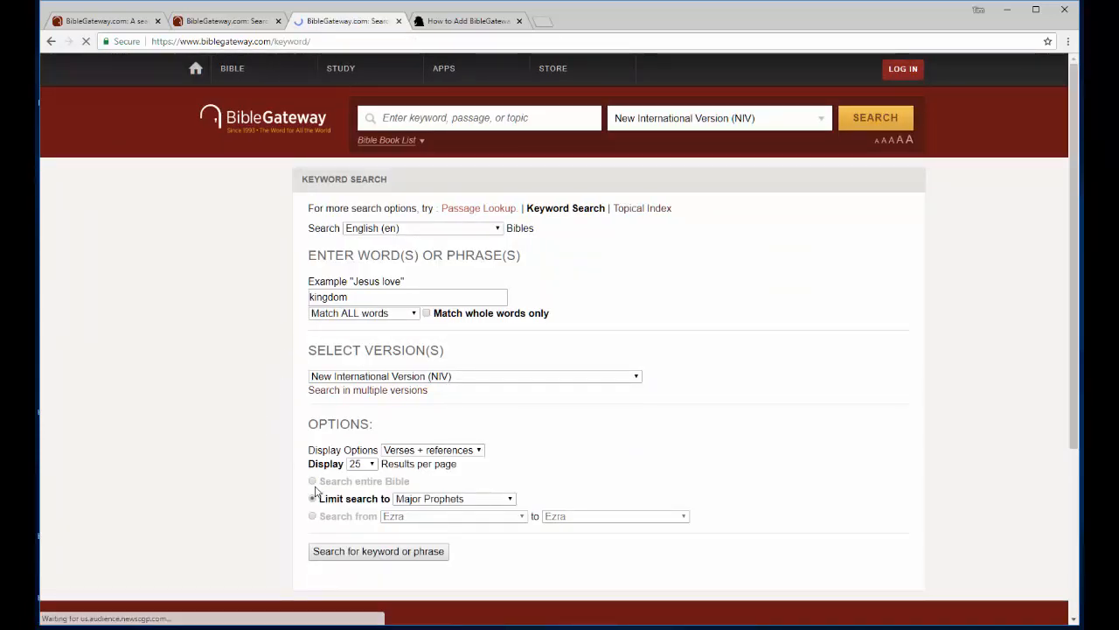
left_click(312, 481)
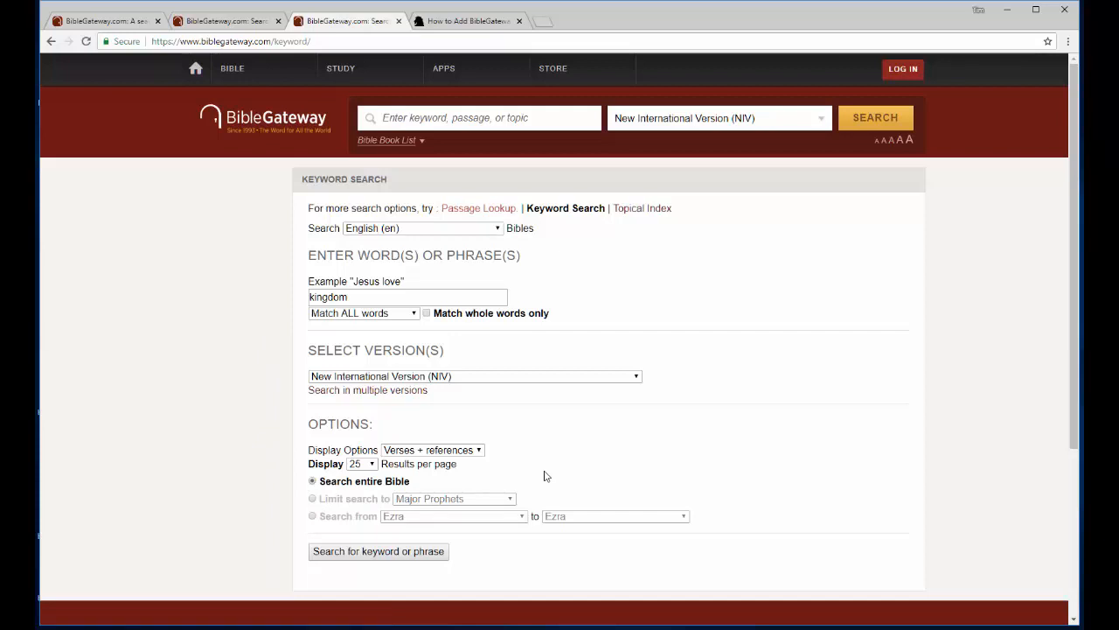
mouse_move(516, 192)
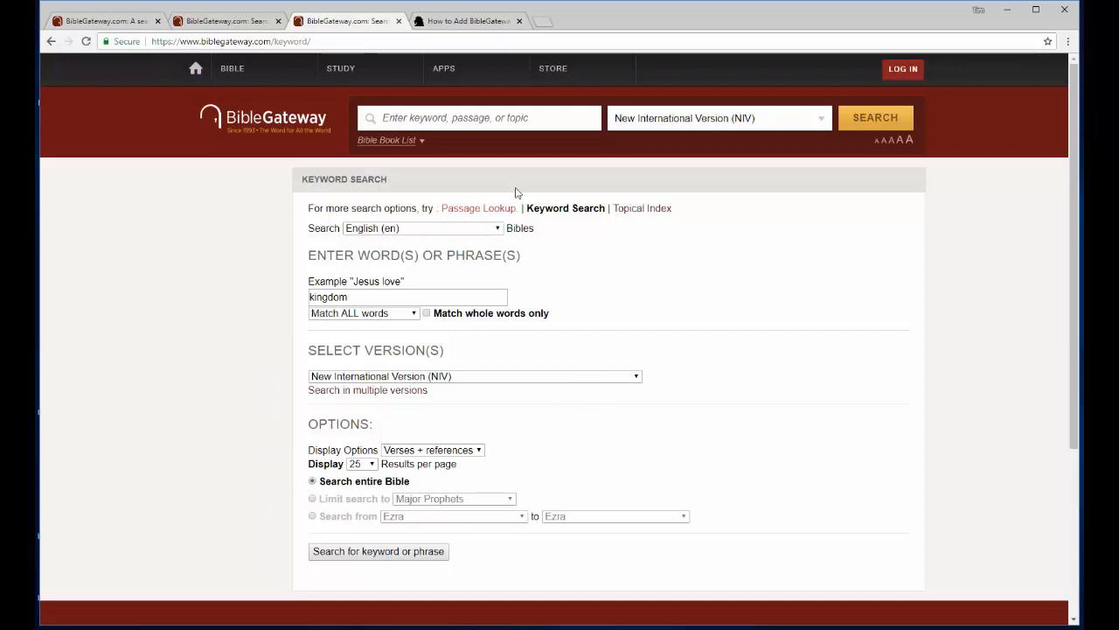
mouse_move(494, 190)
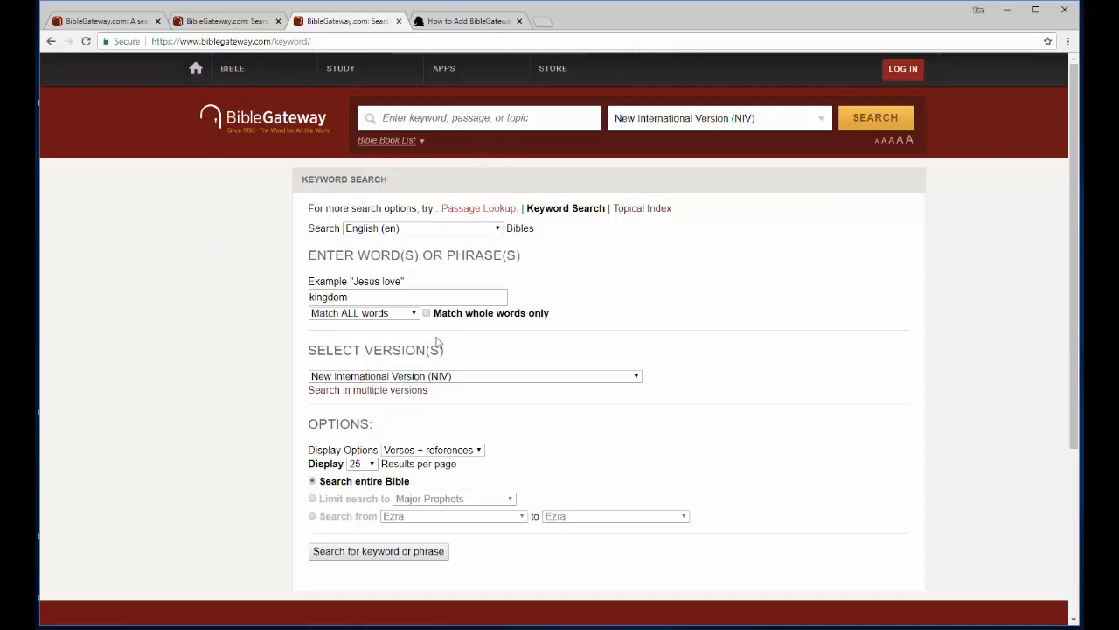
mouse_move(244, 406)
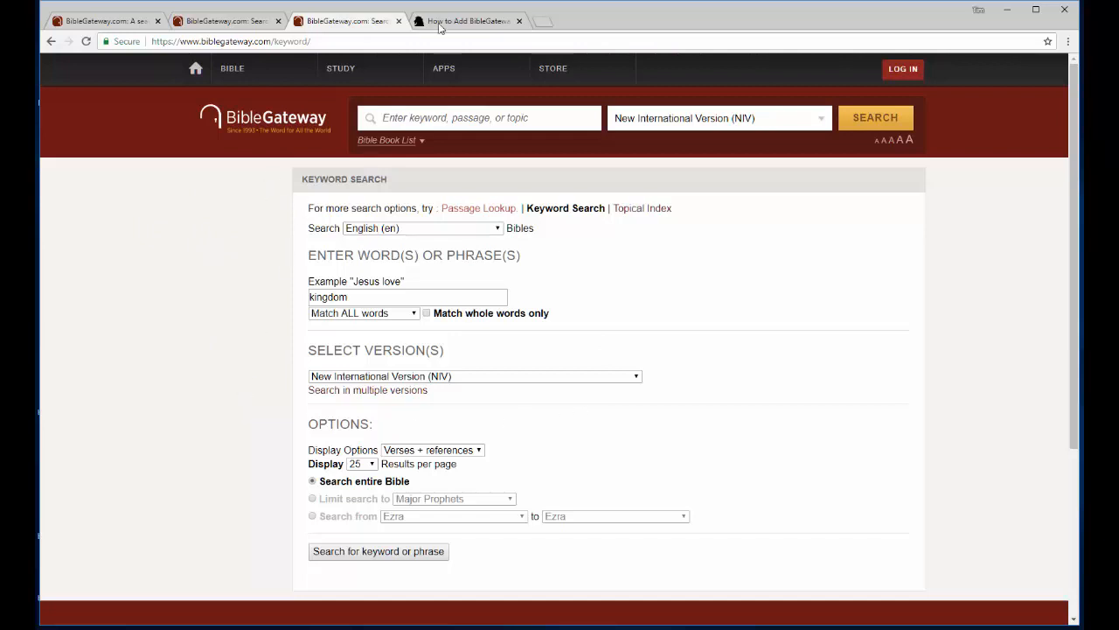
- Switch to the chasingalion.com Chrome search article and scroll through its instructions
left_click(468, 20)
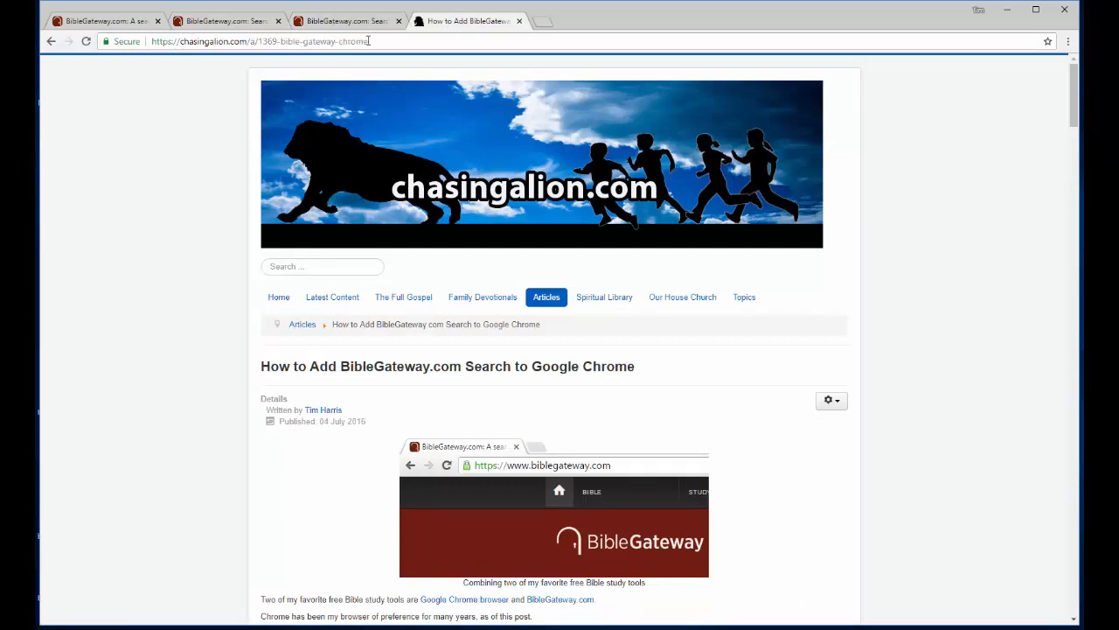
mouse_move(209, 142)
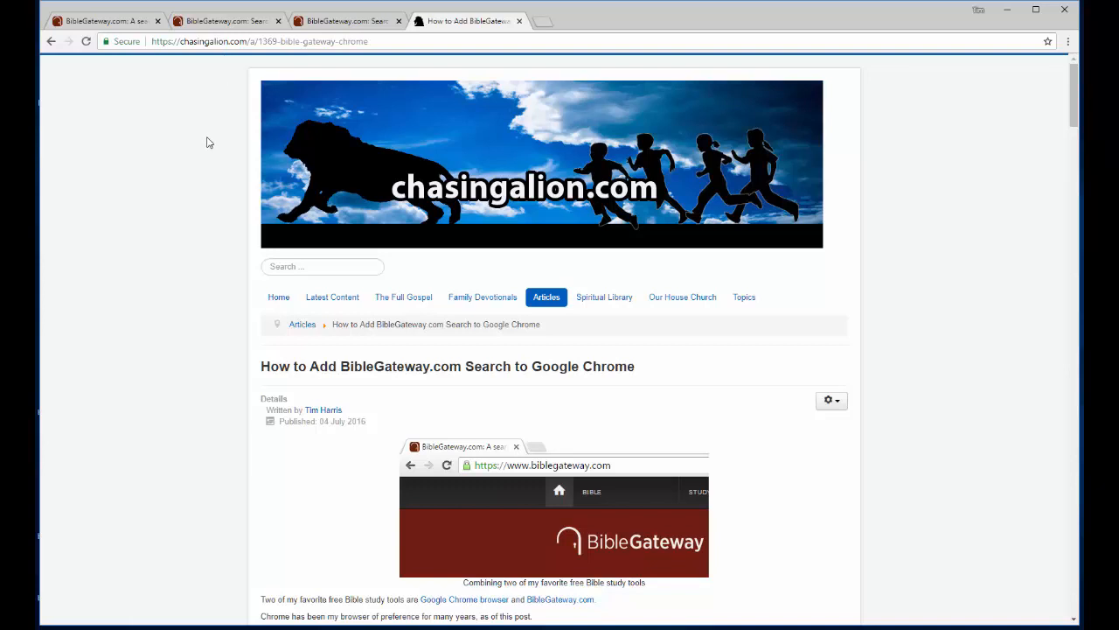
scroll("down", 3)
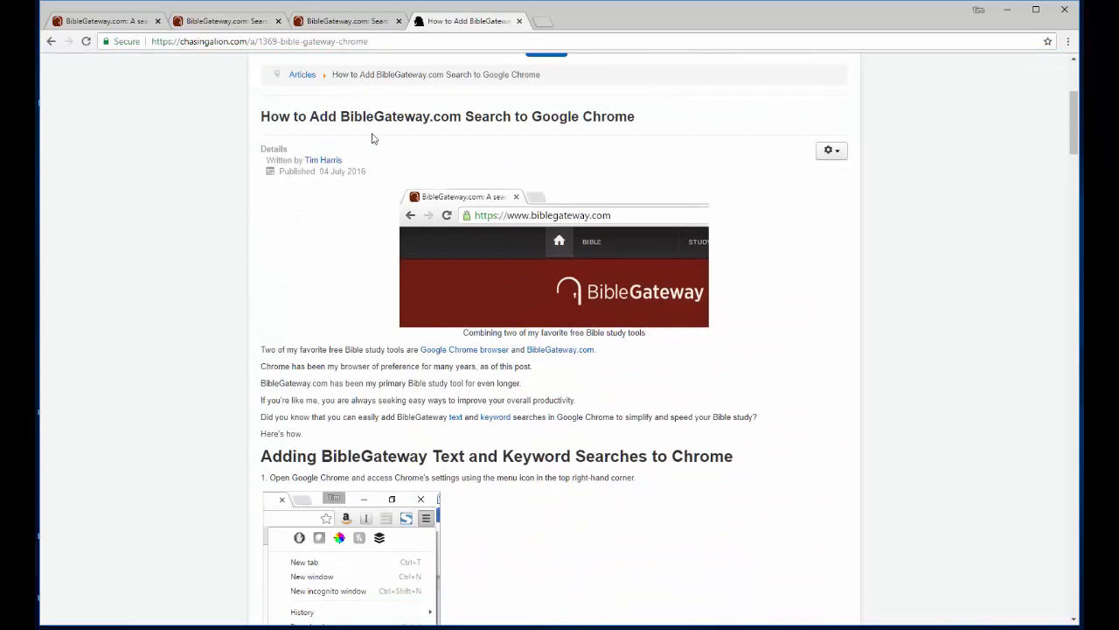
mouse_move(556, 118)
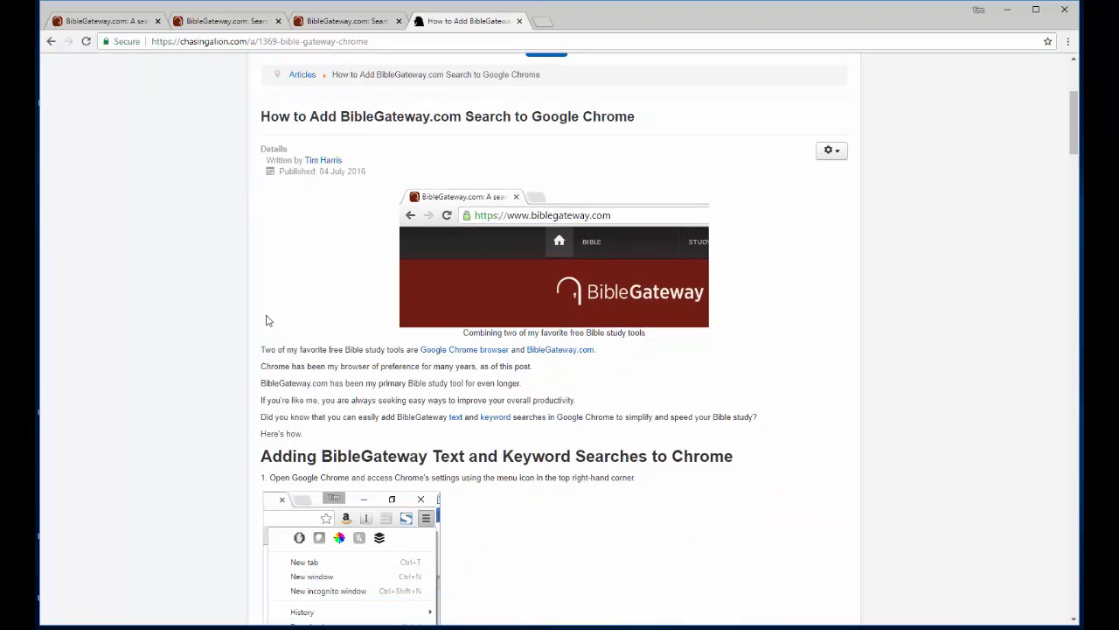
scroll("down", 3)
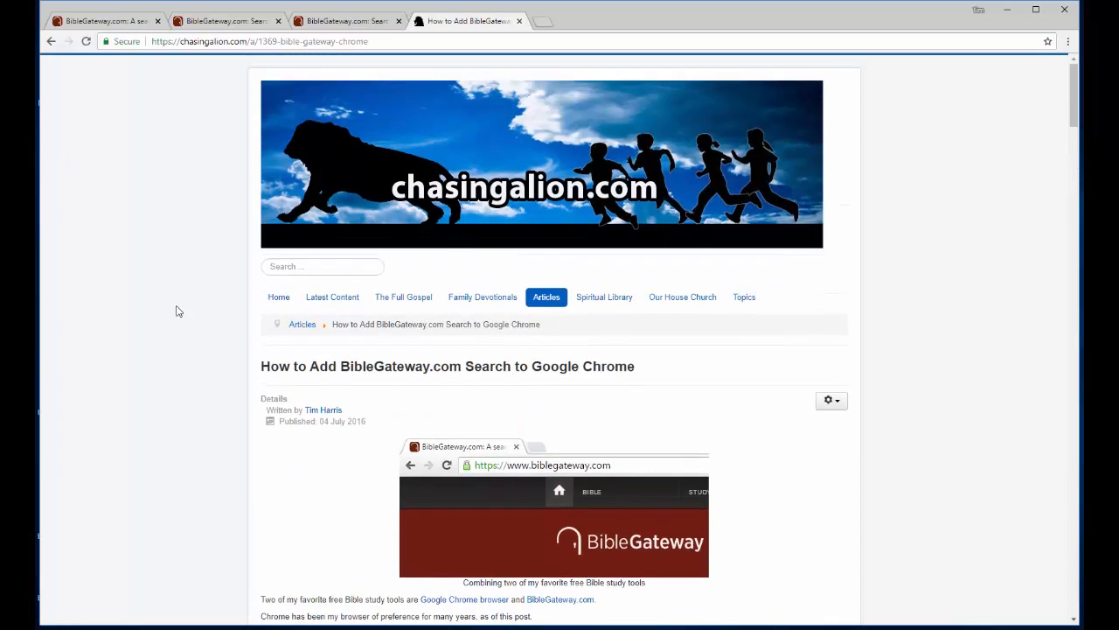
mouse_move(542, 20)
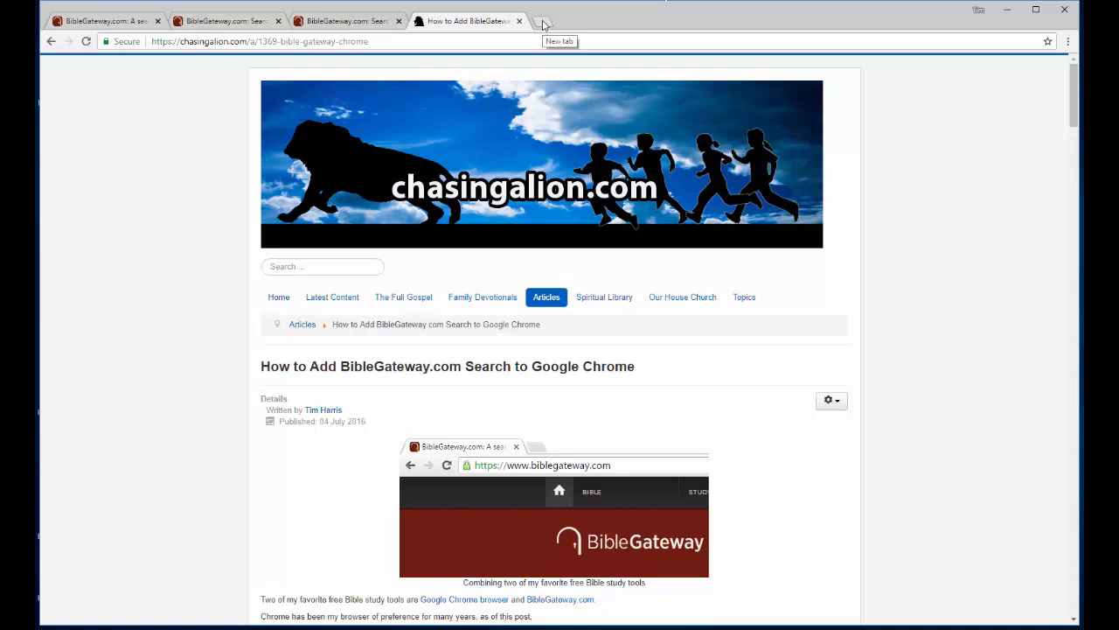
- In a new tab, use the 'bgt' omnibox shortcut to search '1 john 4' on Bible Gateway
type("bgt")
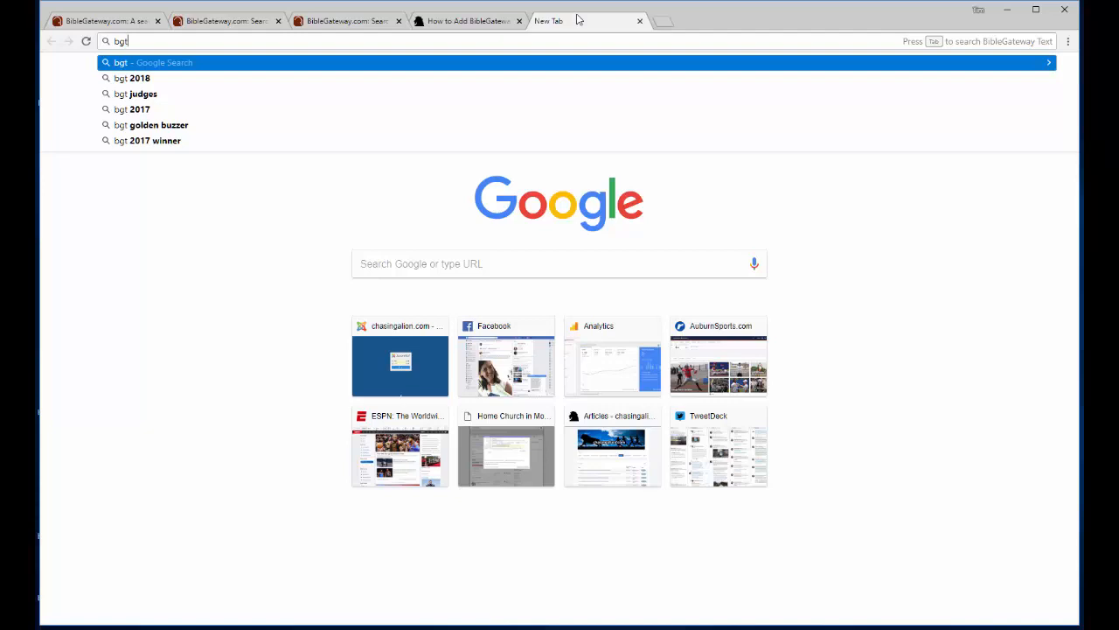
key("Tab")
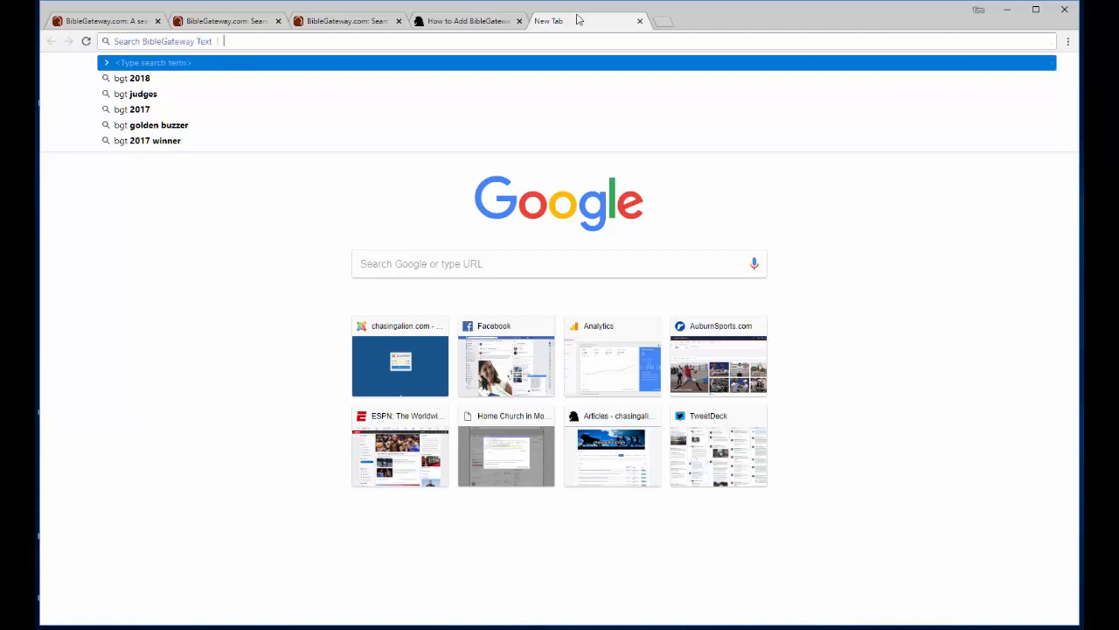
mouse_move(181, 42)
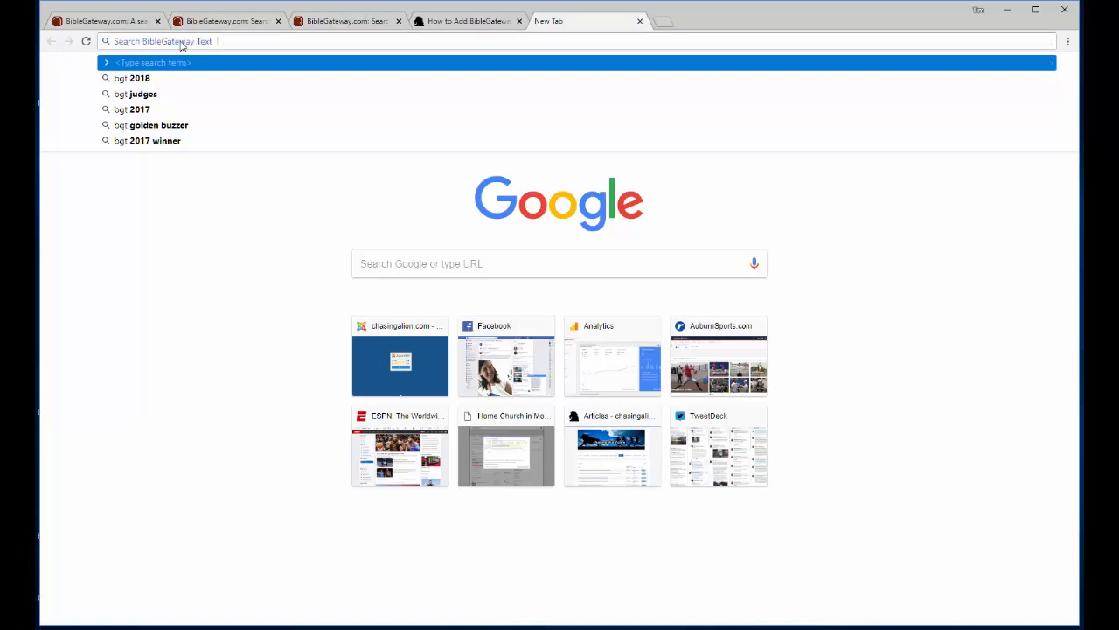
type("1+john+4&version=NIV")
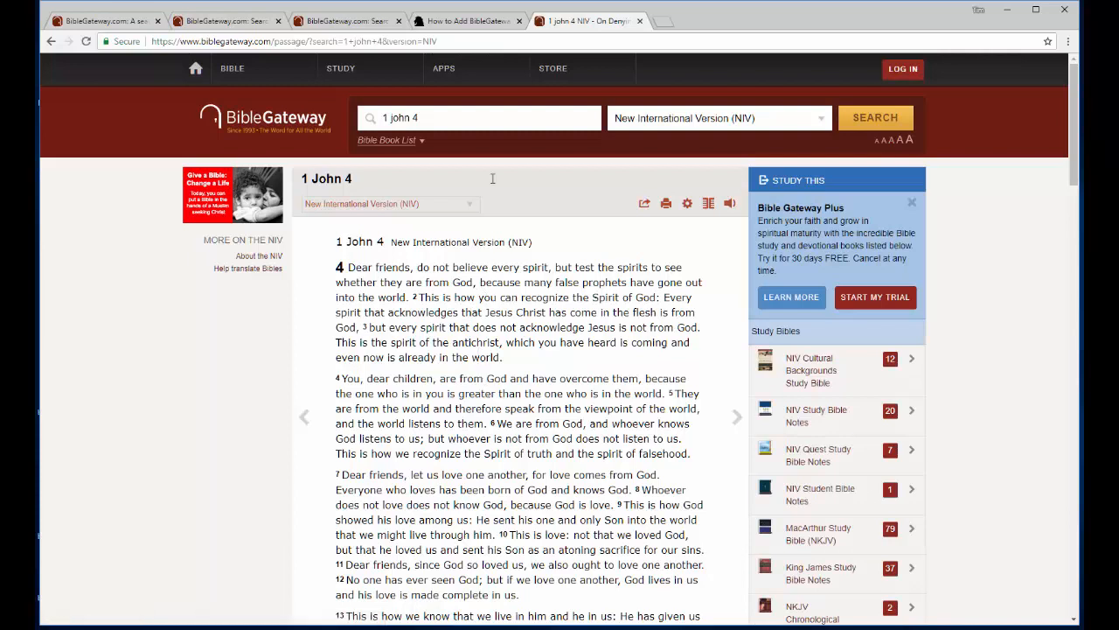
- Search 'john 15:15' through the 'bgt' address-bar shortcut
left_click(293, 41)
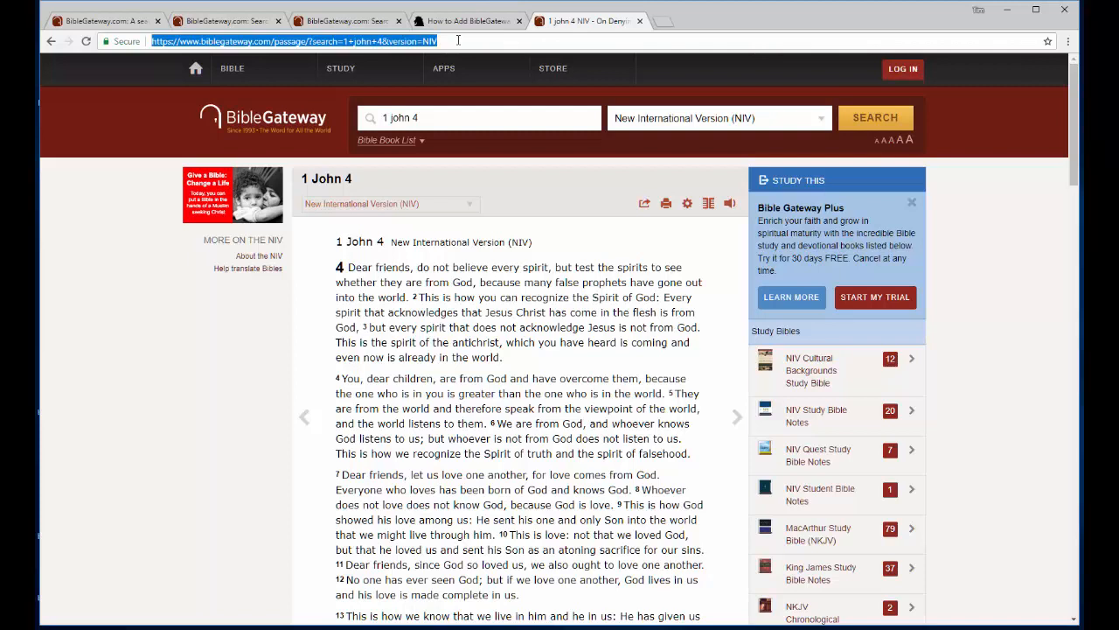
type("bgt")
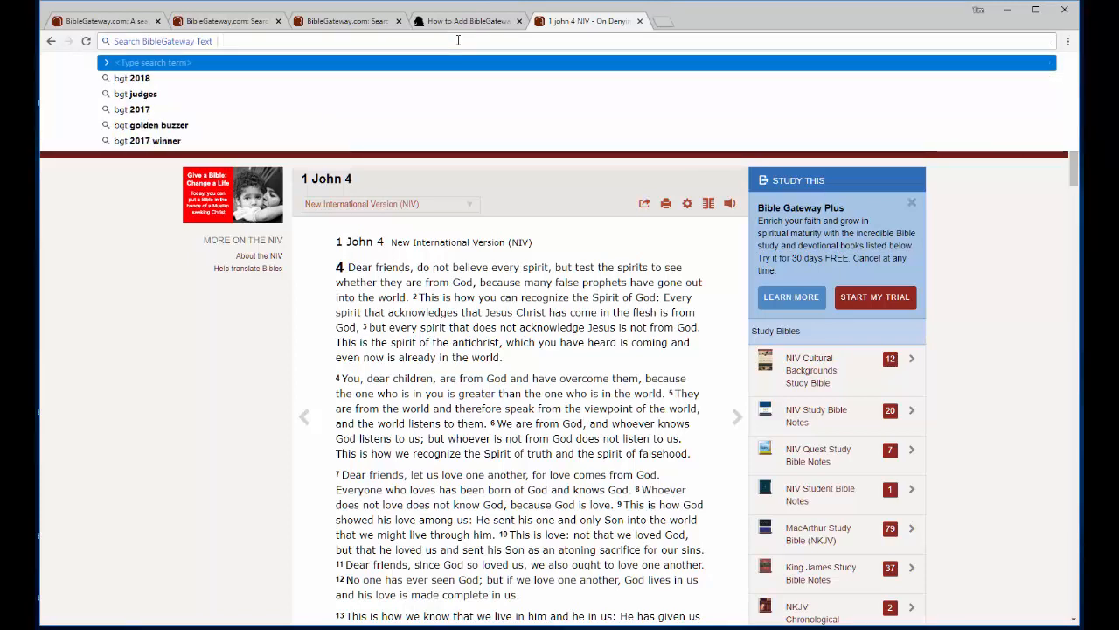
type("jo")
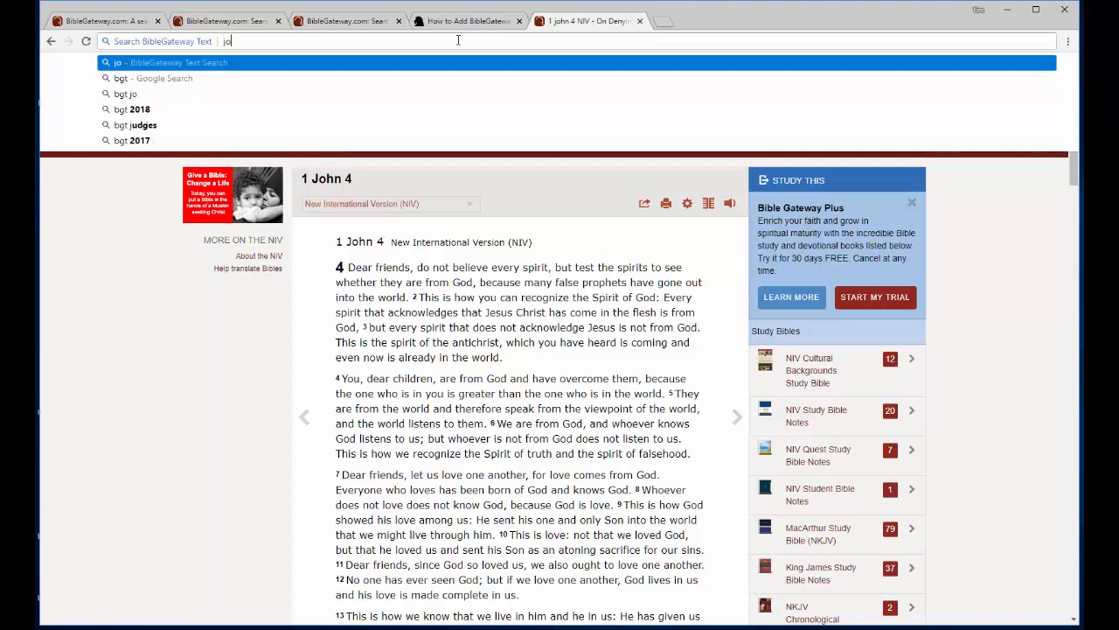
type("john 15")
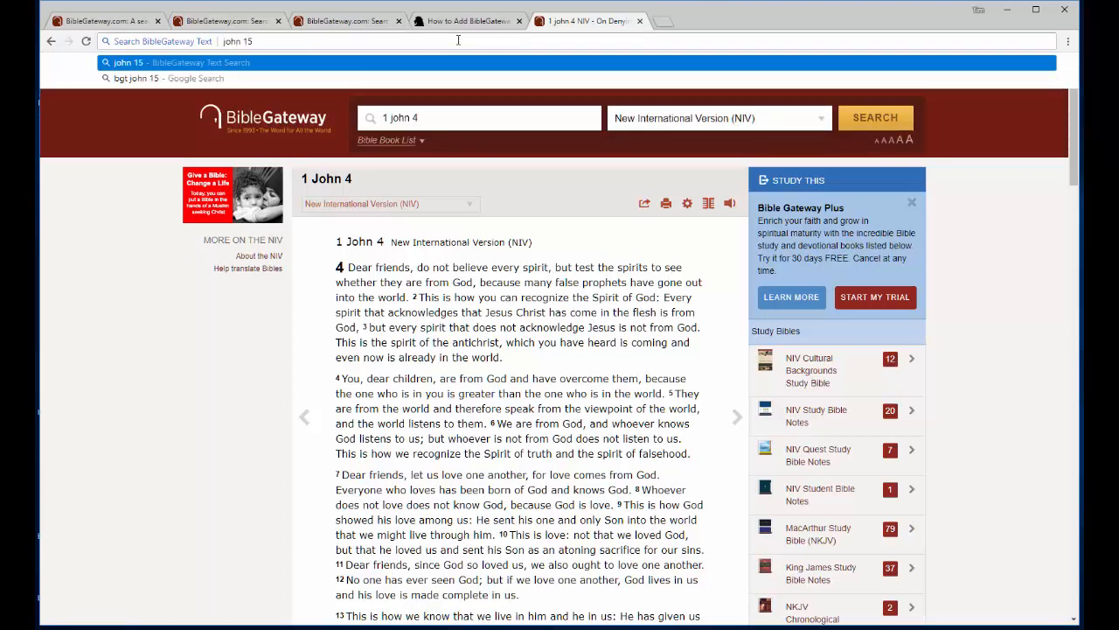
type(":15")
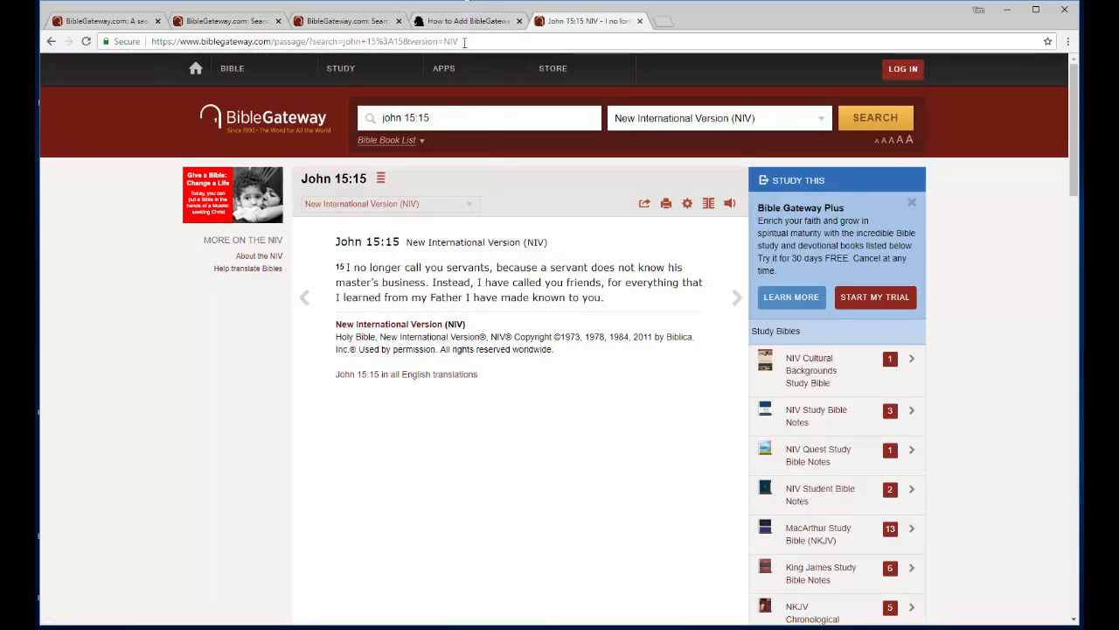
mouse_move(453, 176)
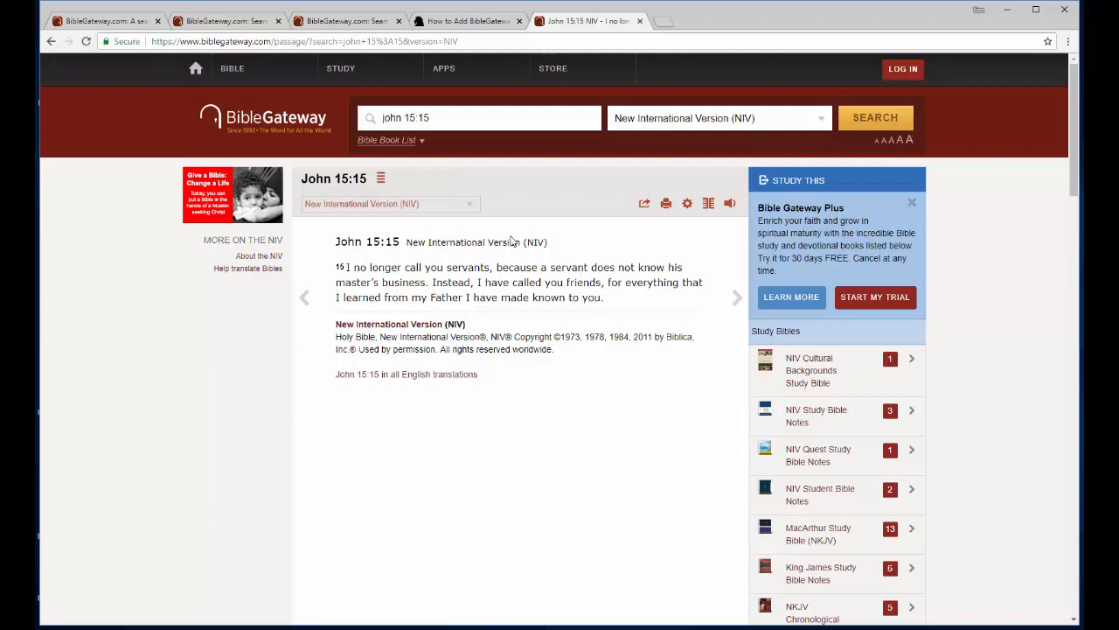
mouse_move(522, 236)
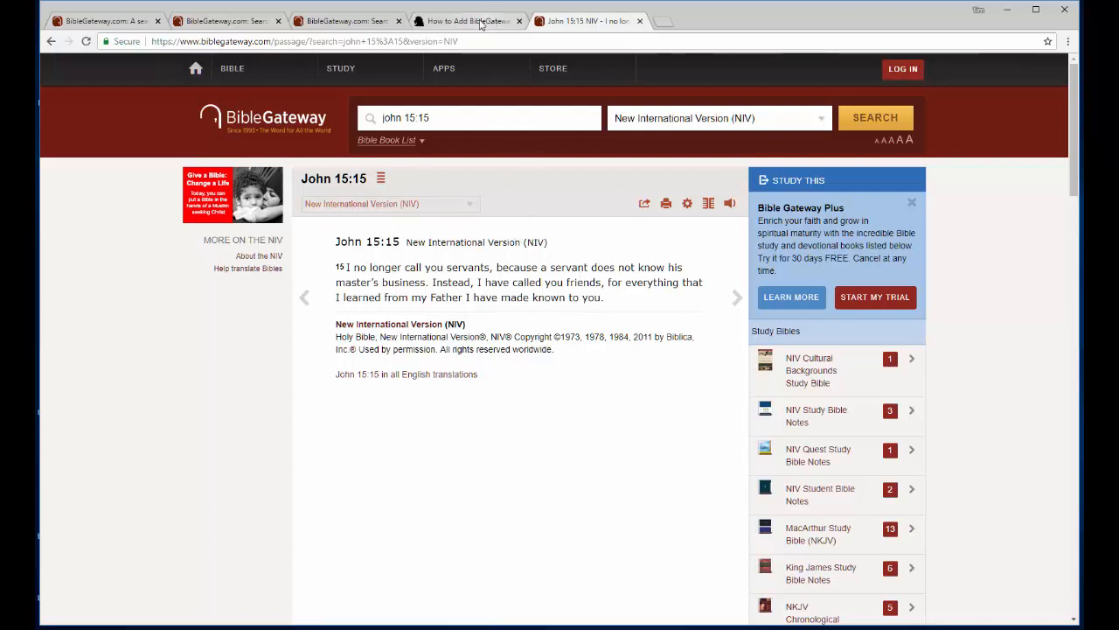
mouse_move(662, 20)
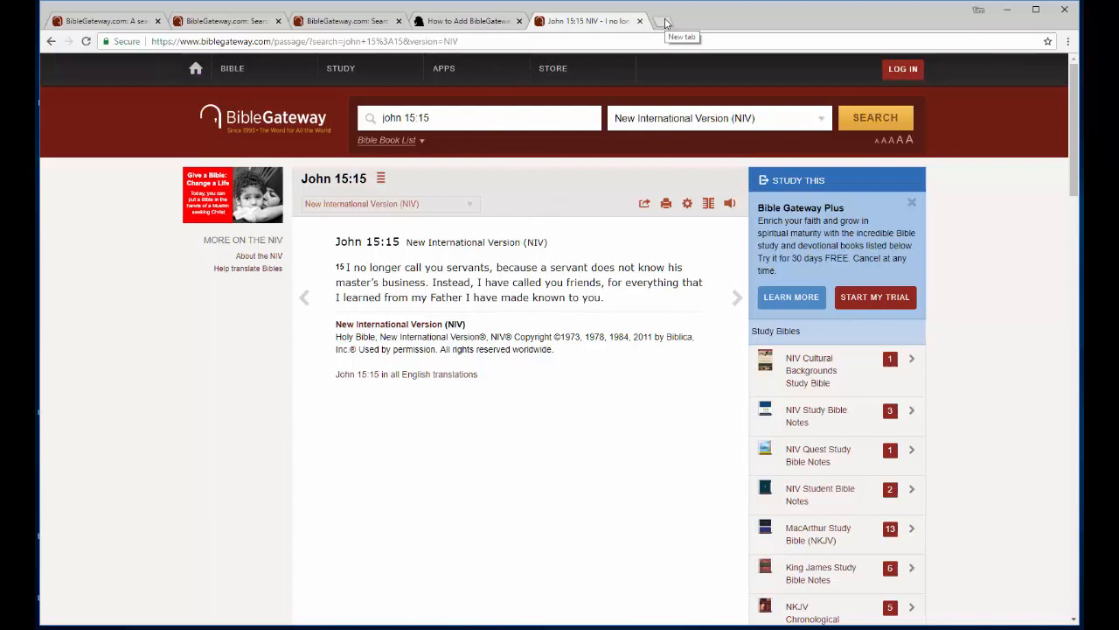
- In a new tab, search 'john 15:15' with the 'bgmt' multi-version shortcut
left_click(662, 20)
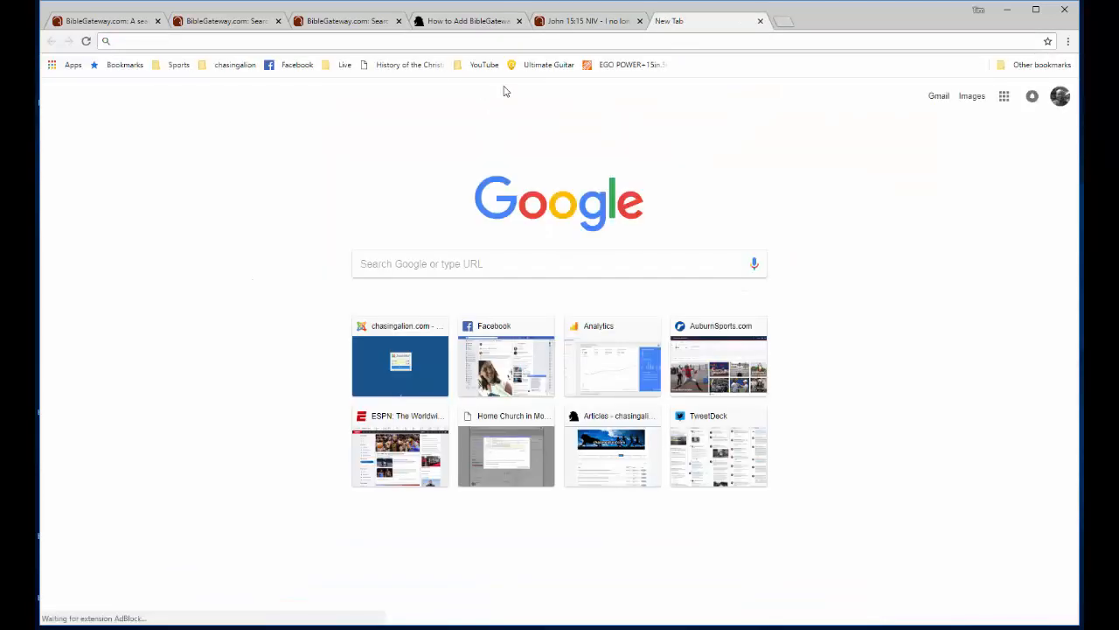
type("bgmt")
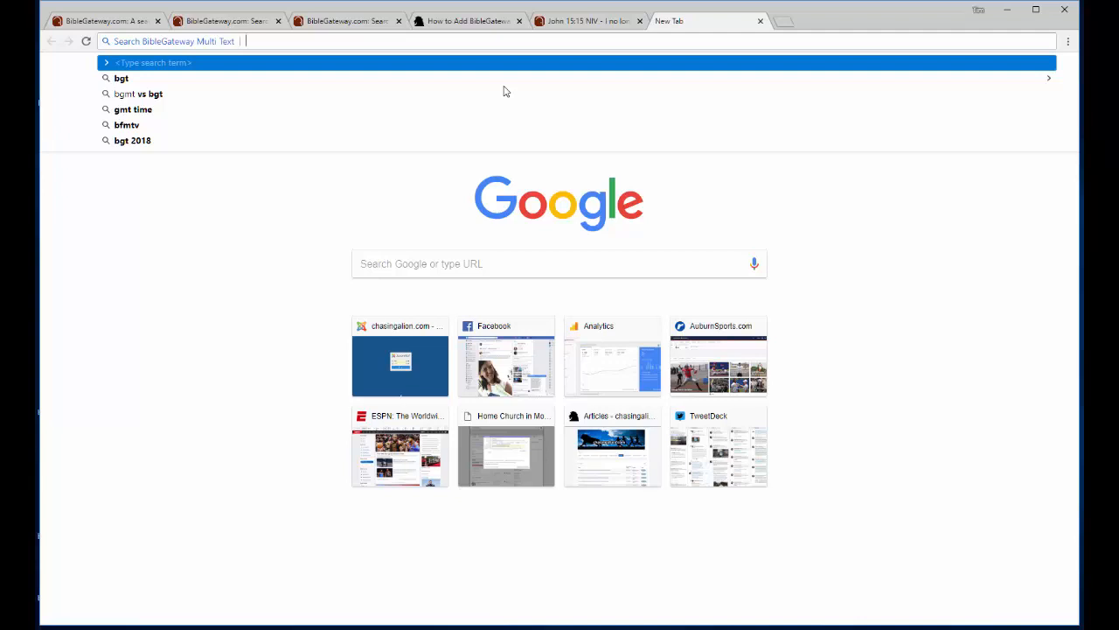
type("j")
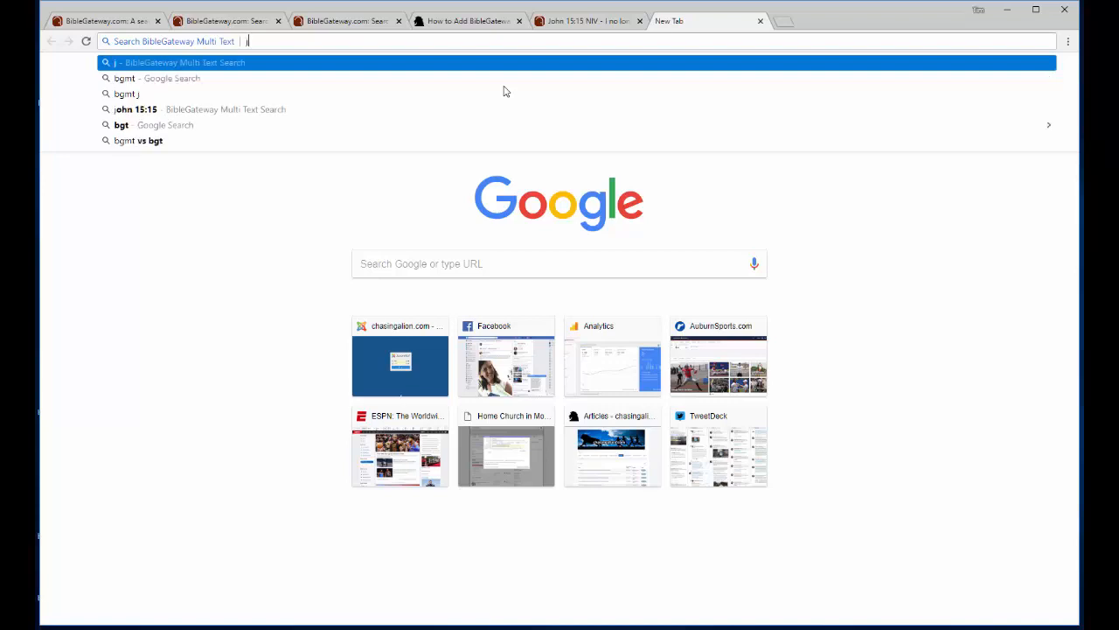
type("john 15:15")
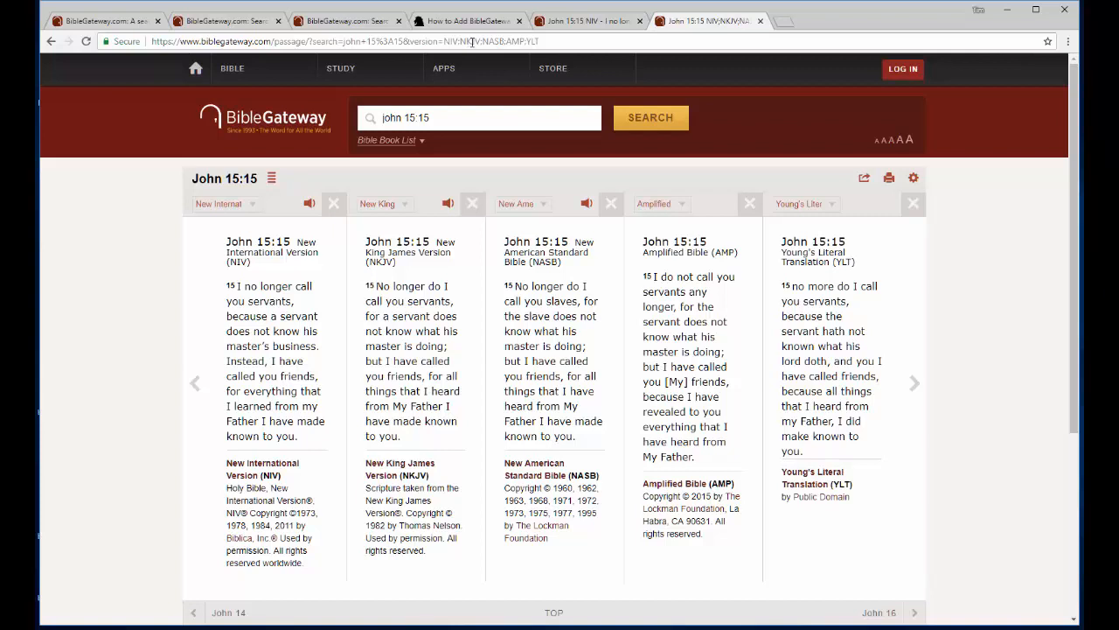
mouse_move(355, 257)
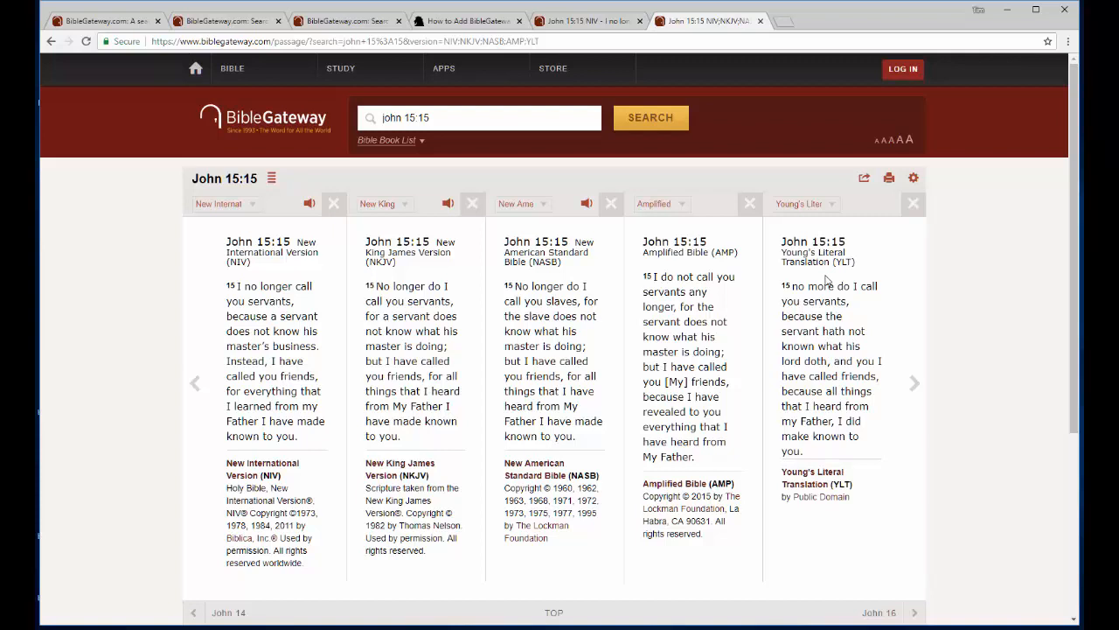
mouse_move(822, 311)
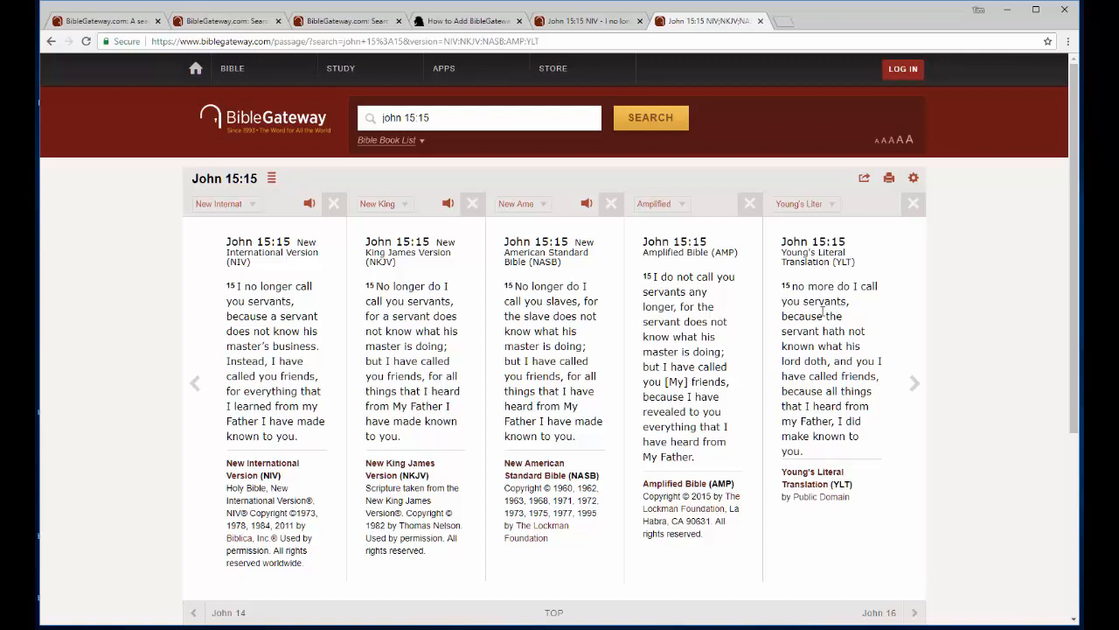
mouse_move(817, 349)
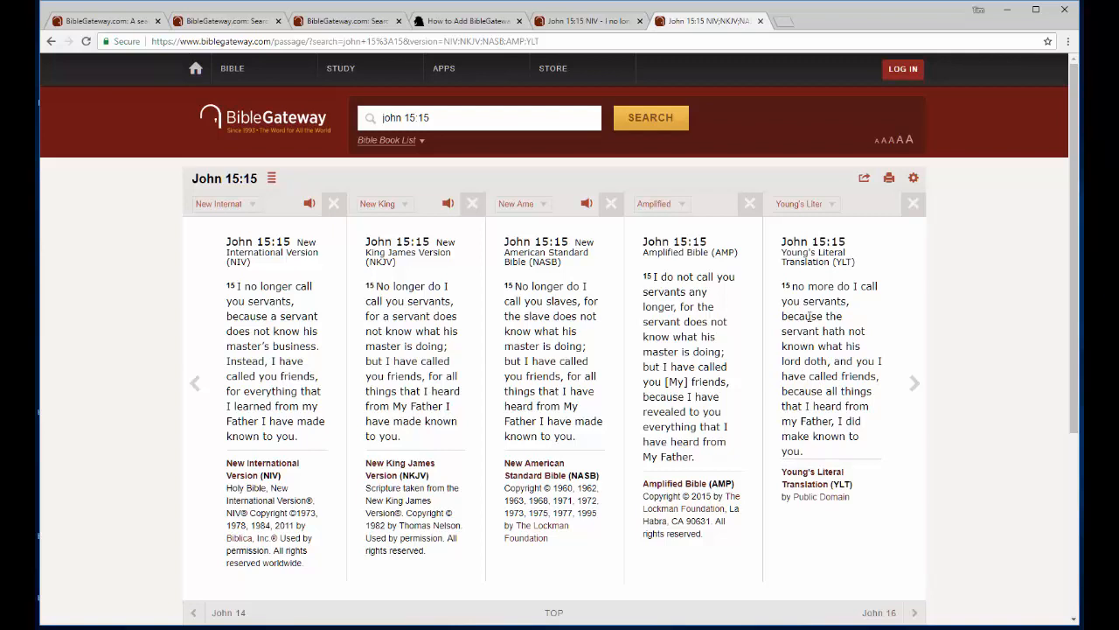
mouse_move(274, 404)
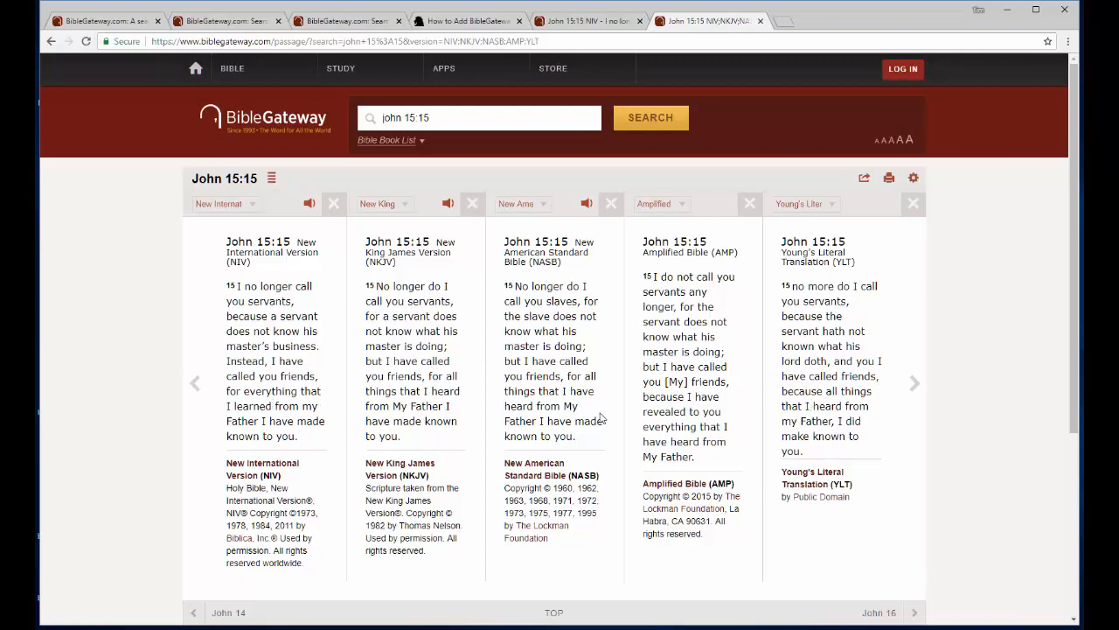
mouse_move(500, 39)
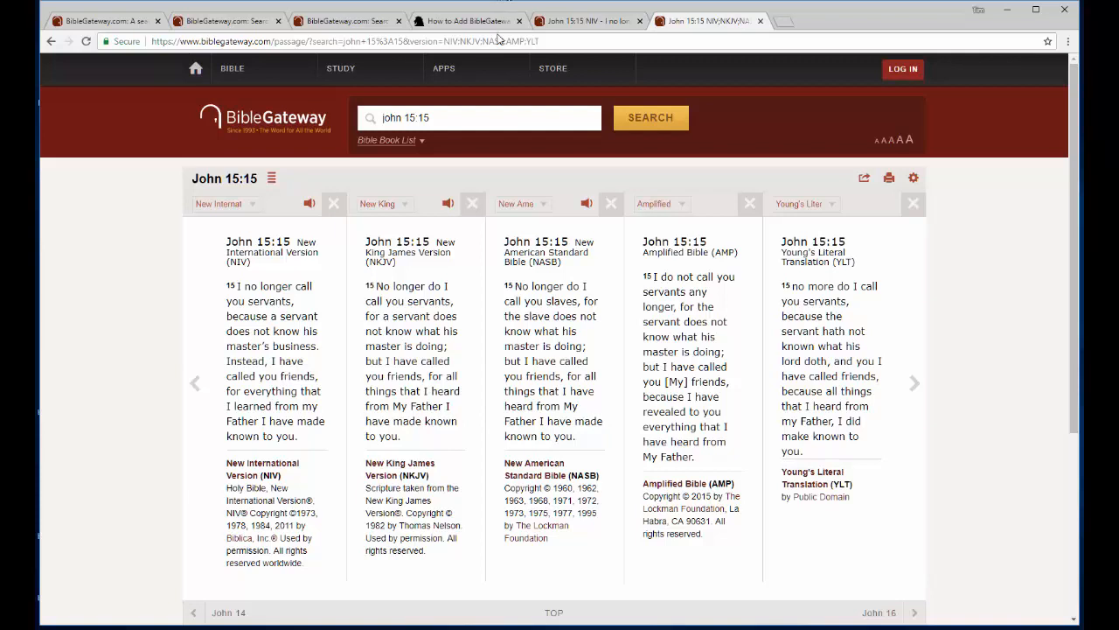
- Search 'matt 5-7' with the 'bgmt' shortcut and scroll through the parallel passage
type("bgm")
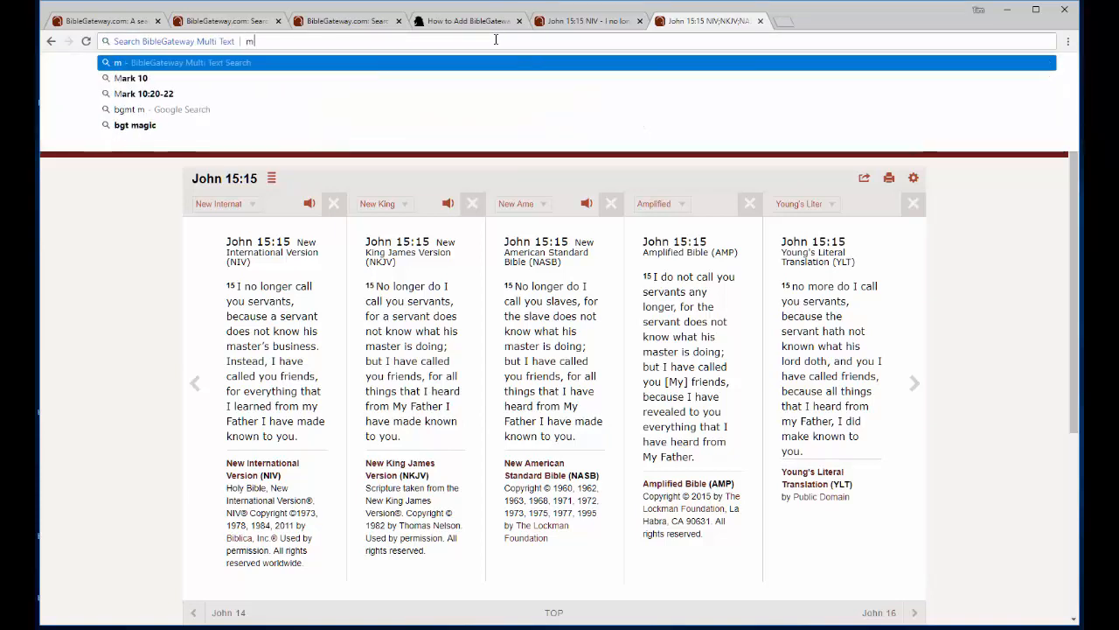
type("att 5-")
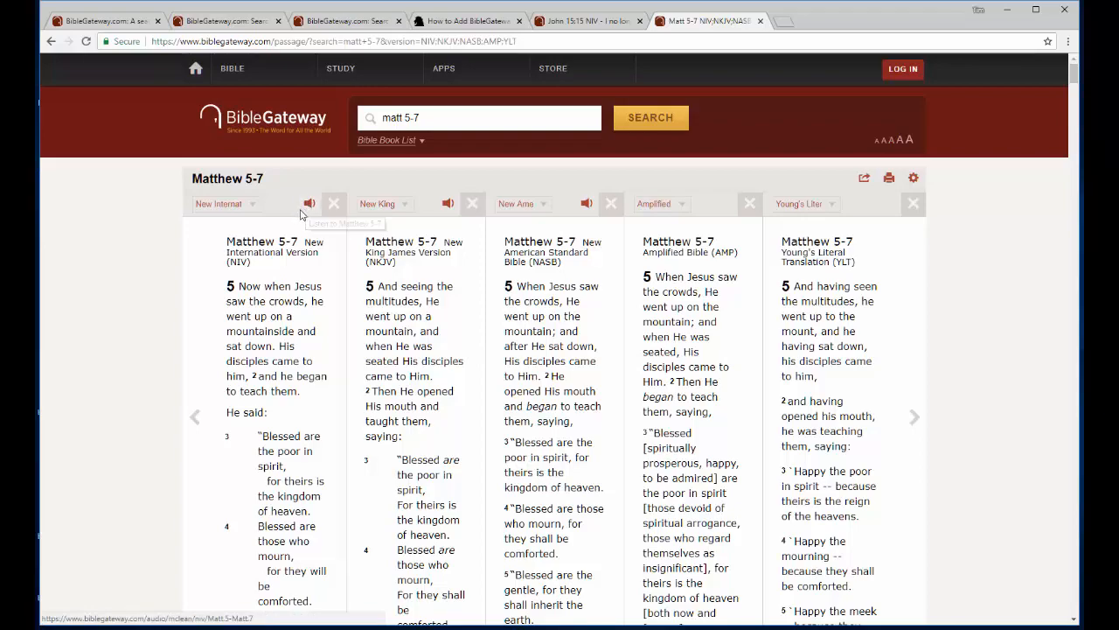
scroll("down", 3)
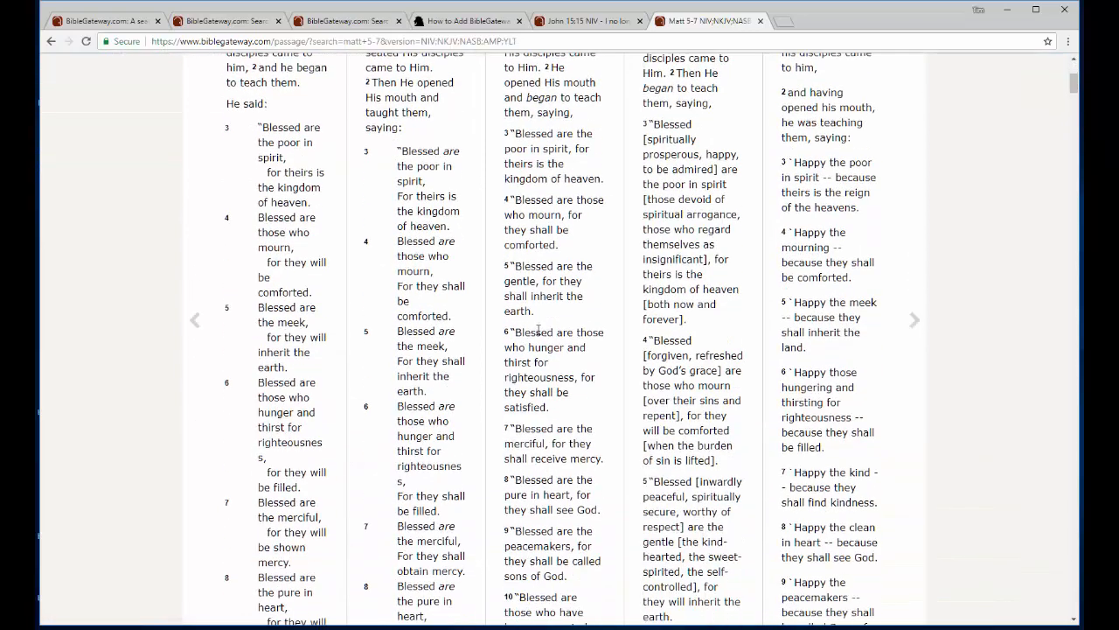
scroll("down", 3)
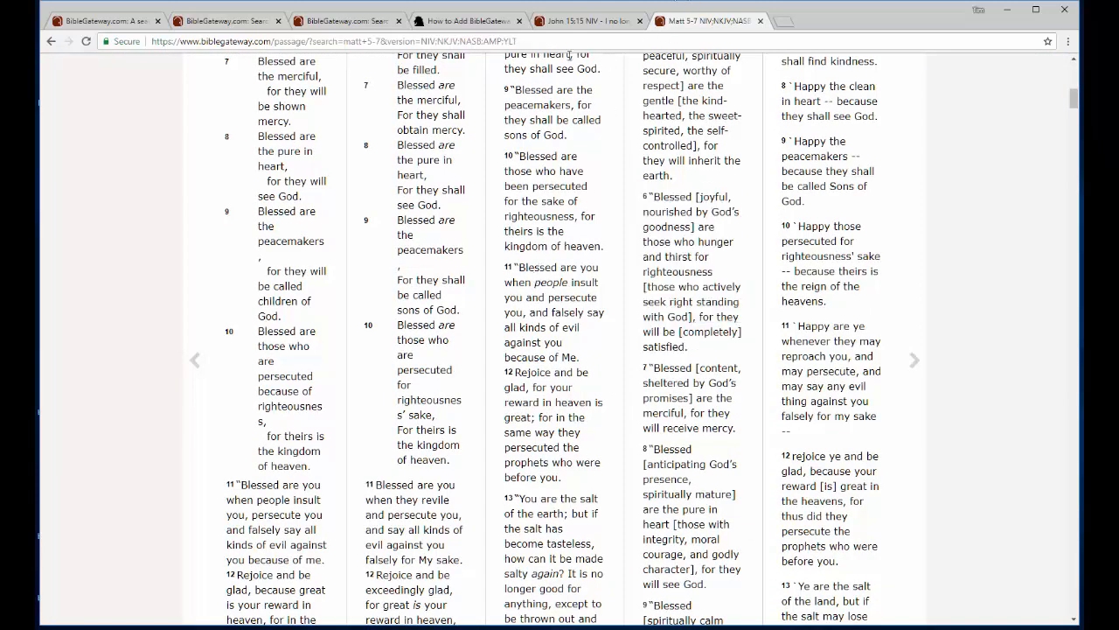
left_click(350, 41)
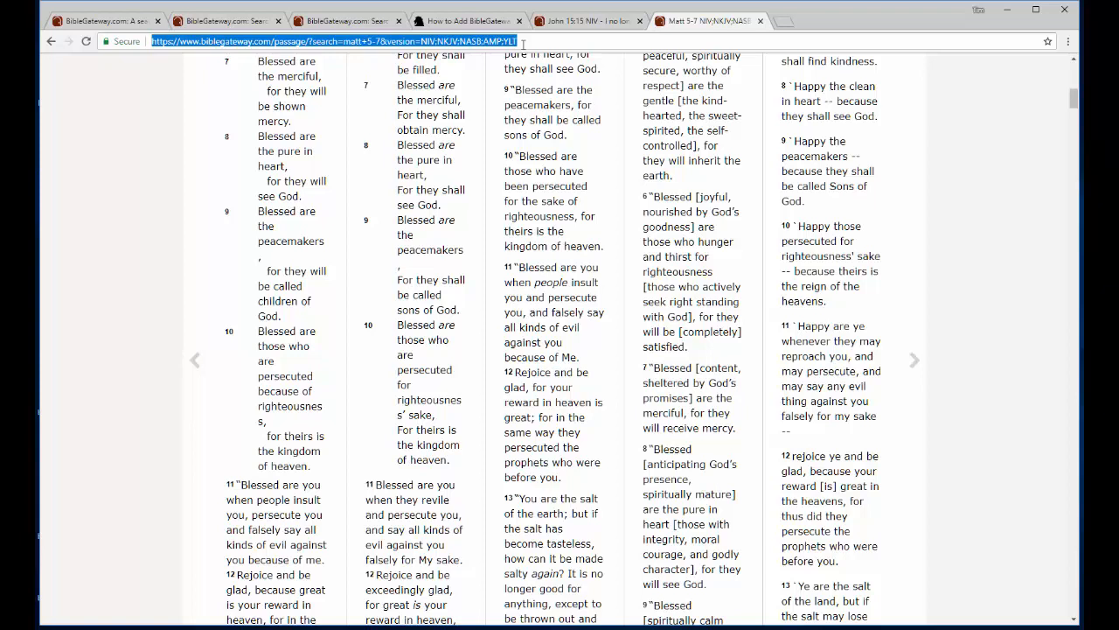
- Run a 'bg' keyword-search shortcut for 'kingdom' in the NIV
type("bg")
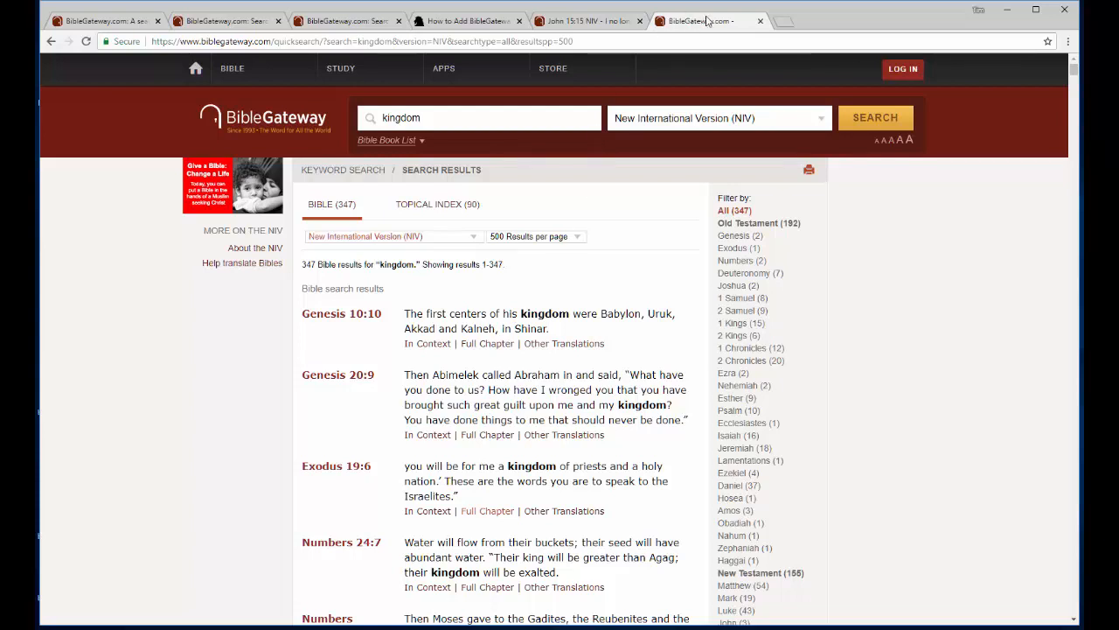
mouse_move(707, 20)
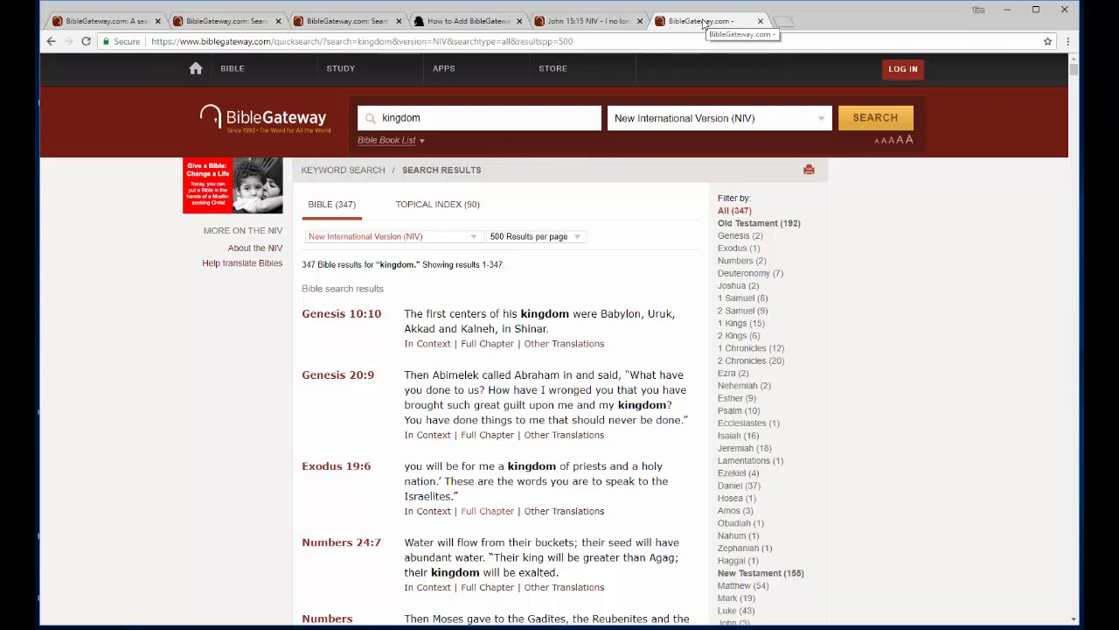
mouse_move(704, 18)
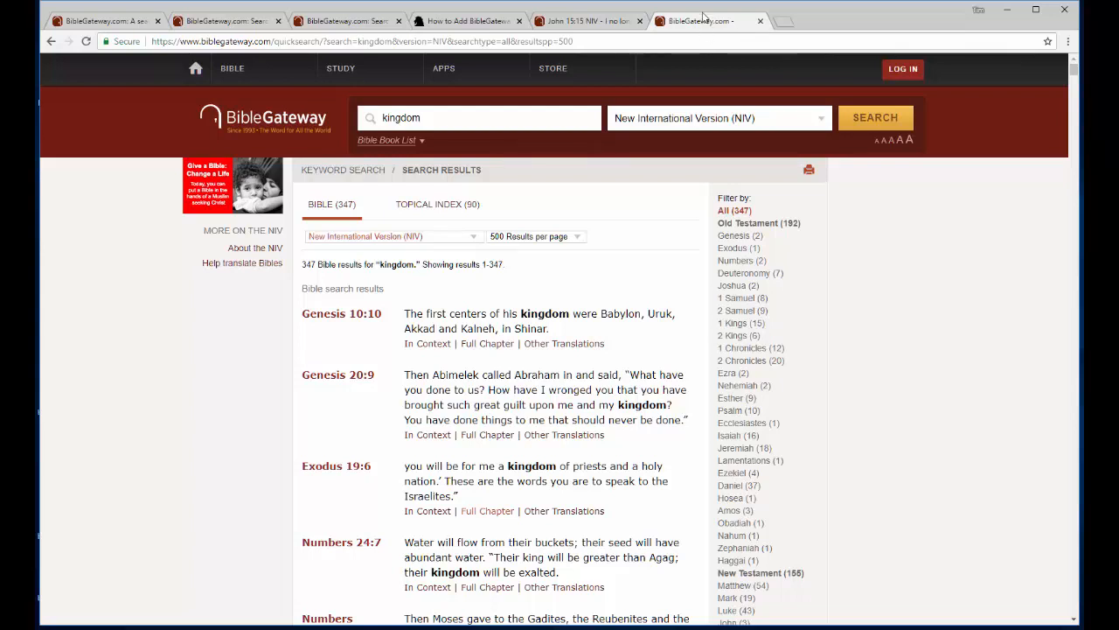
mouse_move(468, 20)
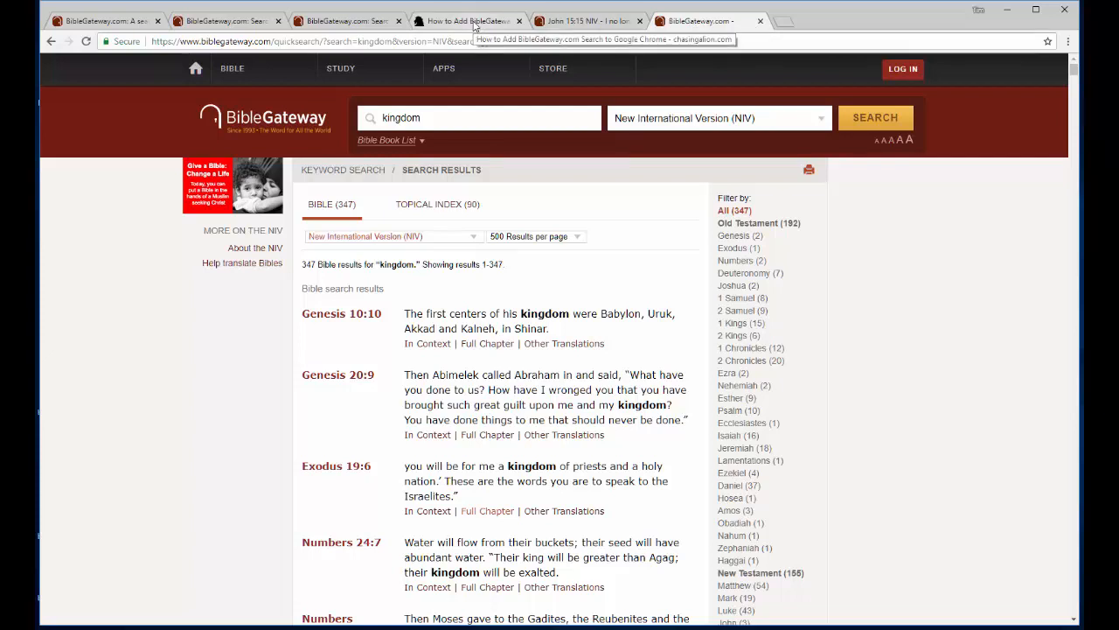
- Switch to the chasingalion.com article tab
left_click(468, 20)
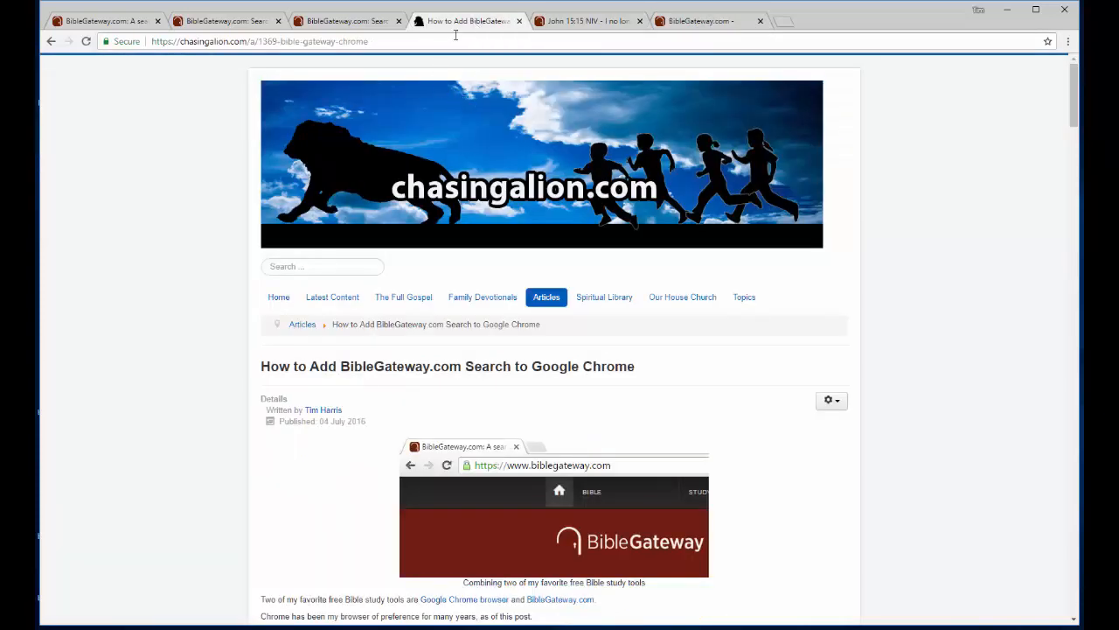
mouse_move(213, 210)
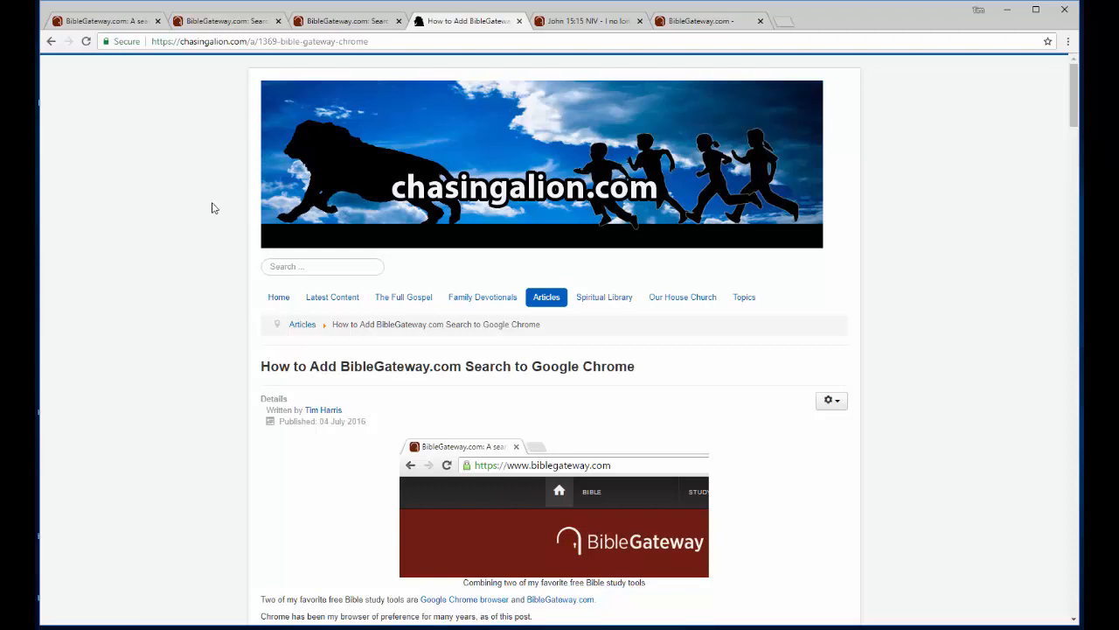
mouse_move(218, 215)
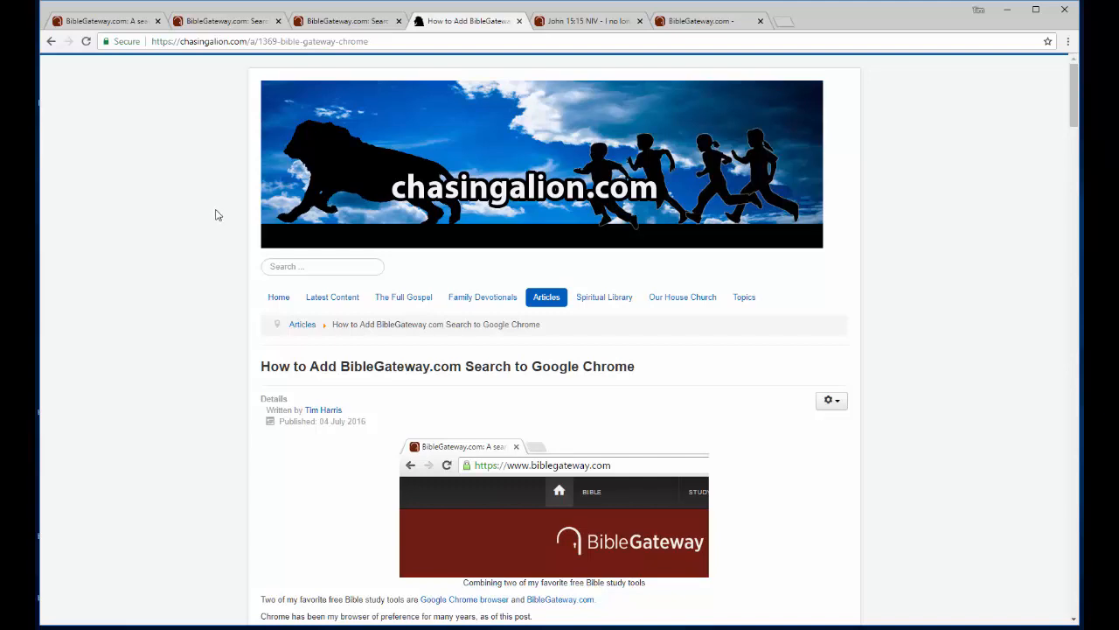